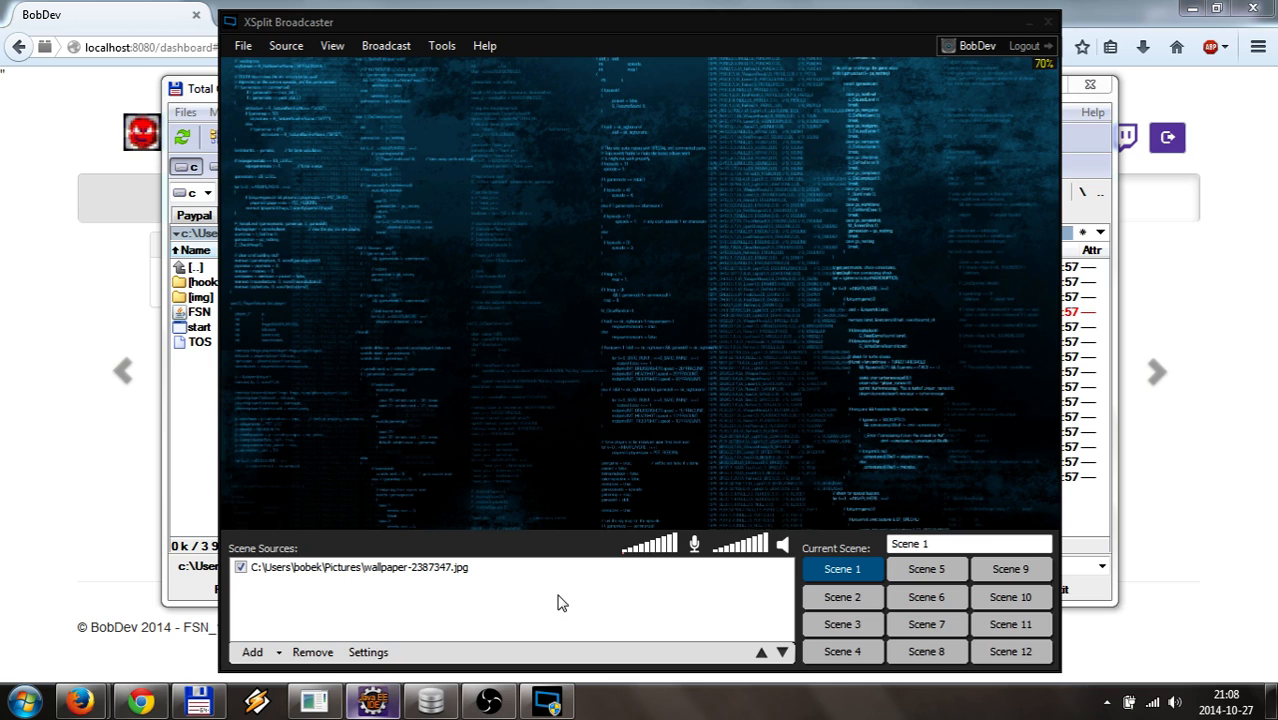
mouse_move(534, 615)
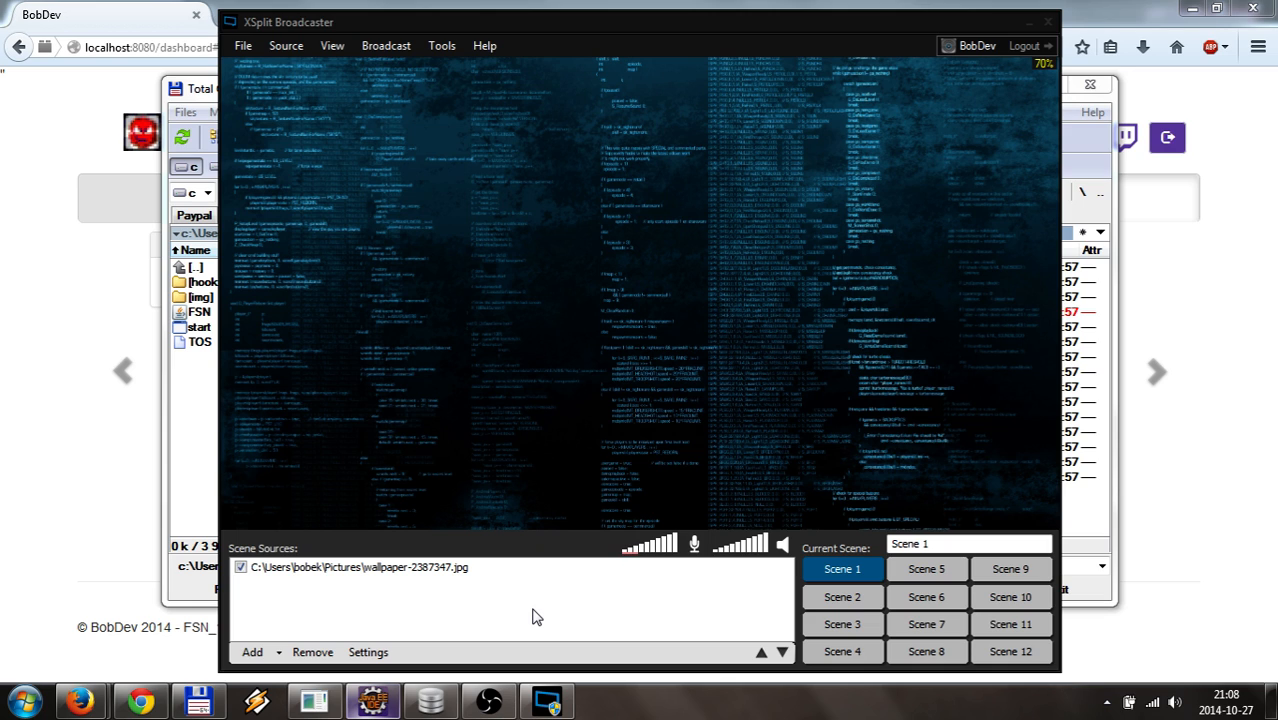
mouse_move(487, 609)
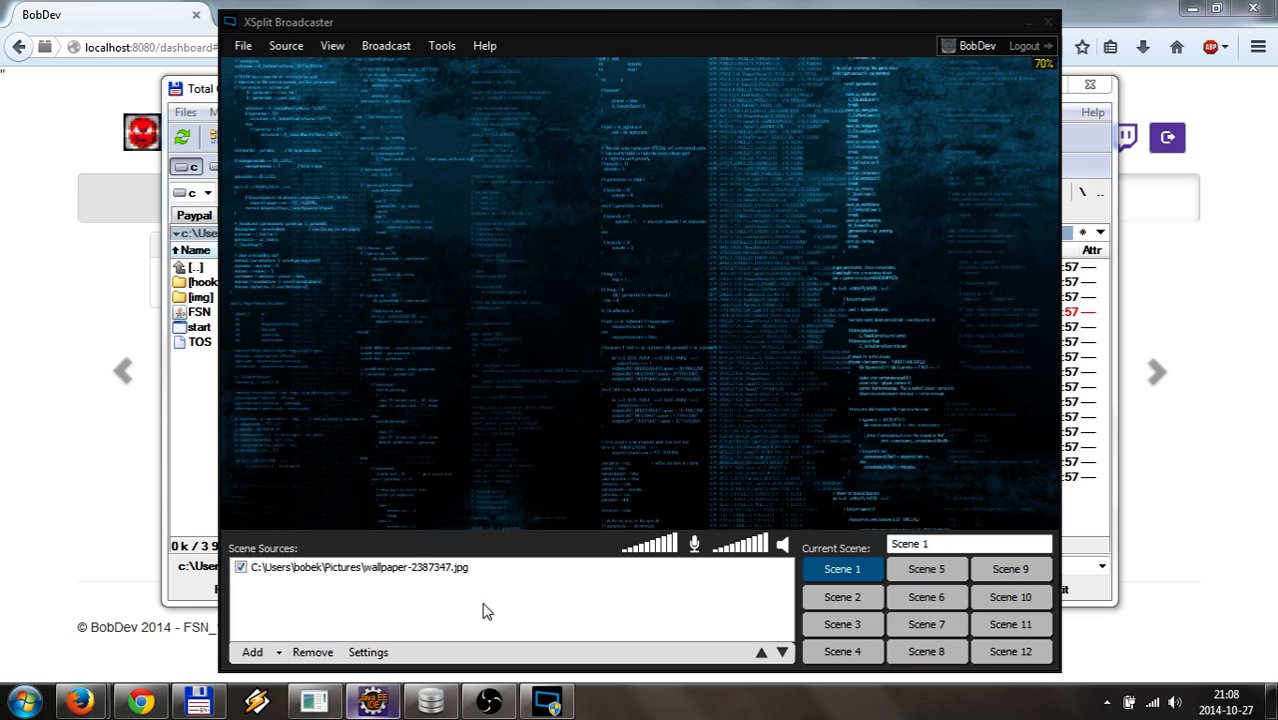
mouse_move(57, 462)
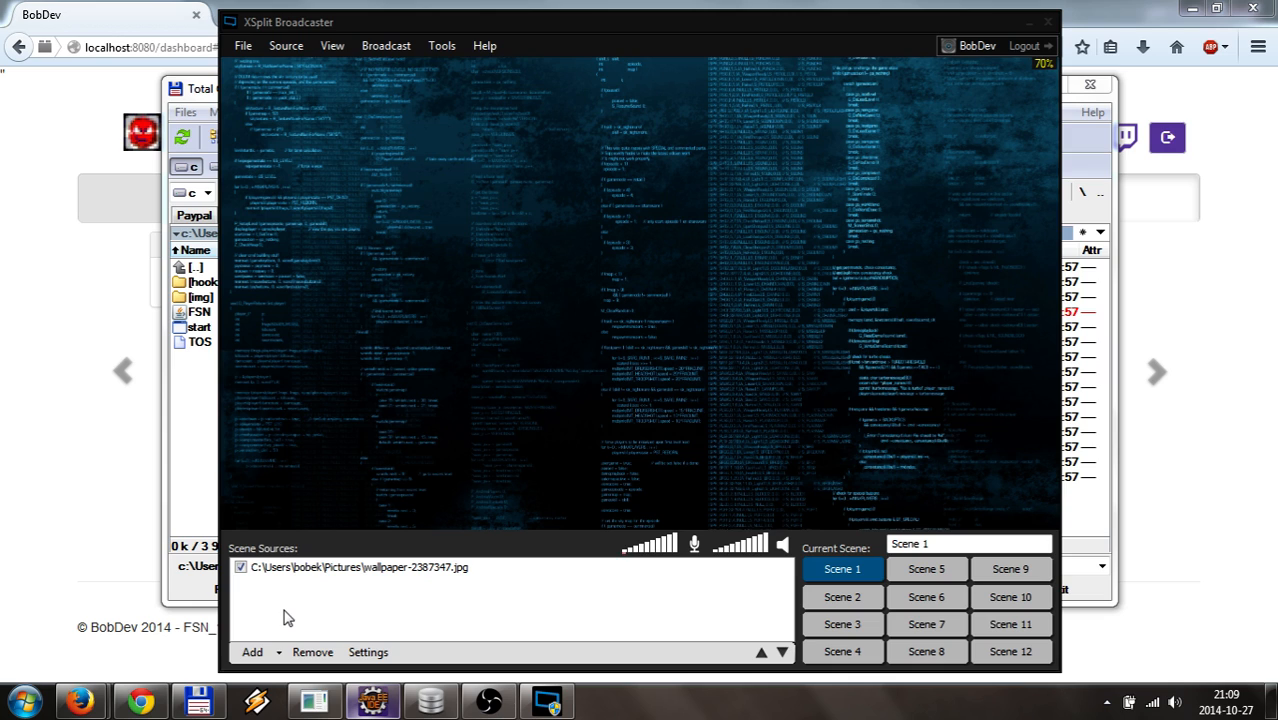
mouse_move(551, 49)
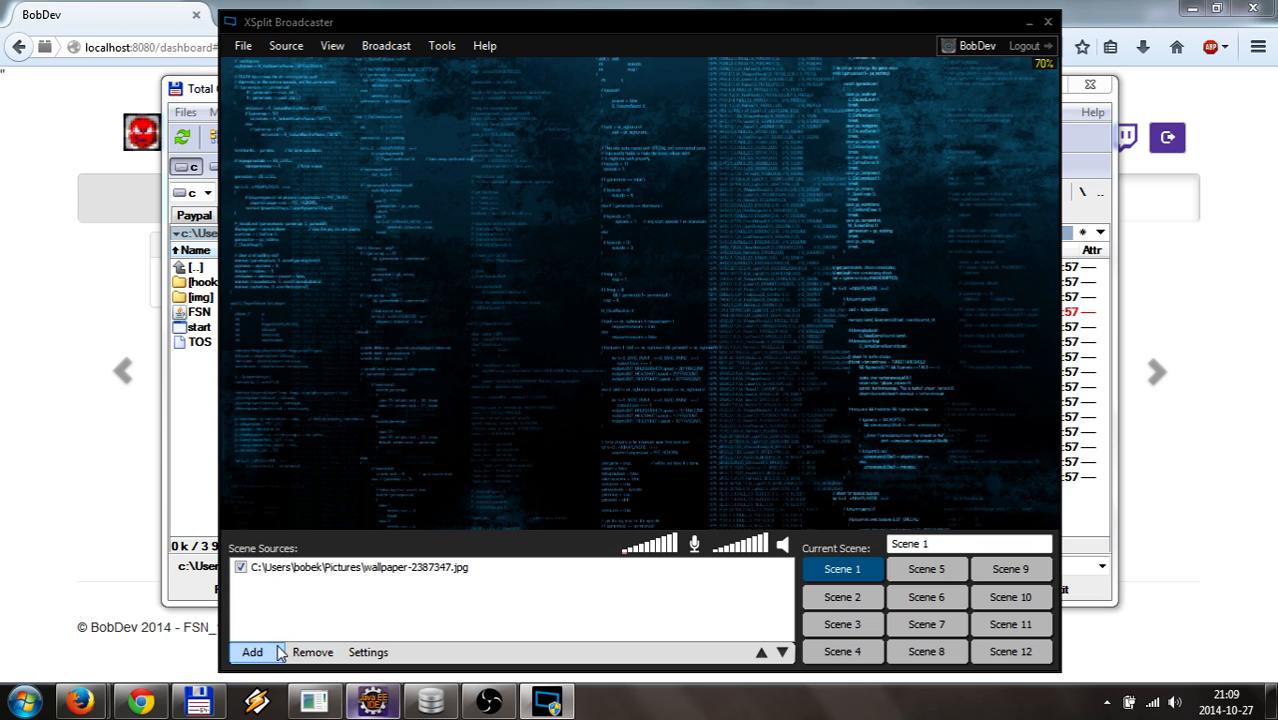
Step: Hide the server console and open the Configuration Wizard's Sound section
left_click(257, 652)
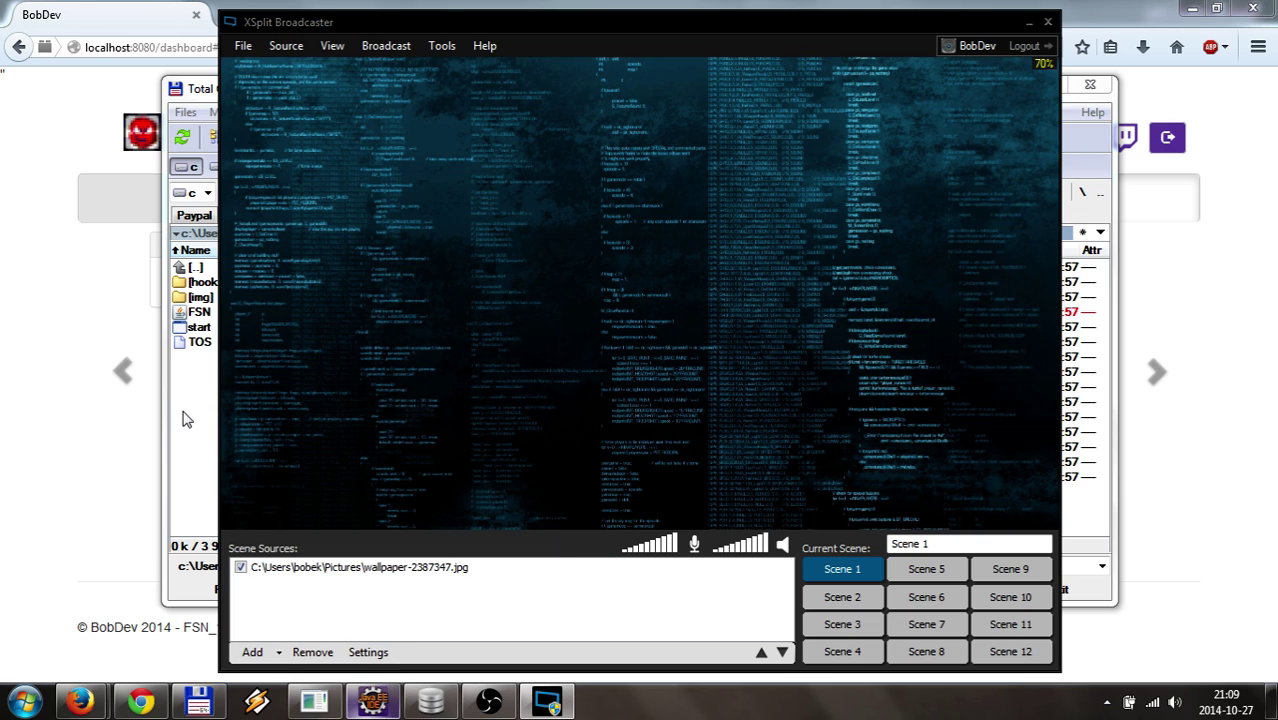
mouse_move(207, 392)
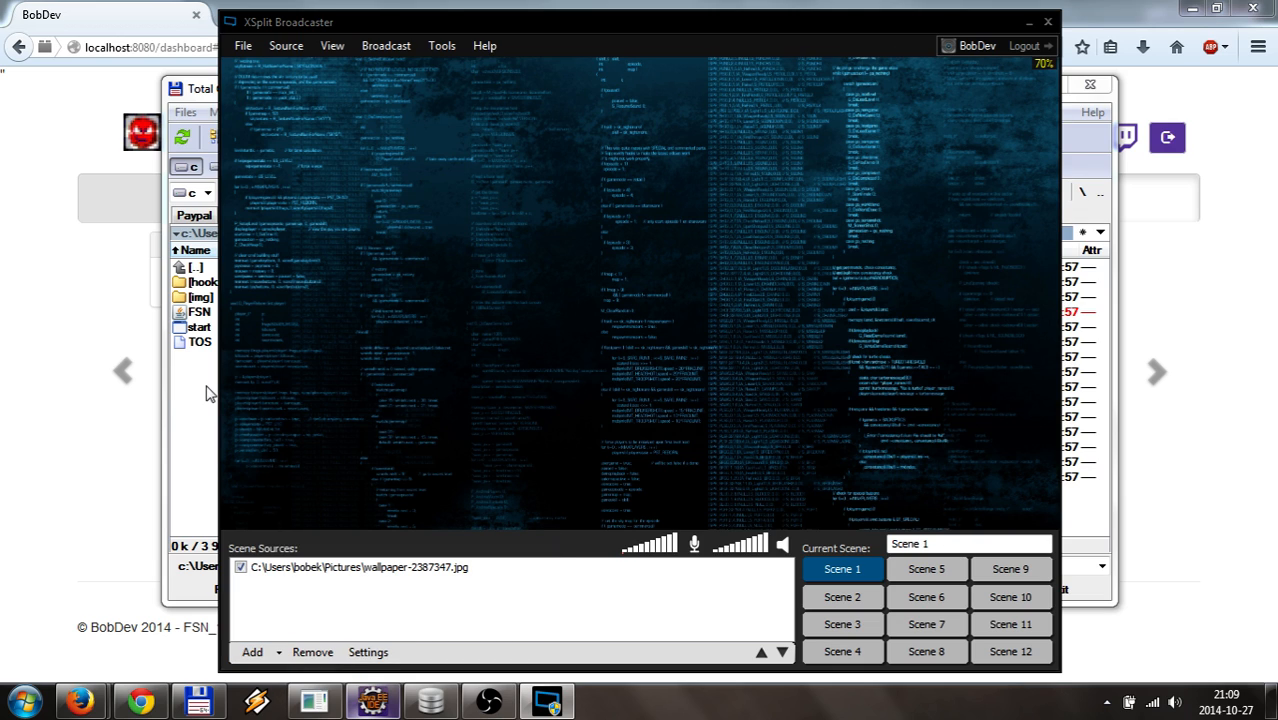
mouse_move(165, 657)
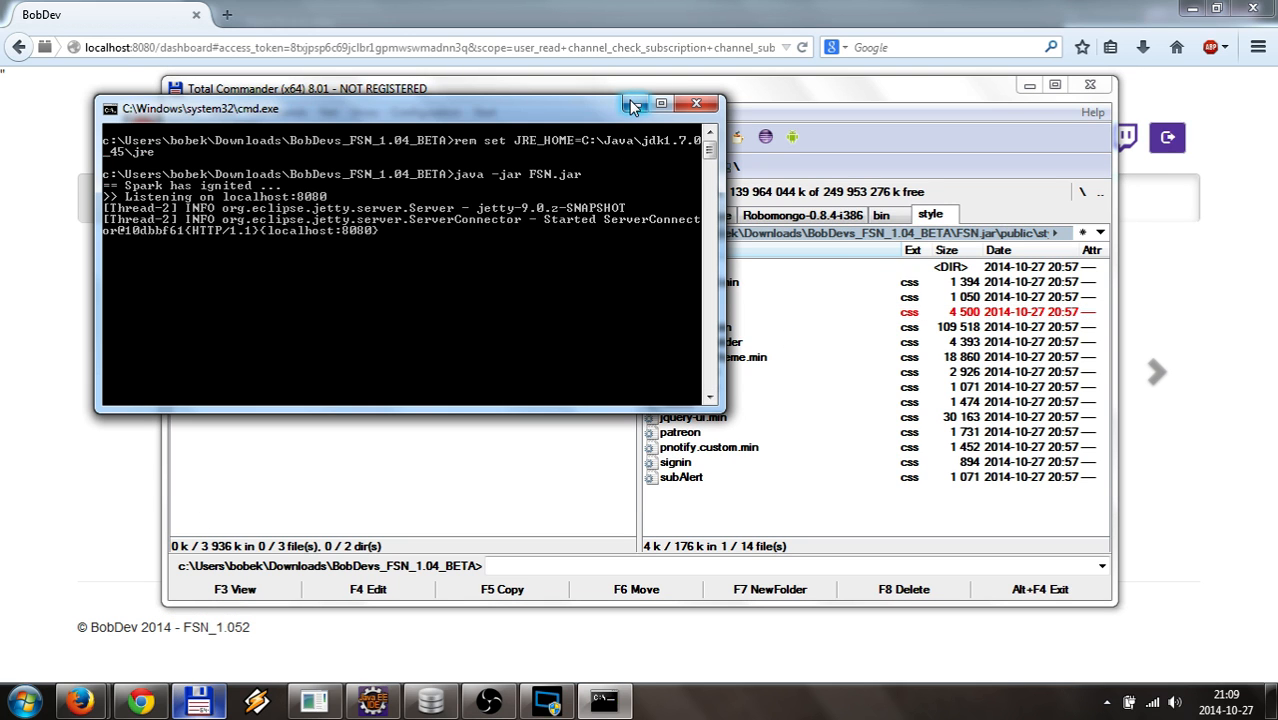
left_click(311, 699)
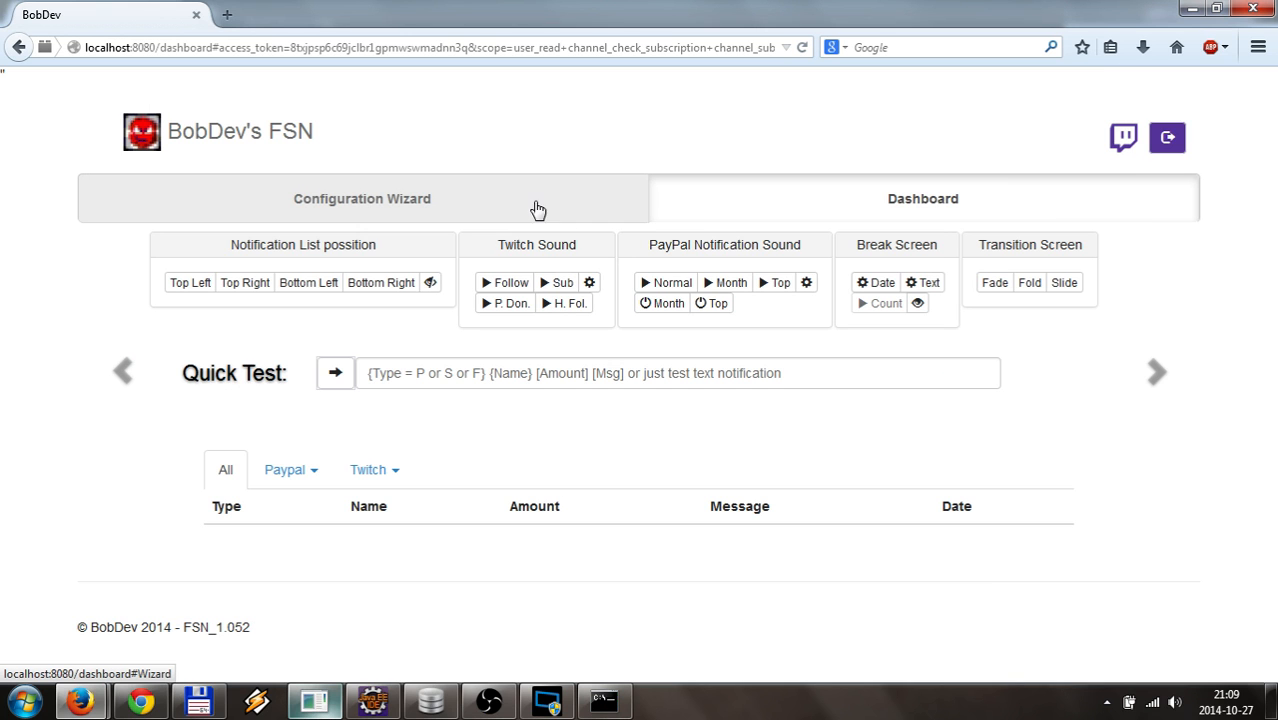
mouse_move(481, 207)
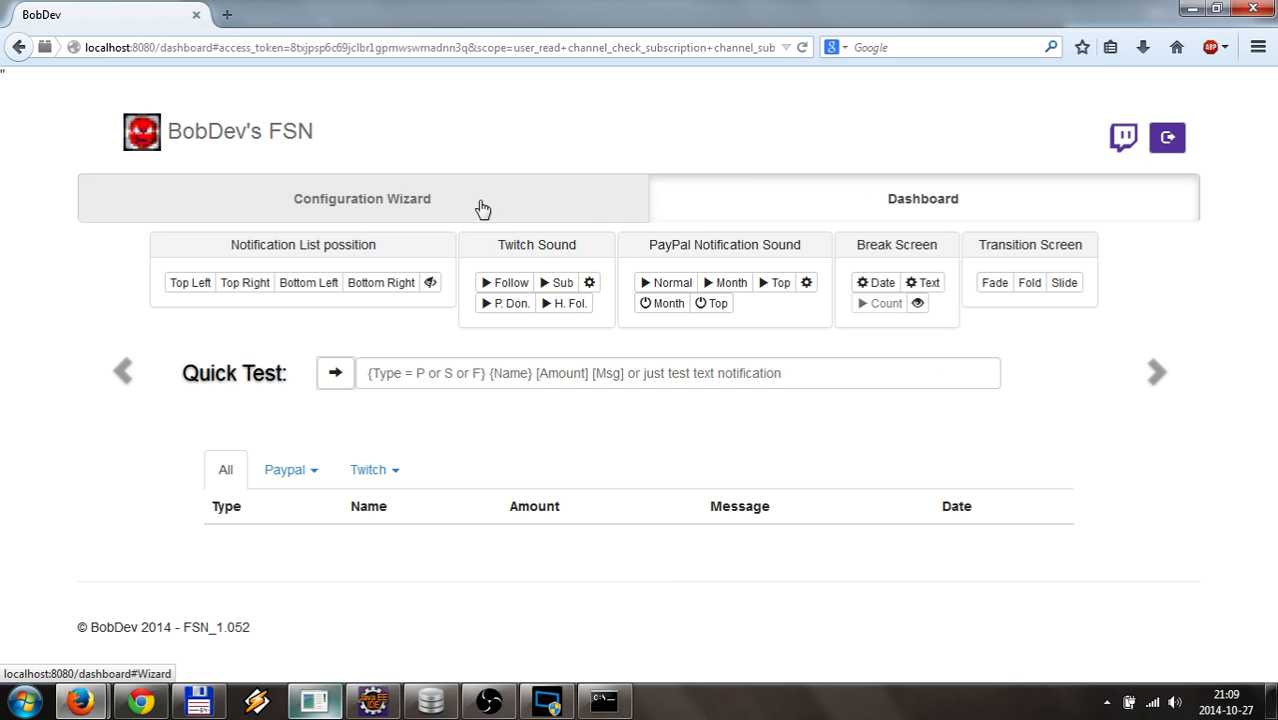
left_click(362, 198)
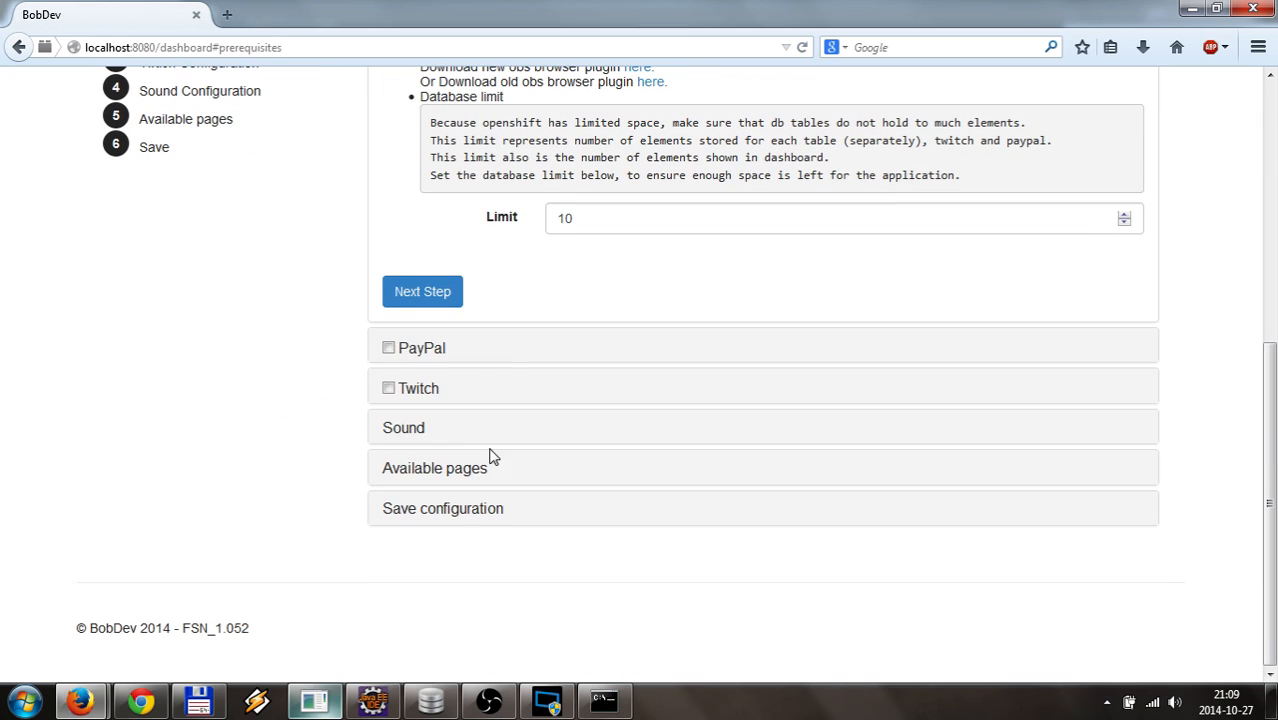
mouse_move(449, 360)
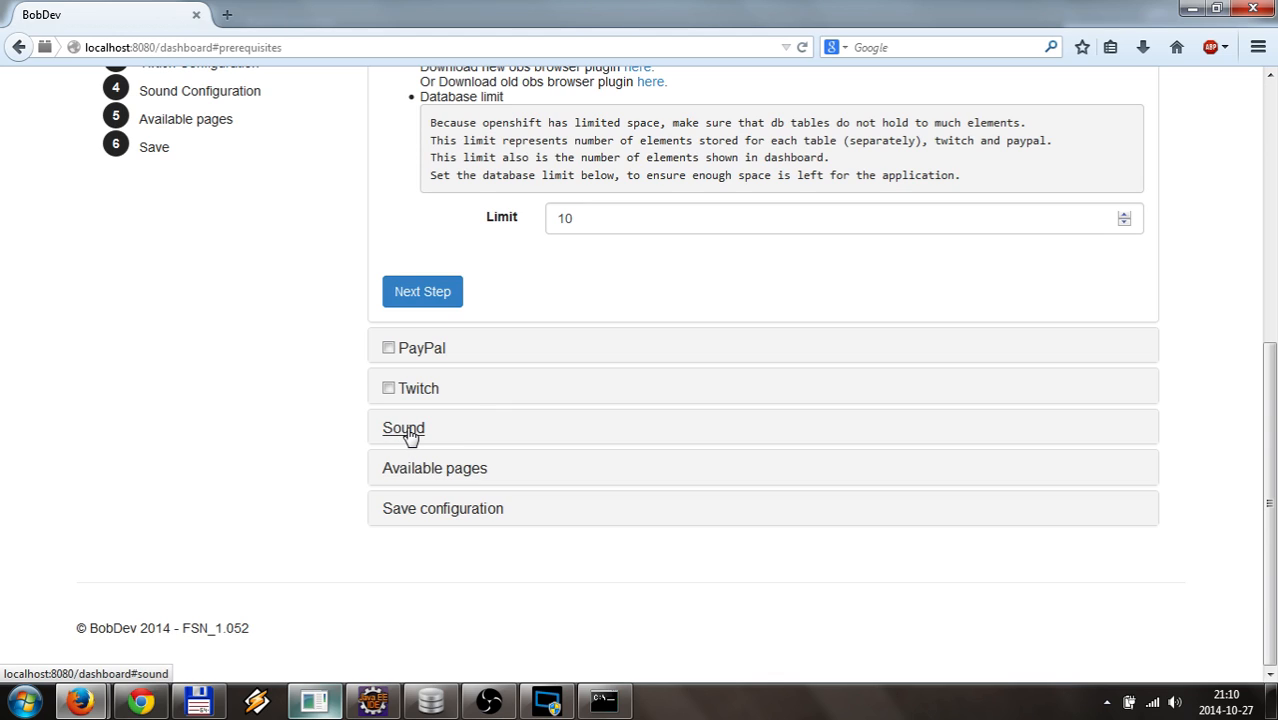
left_click(403, 428)
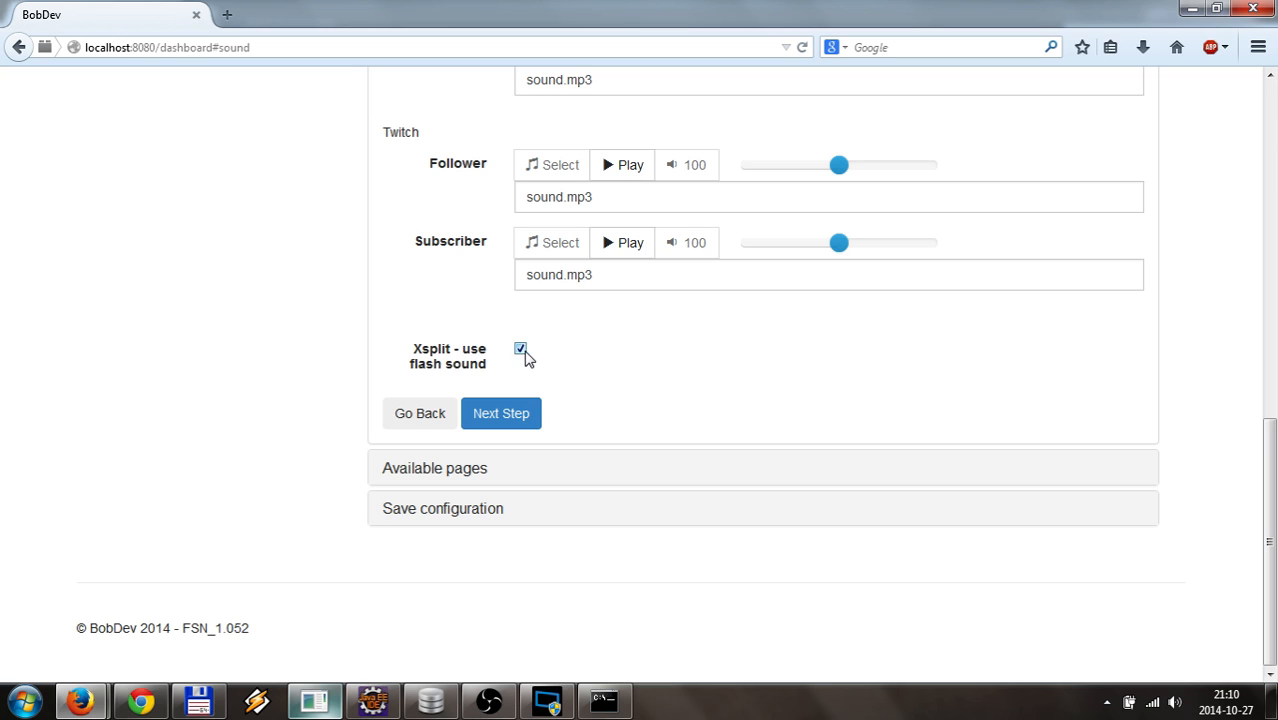
Step: Enable 'Xsplit - use flash sound' and expand the Available pages list
left_click(521, 350)
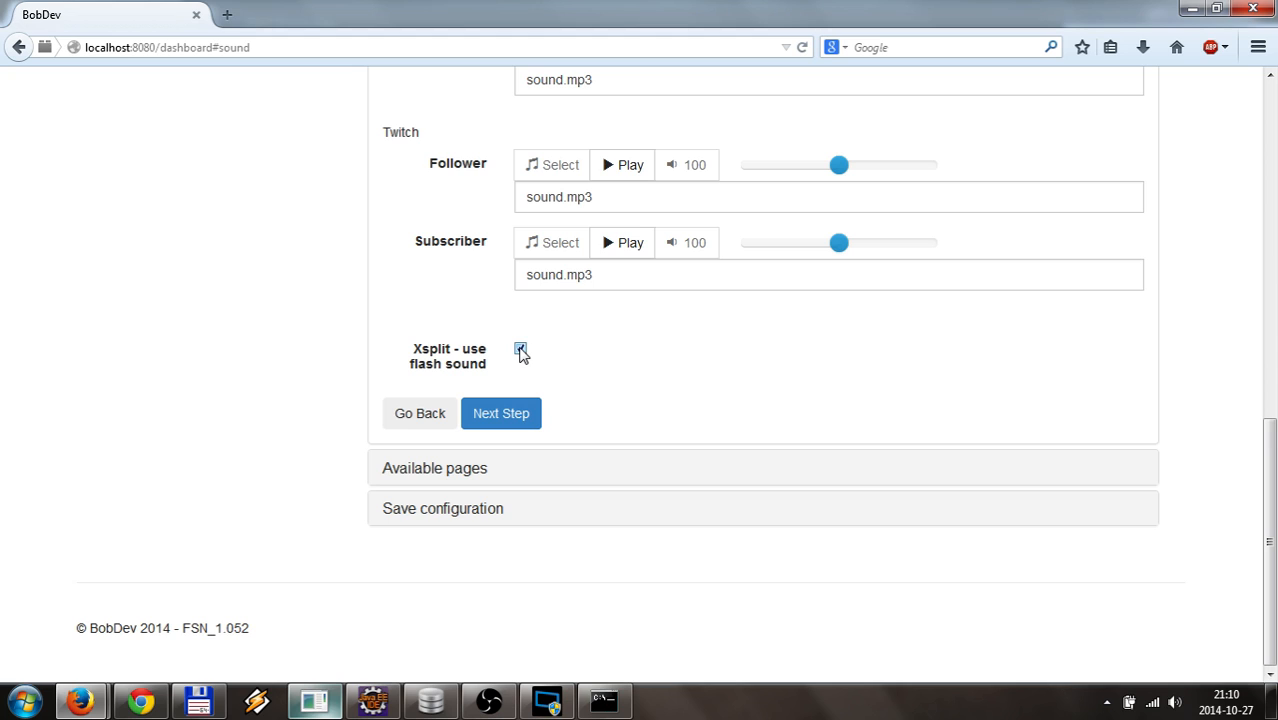
left_click(520, 348)
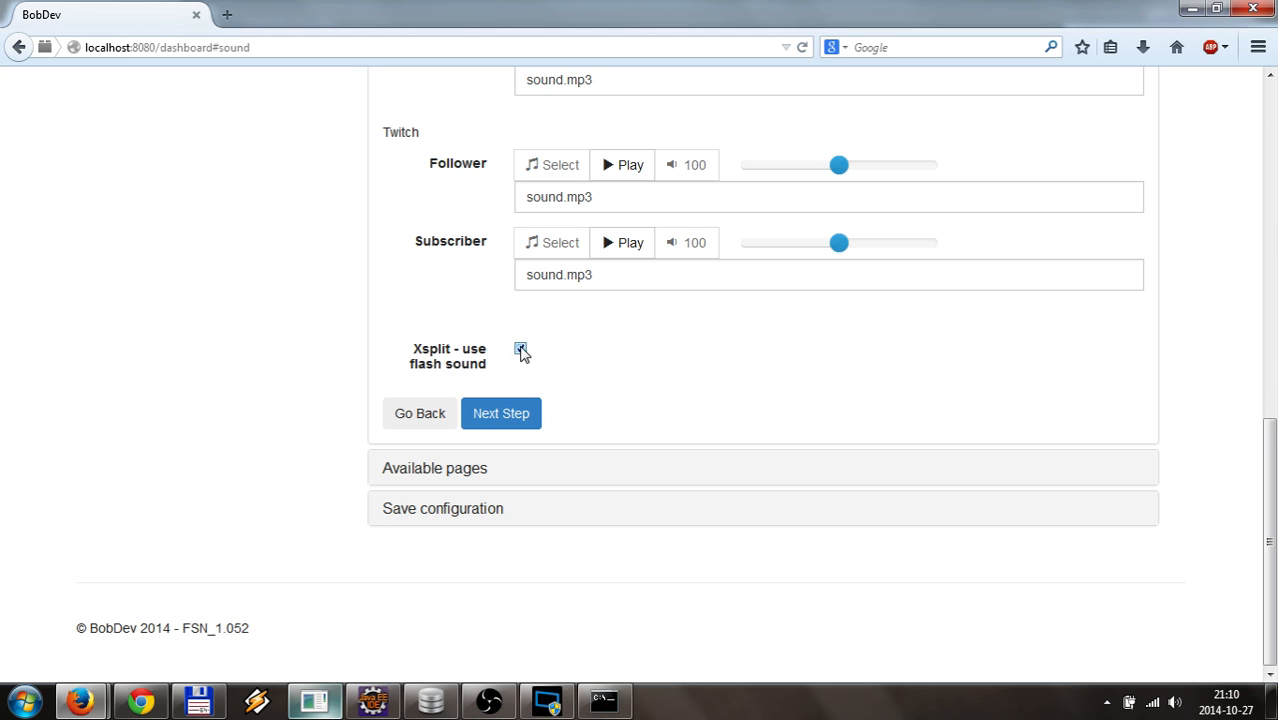
left_click(519, 348)
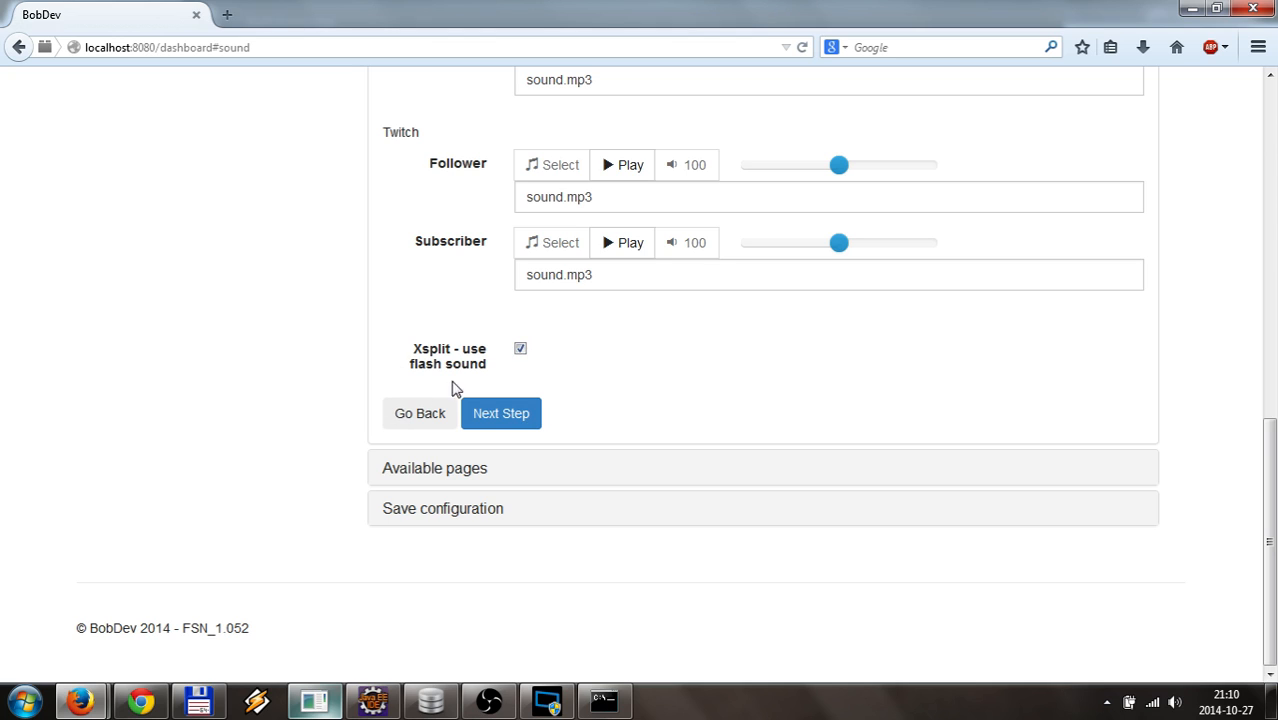
mouse_move(426, 509)
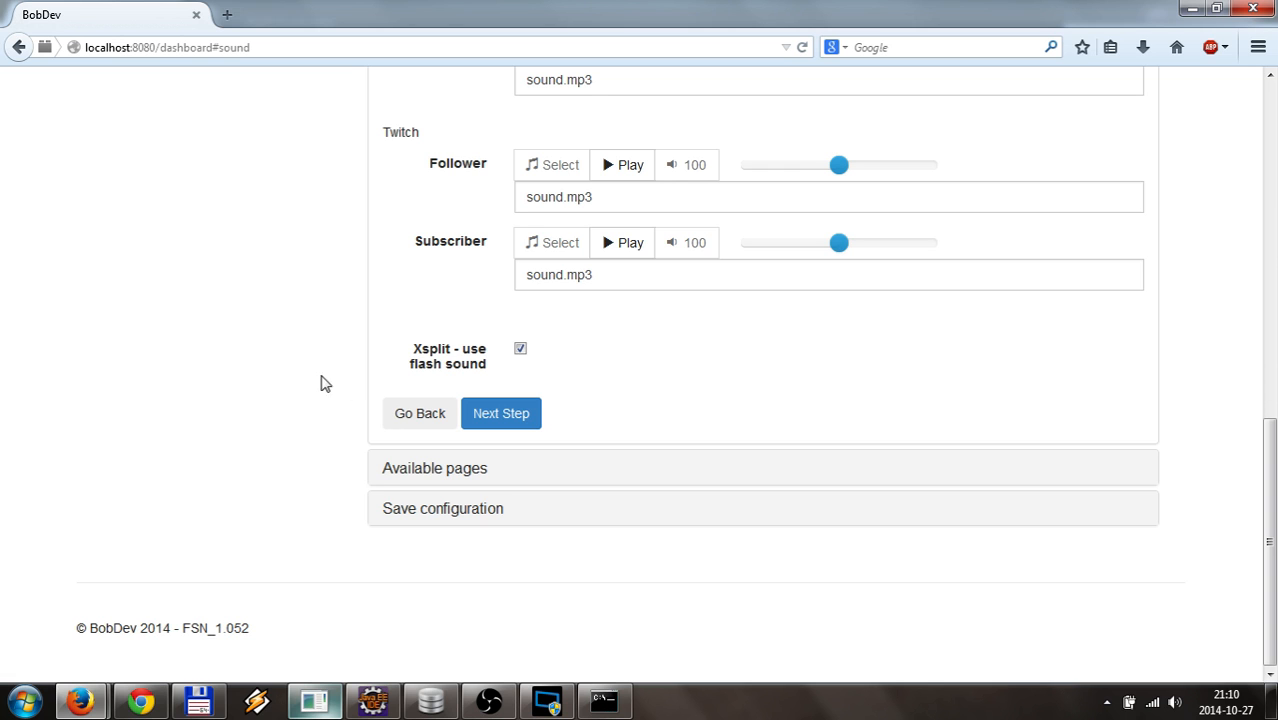
mouse_move(427, 470)
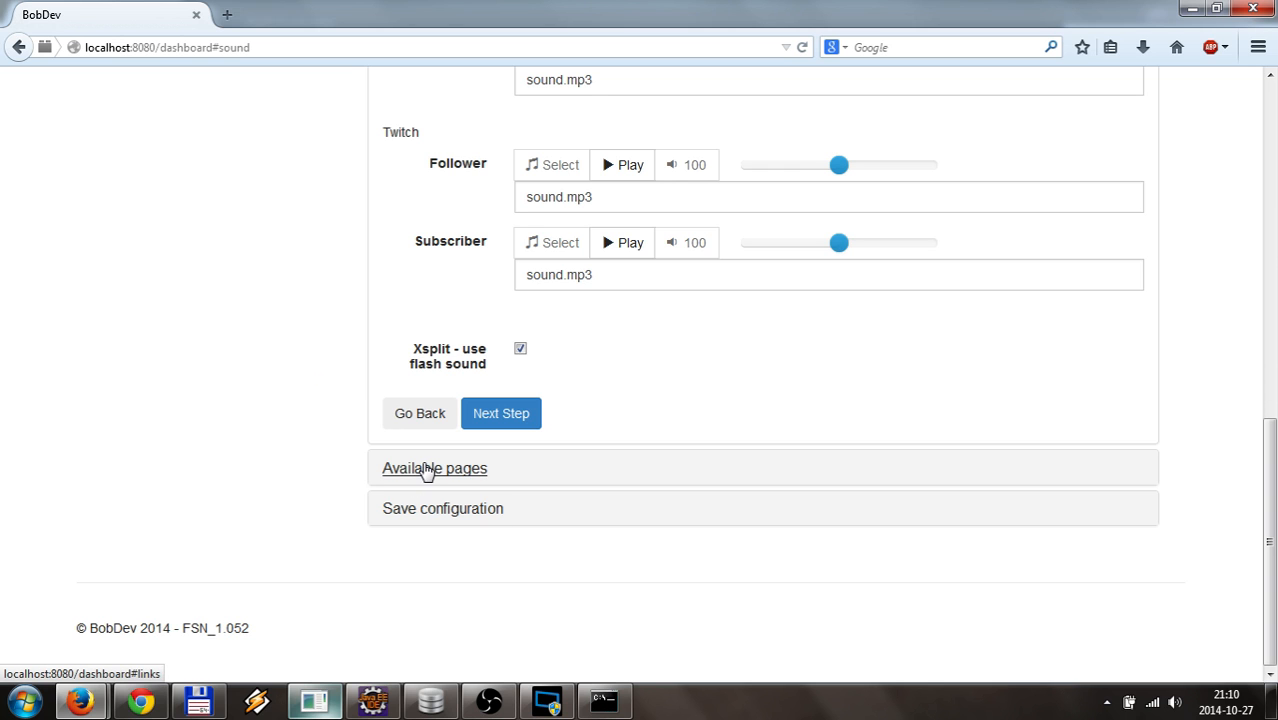
left_click(434, 468)
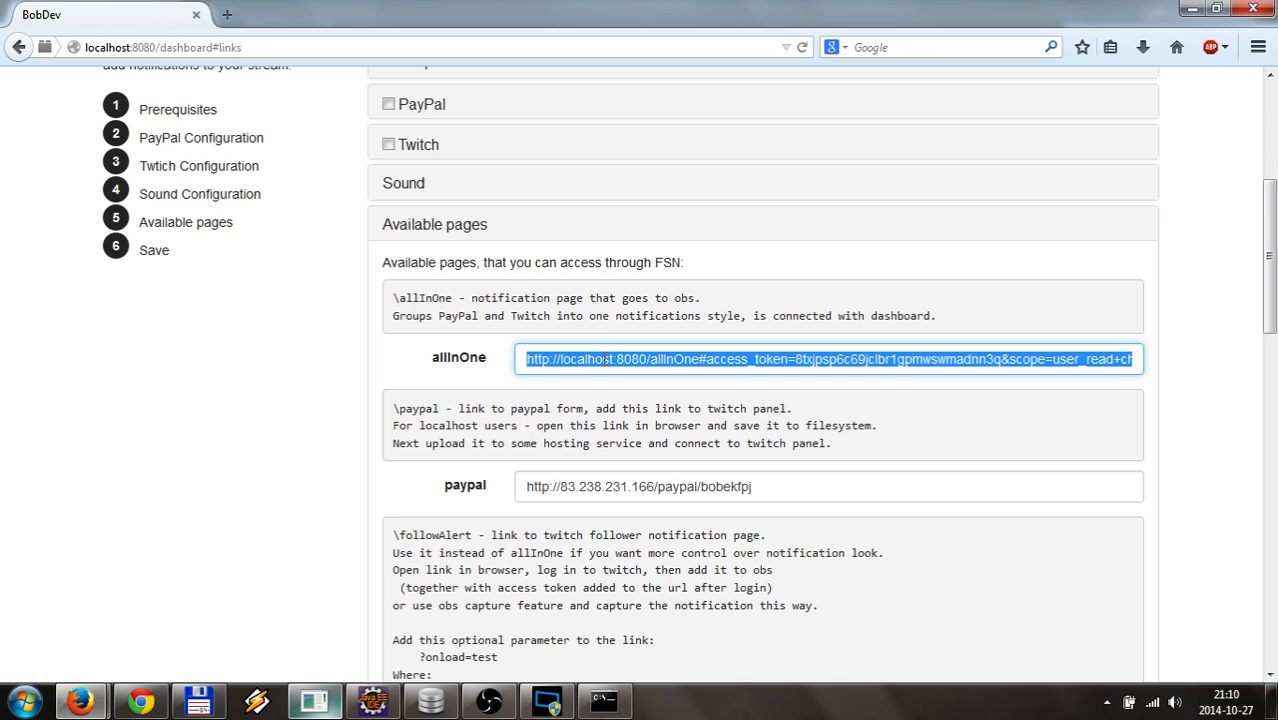
Step: Add a Webpage URL source with the allInOne link (twitch_user=bobekfpj) to Scene 1
left_click(541, 695)
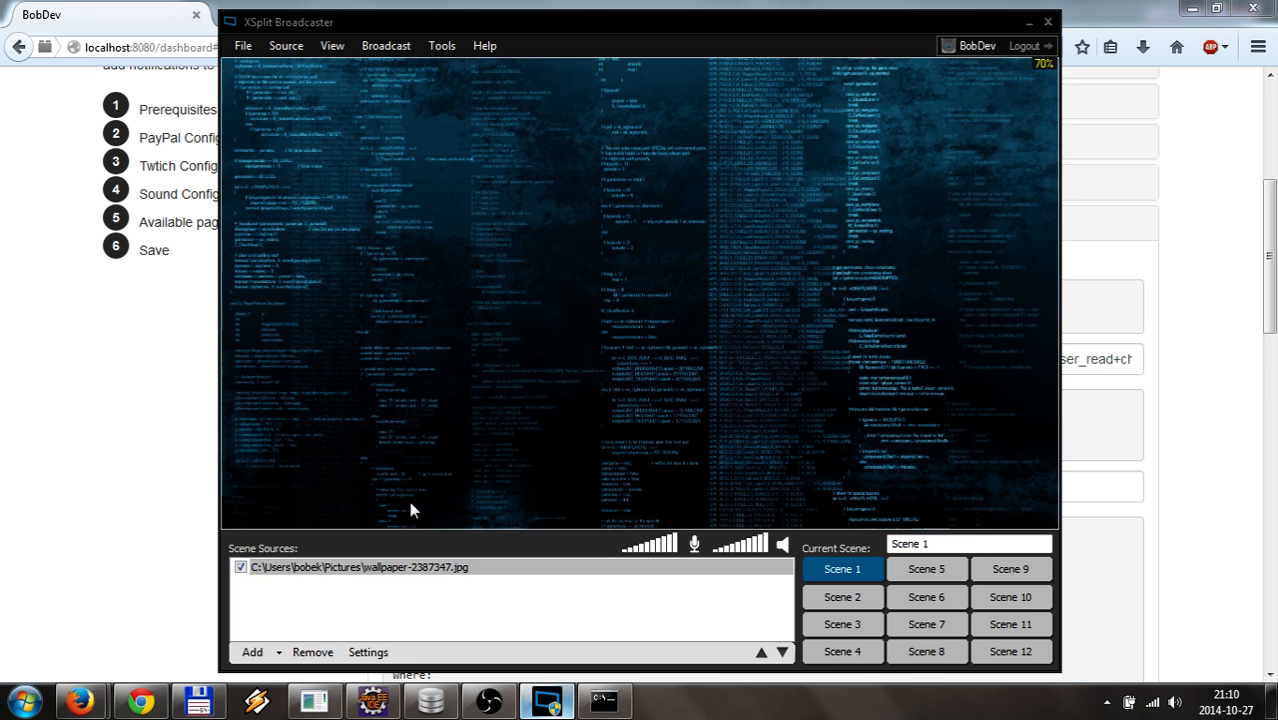
left_click(253, 652)
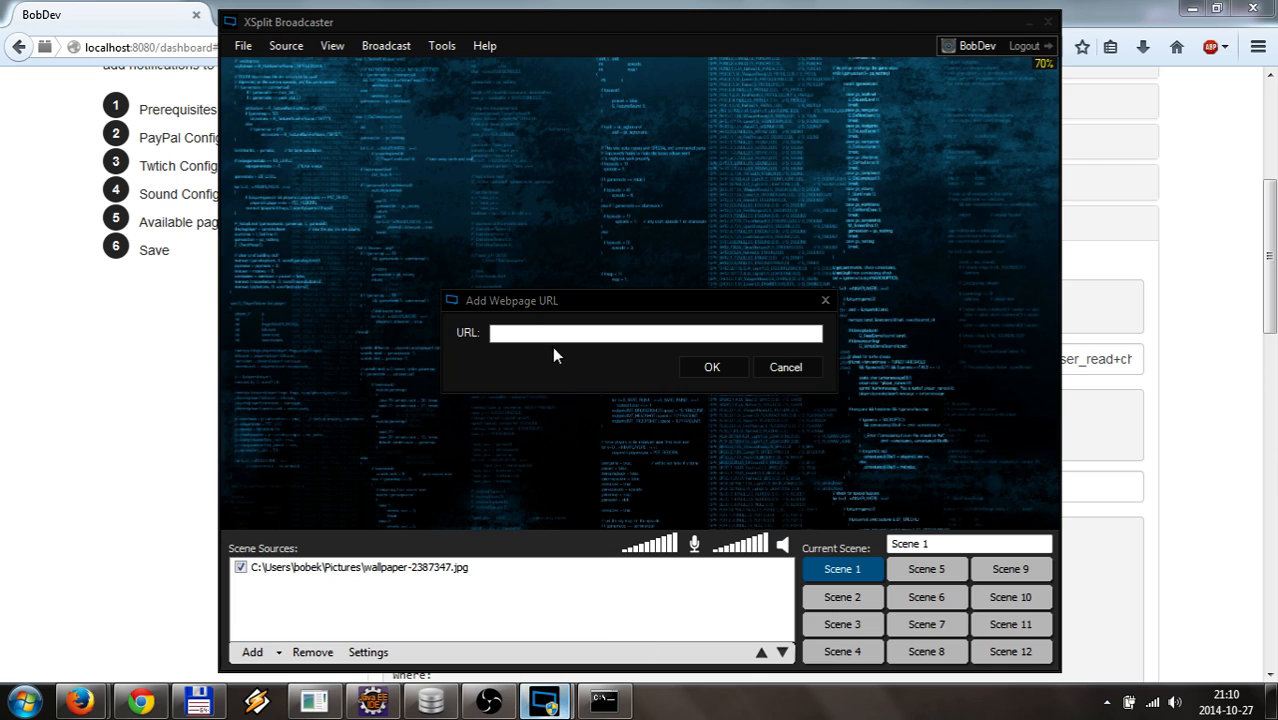
type("channel_check_subscription+channel_subscriptions&twitch_user=bobekfpj")
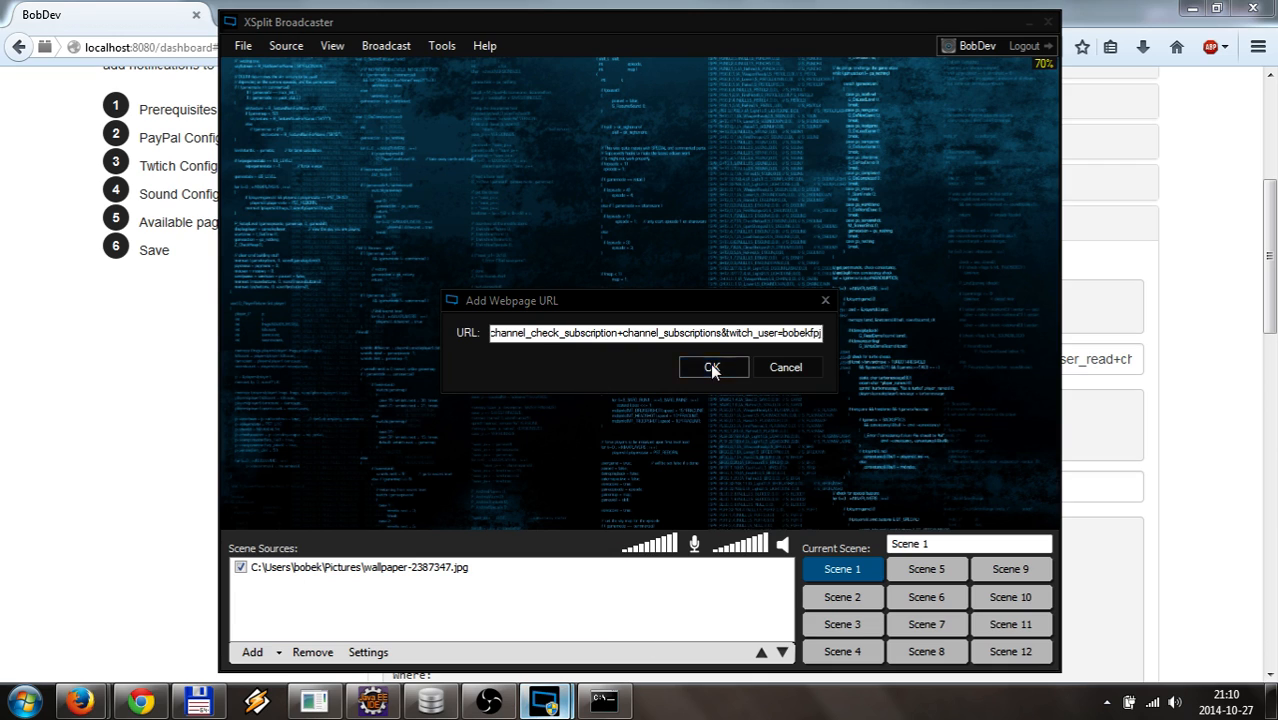
left_click(713, 367)
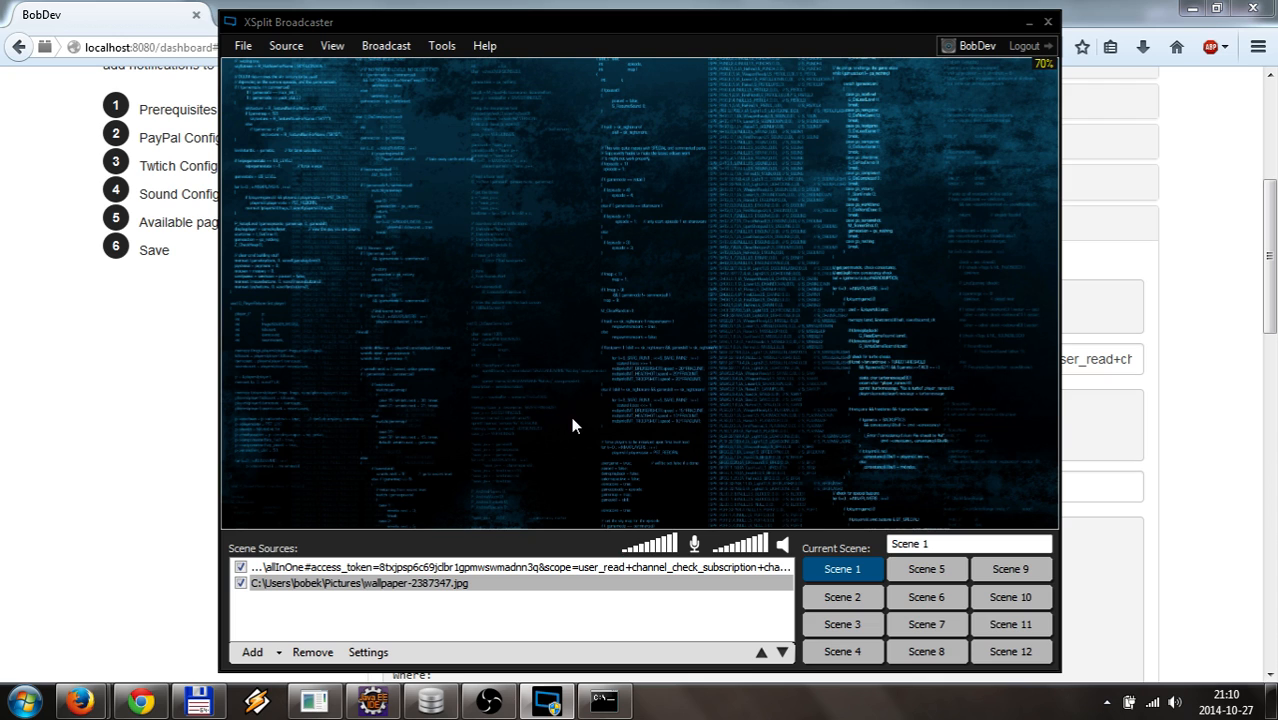
mouse_move(652, 349)
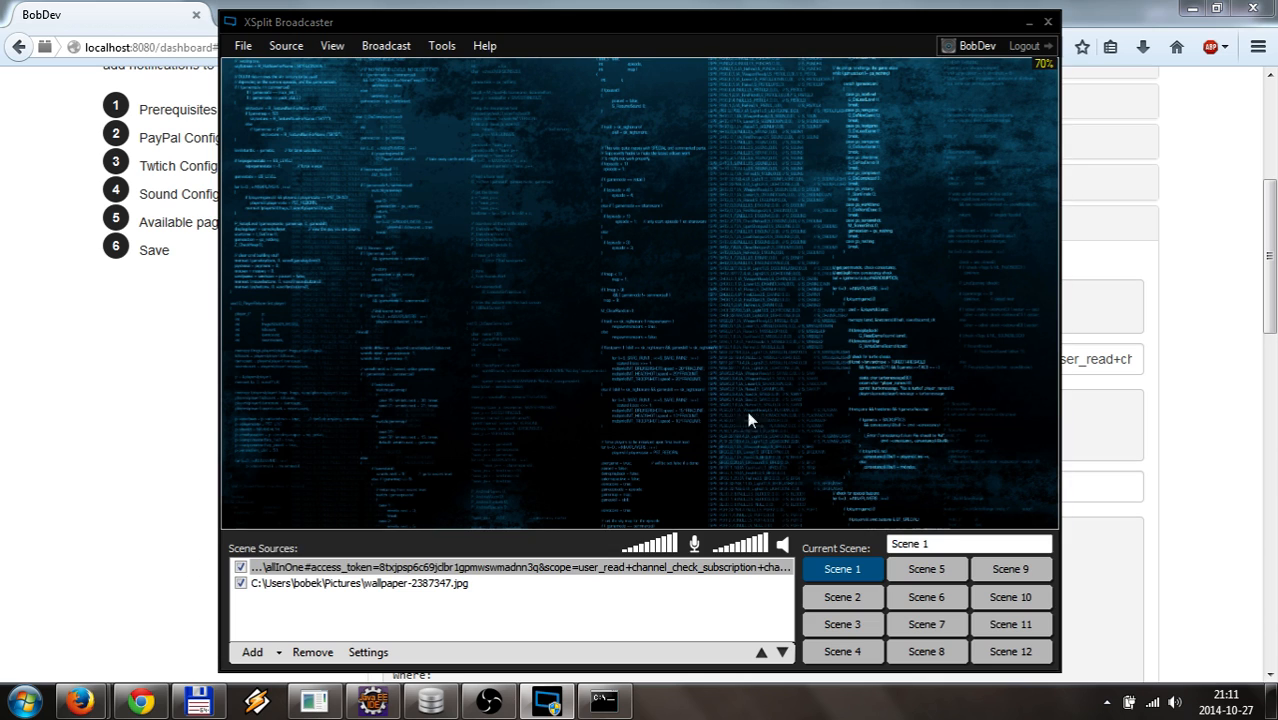
mouse_move(892, 93)
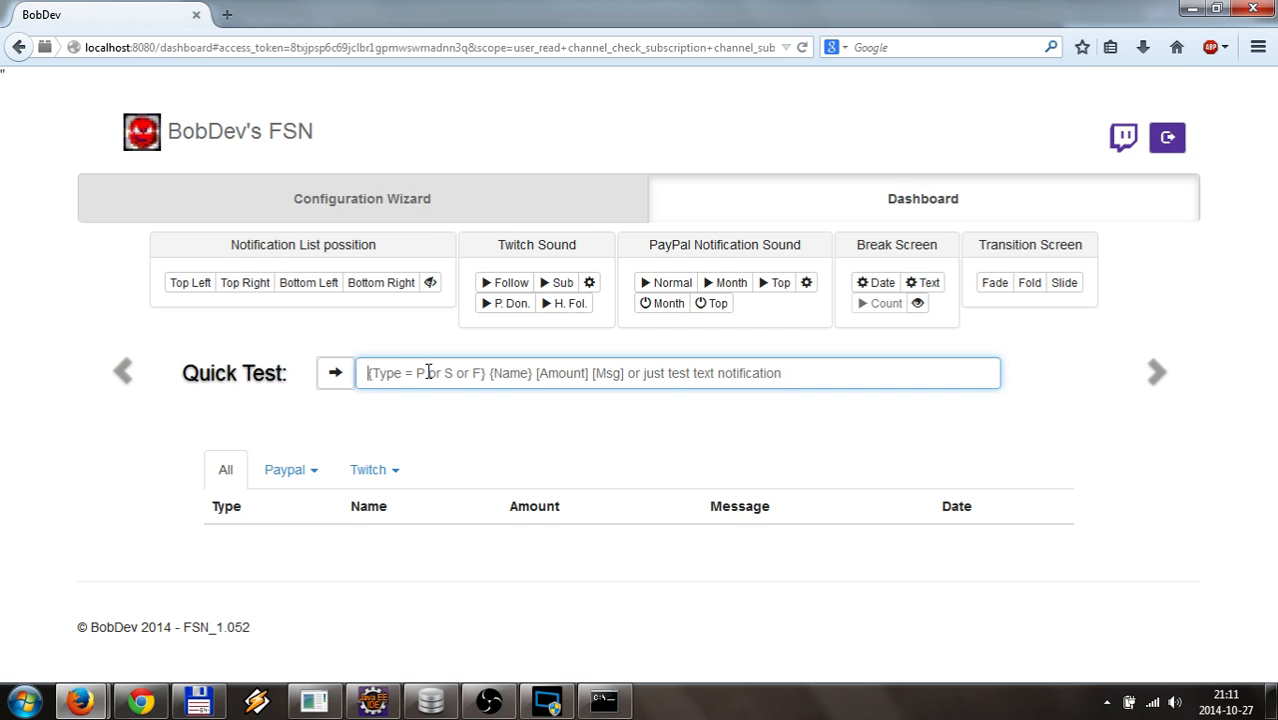
Step: Send a 'test2' Quick Test notification from the FSN dashboard
type("test")
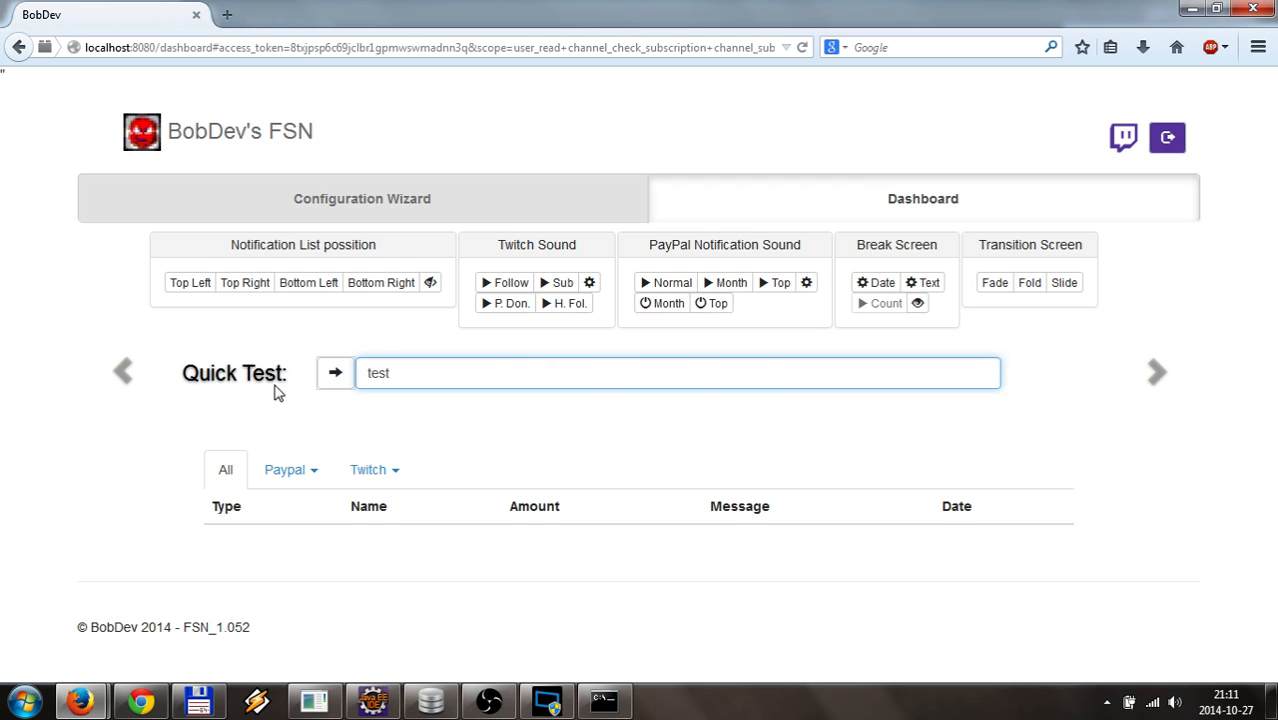
left_click(335, 372)
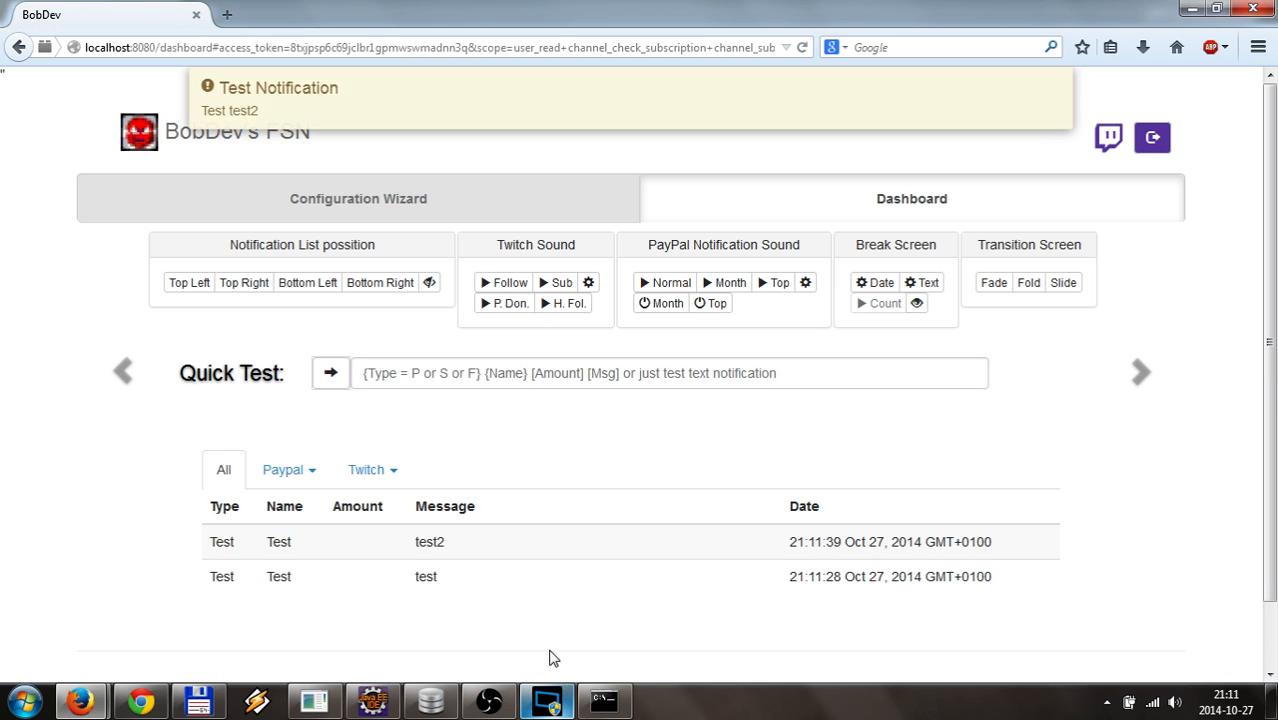
left_click(548, 700)
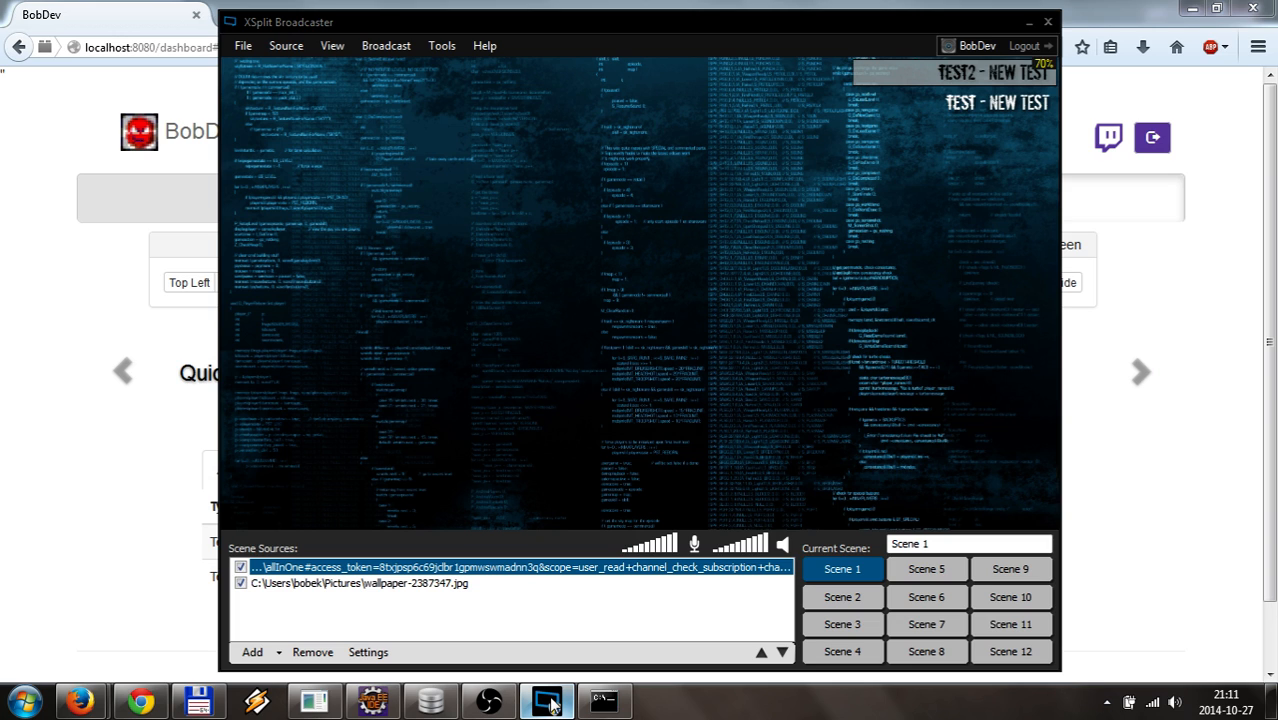
mouse_move(423, 30)
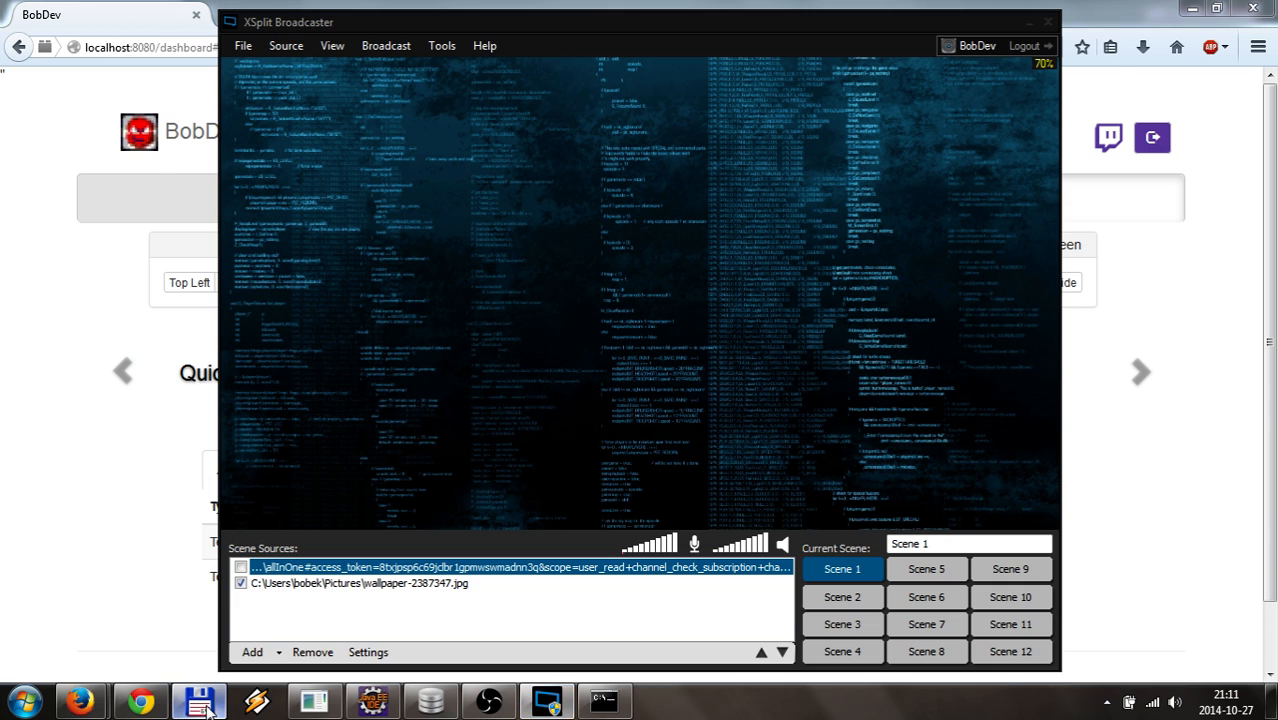
Step: Switch to Total Commander on the FSN beta folder
left_click(190, 689)
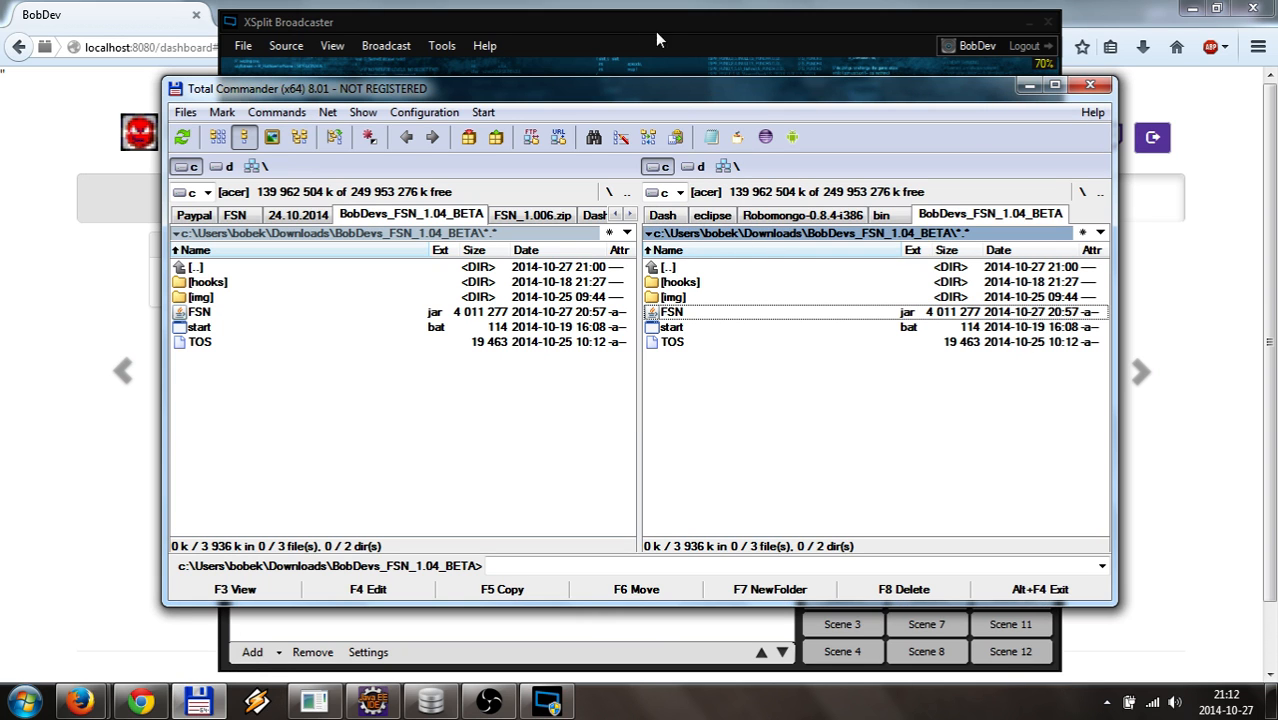
mouse_move(737, 322)
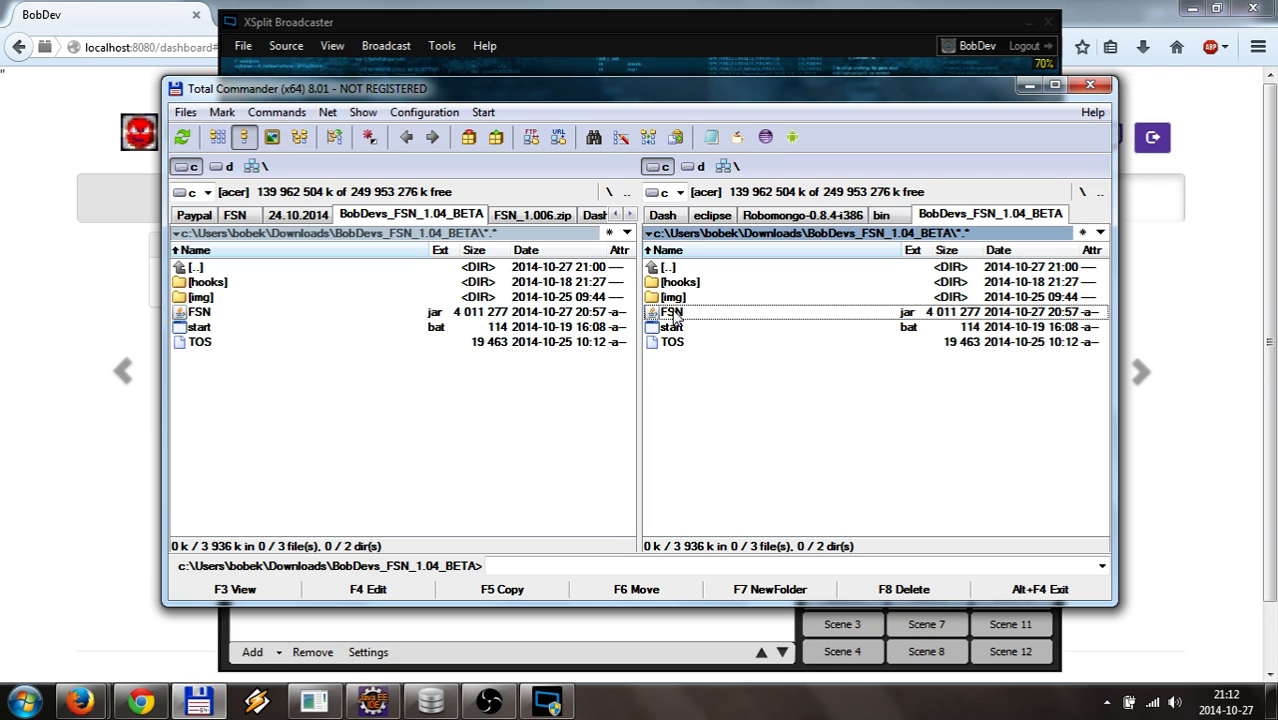
Step: Browse inside FSN.jar to its public\style folder
left_click(670, 311)
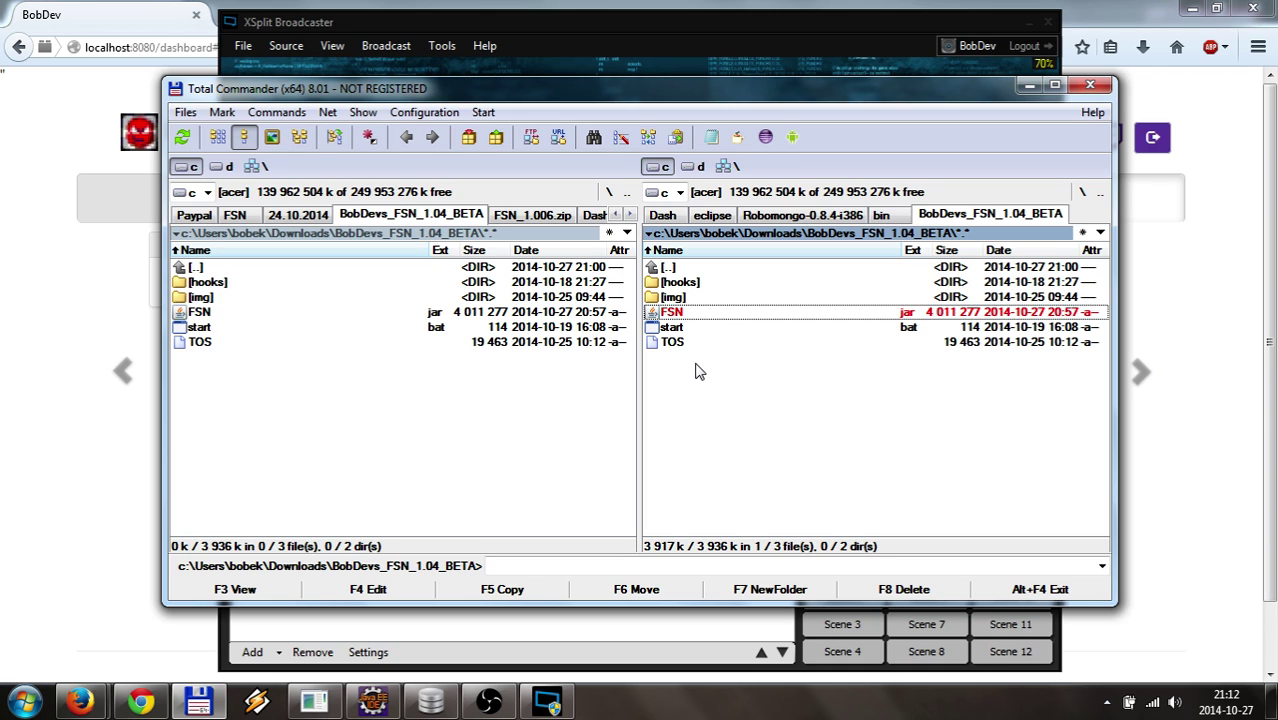
double_click(671, 311)
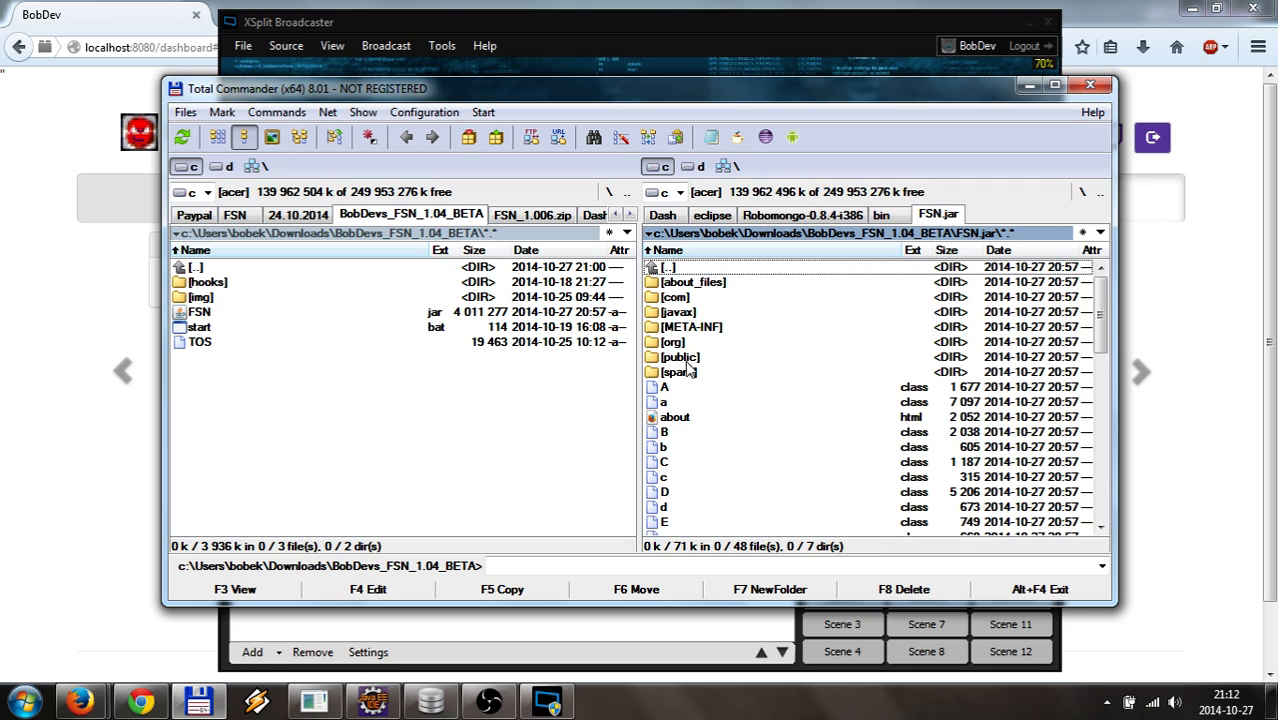
scroll("down", 3)
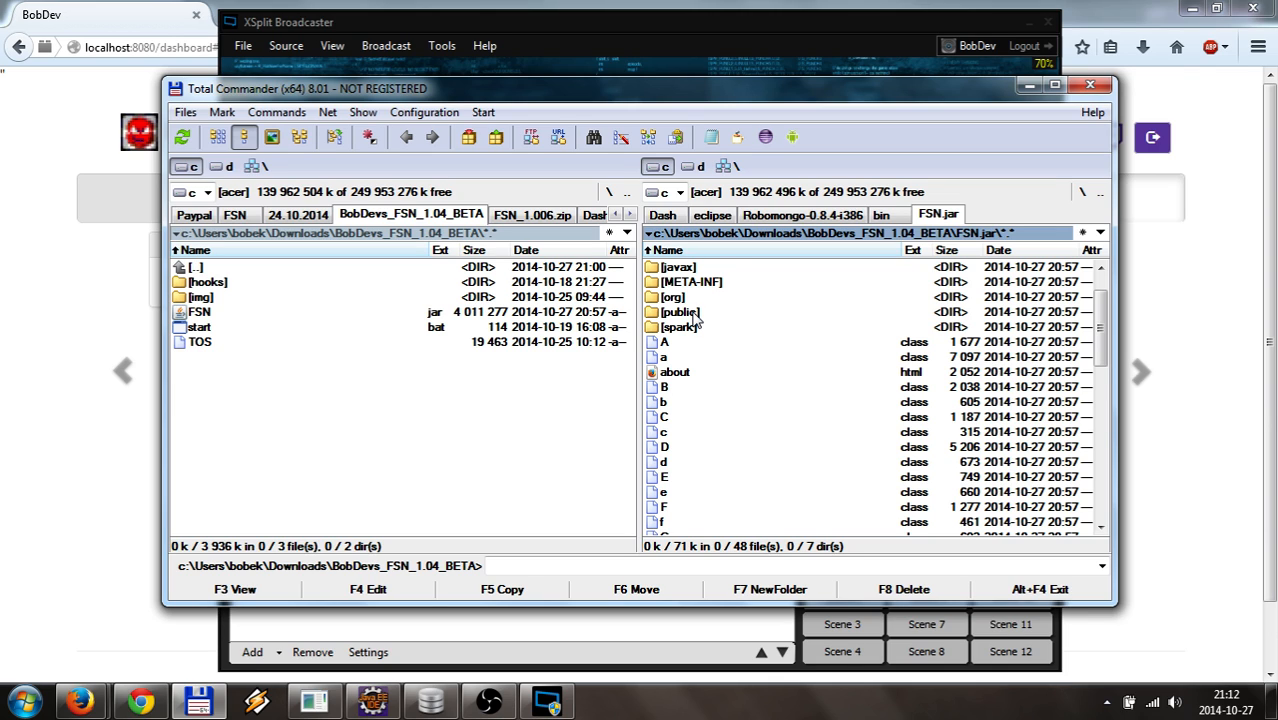
mouse_move(671, 347)
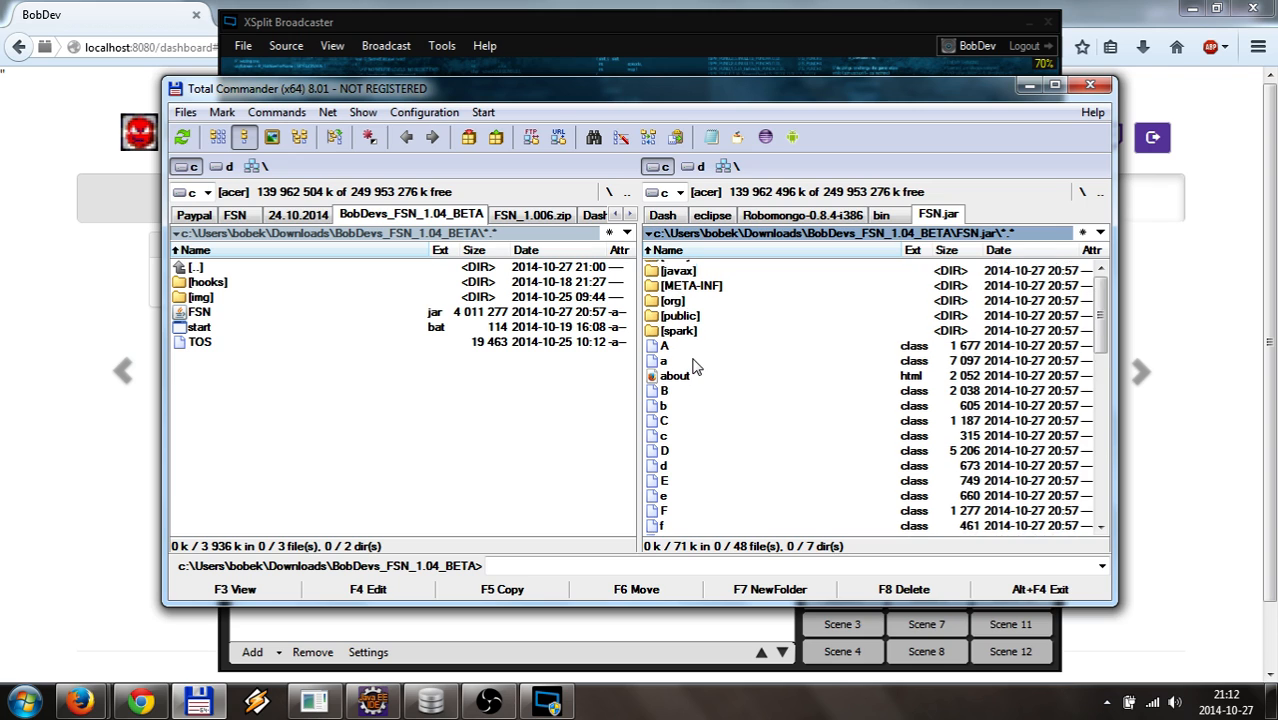
double_click(682, 315)
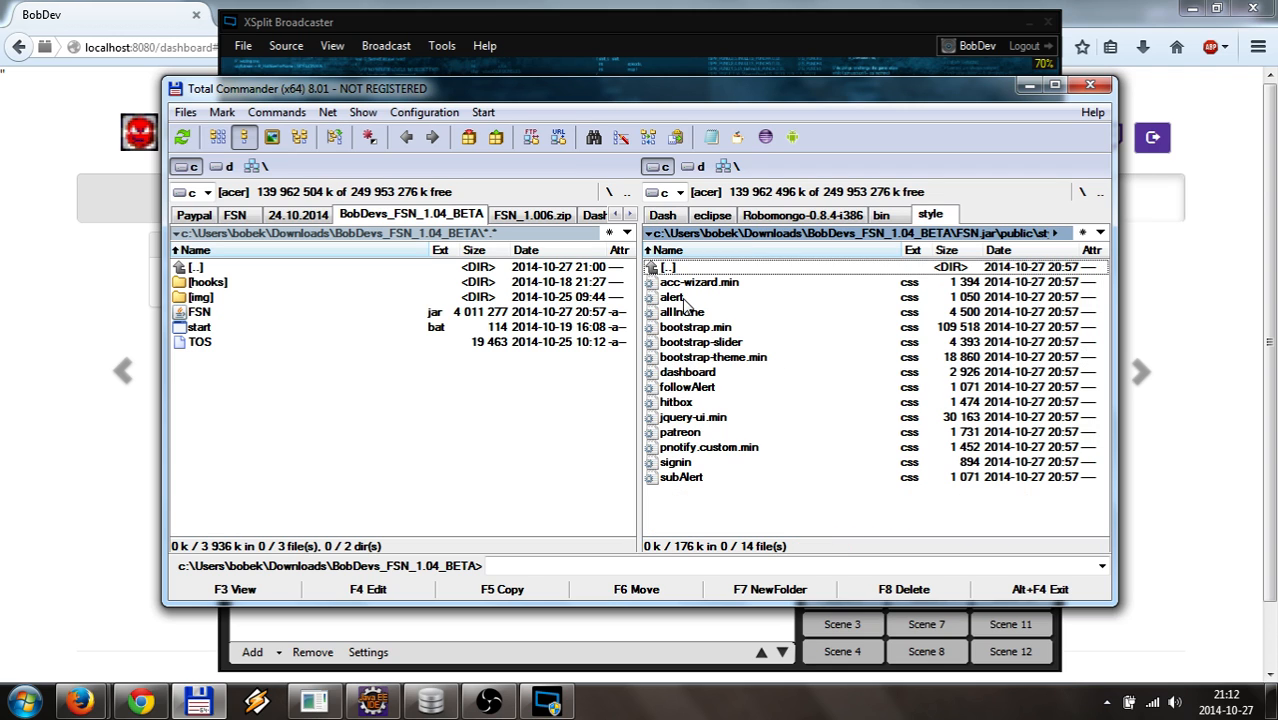
Step: Copy allInOne.css into the beta folder, cancel packing, and open it in the editor
left_click(682, 312)
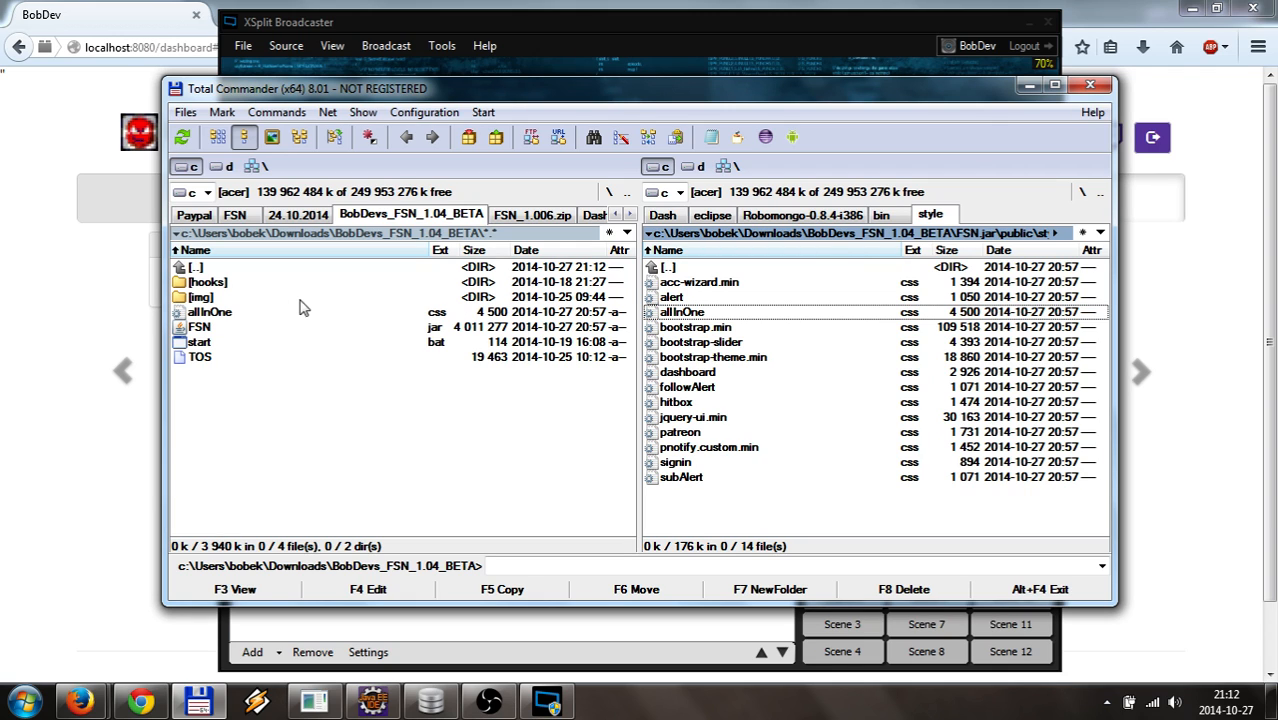
left_click(210, 312)
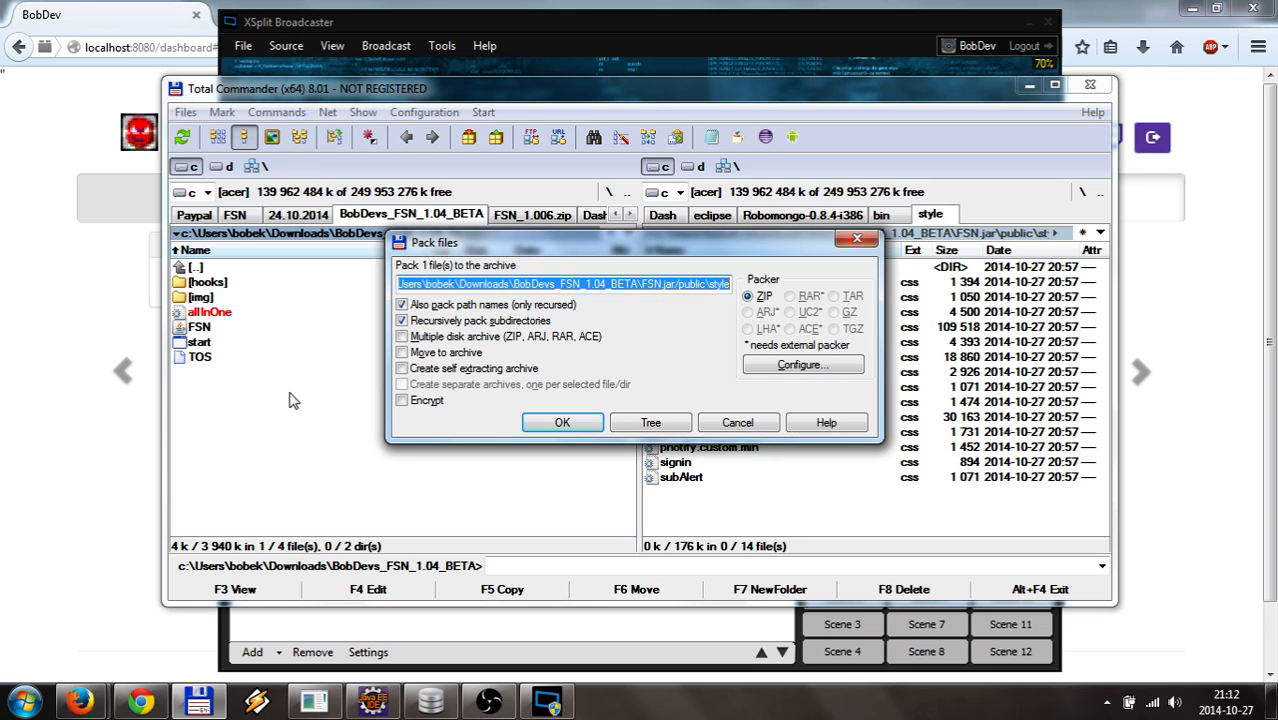
left_click(562, 422)
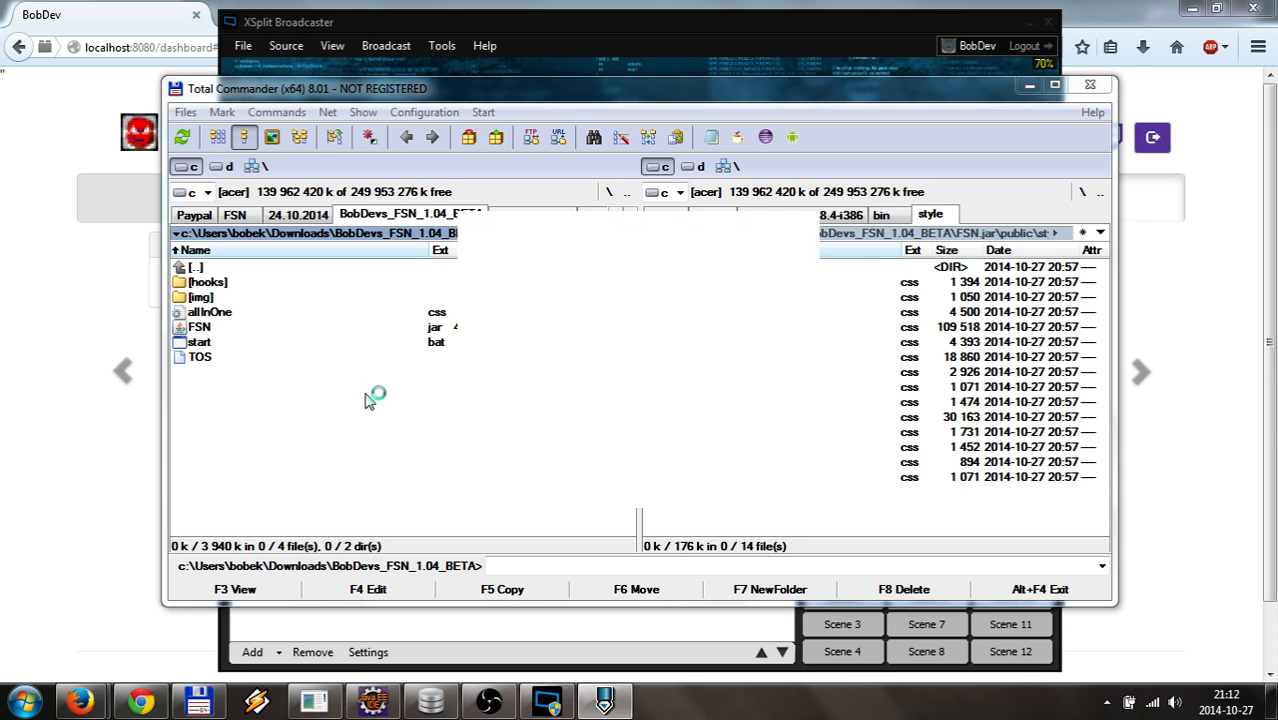
double_click(208, 311)
type("bo")
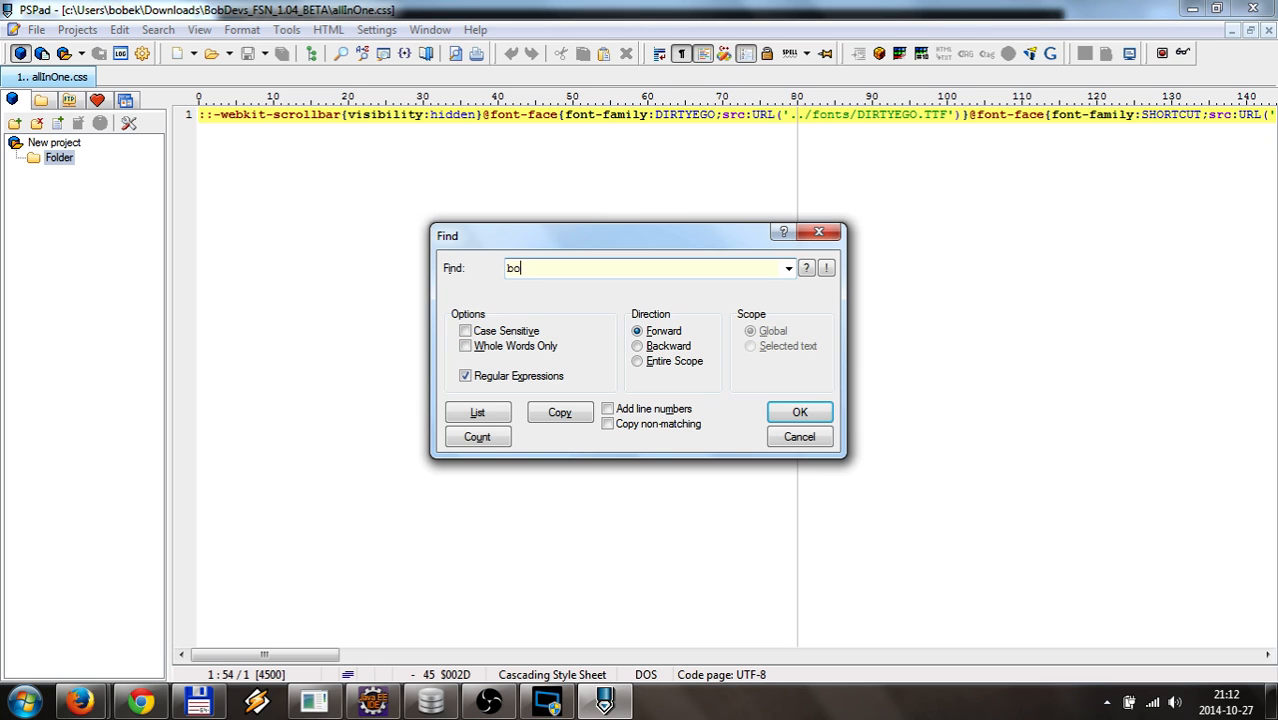
Step: Replace the body background-color 'transparent' with 'green' in allInOne.css
left_click(799, 412)
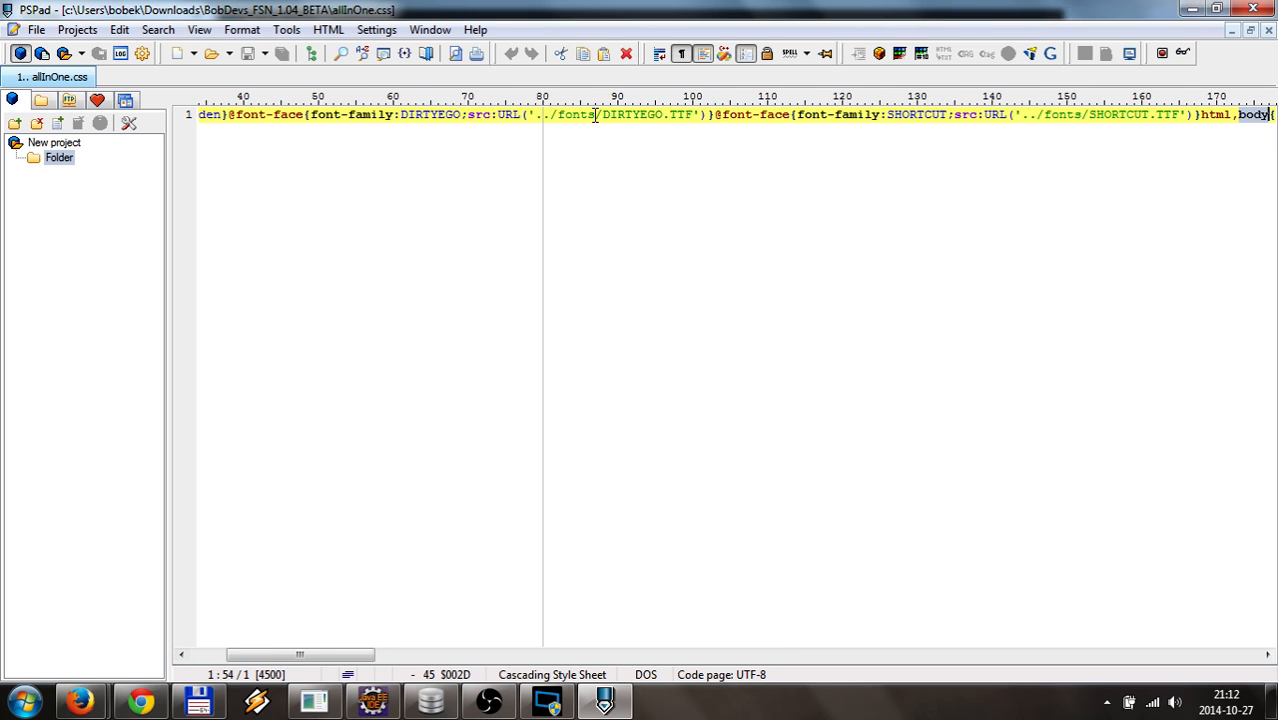
left_click_drag(300, 655, 400, 655)
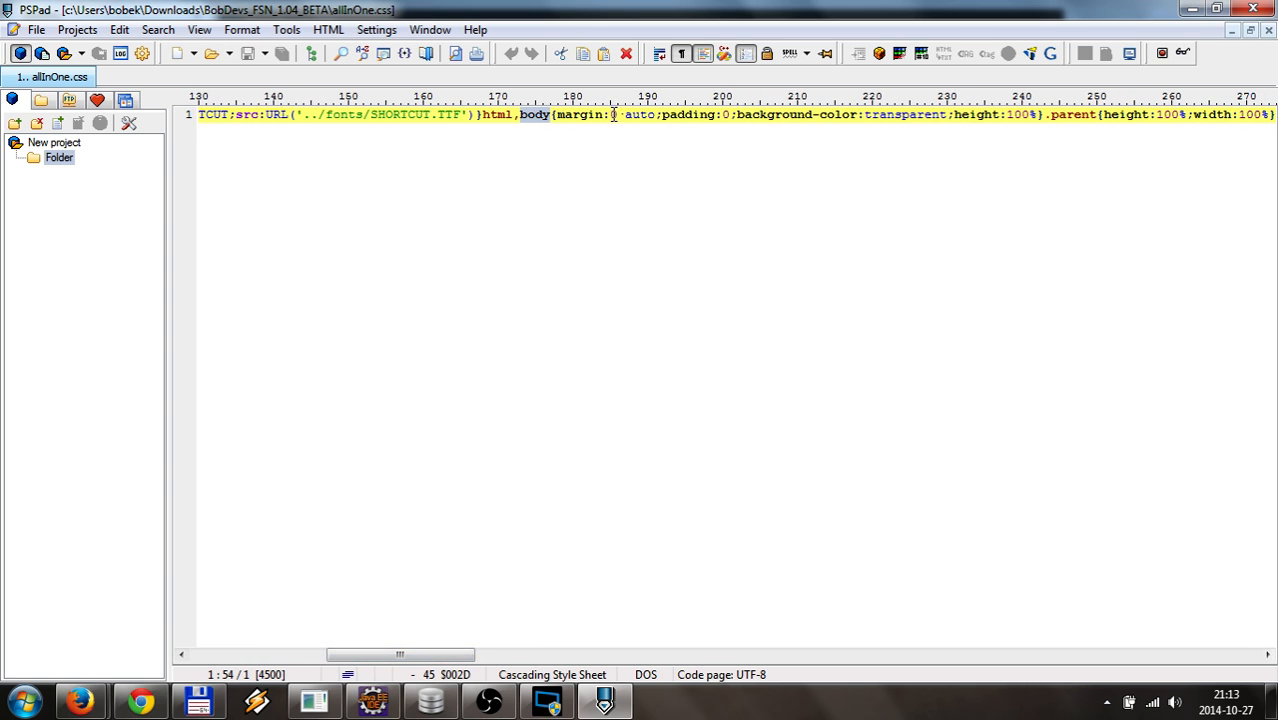
double_click(902, 124)
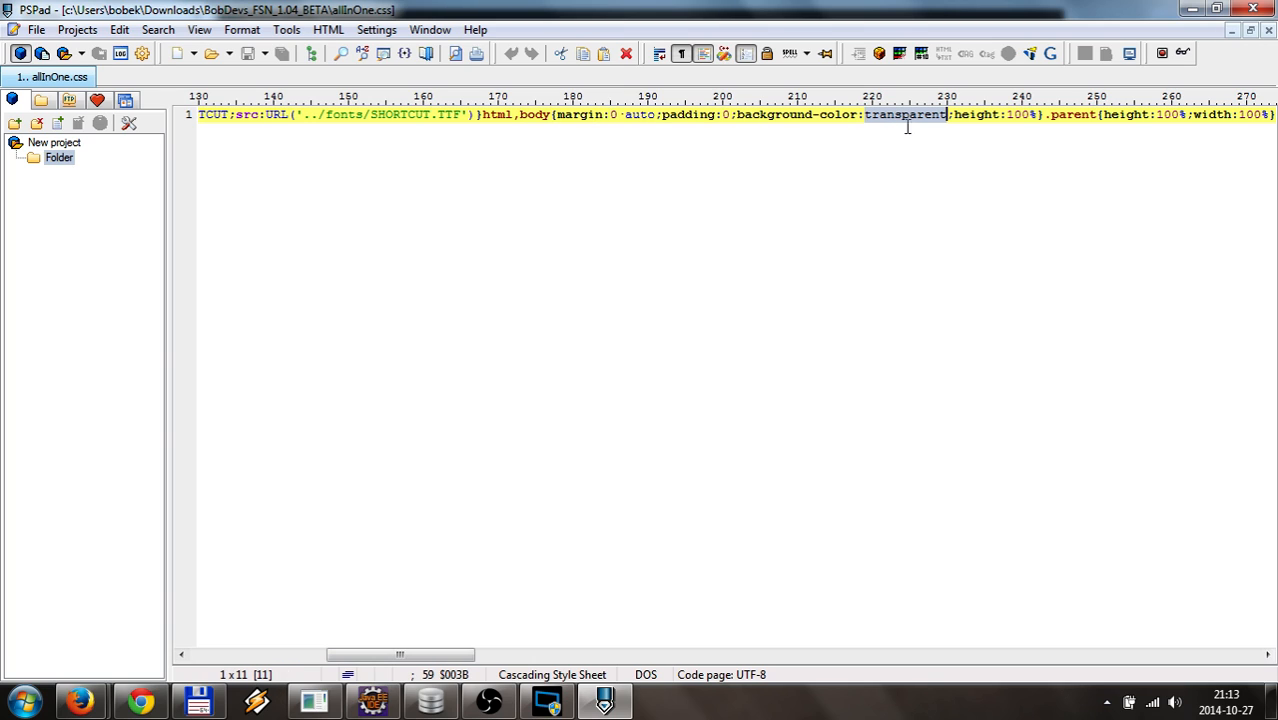
mouse_move(954, 227)
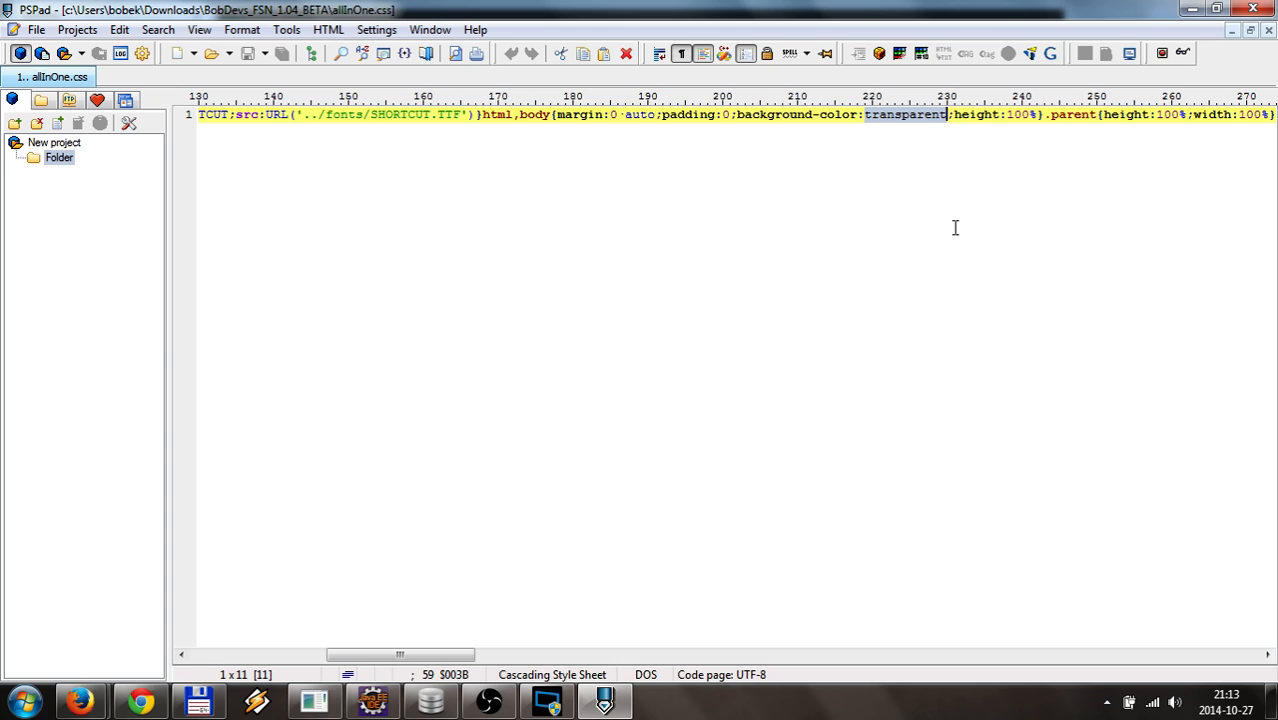
key("Delete")
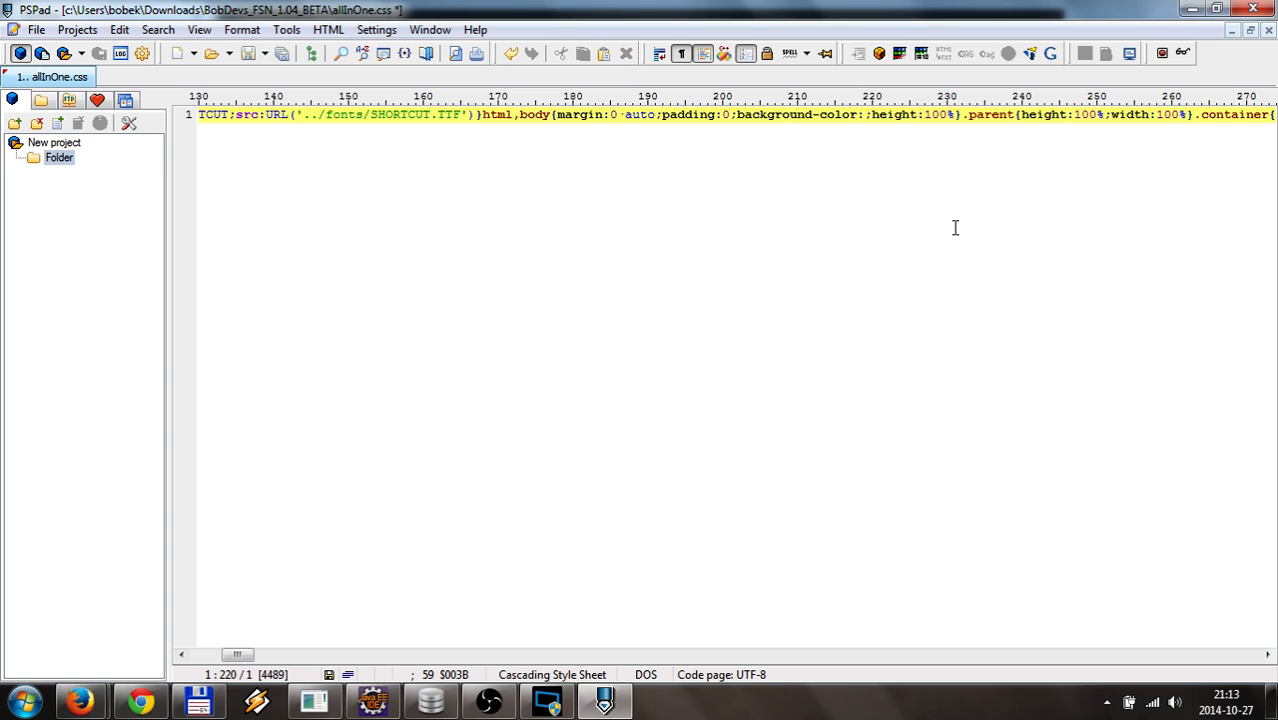
type("green")
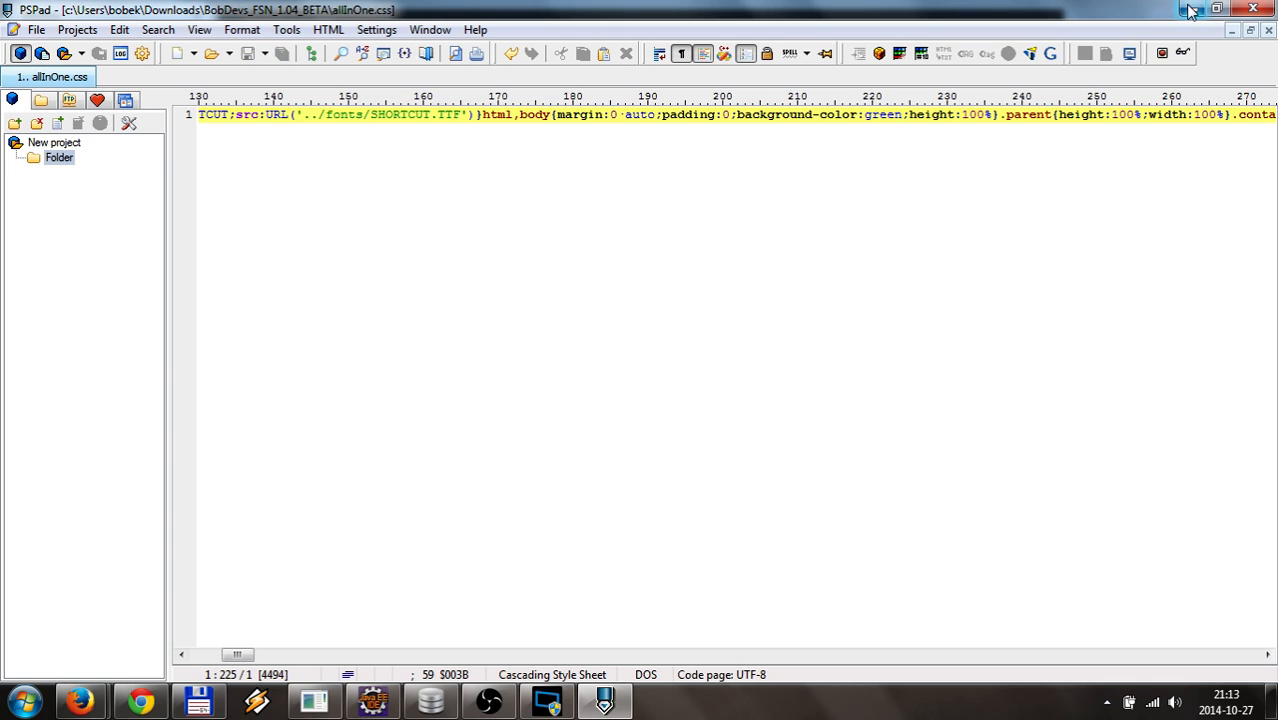
mouse_move(1192, 11)
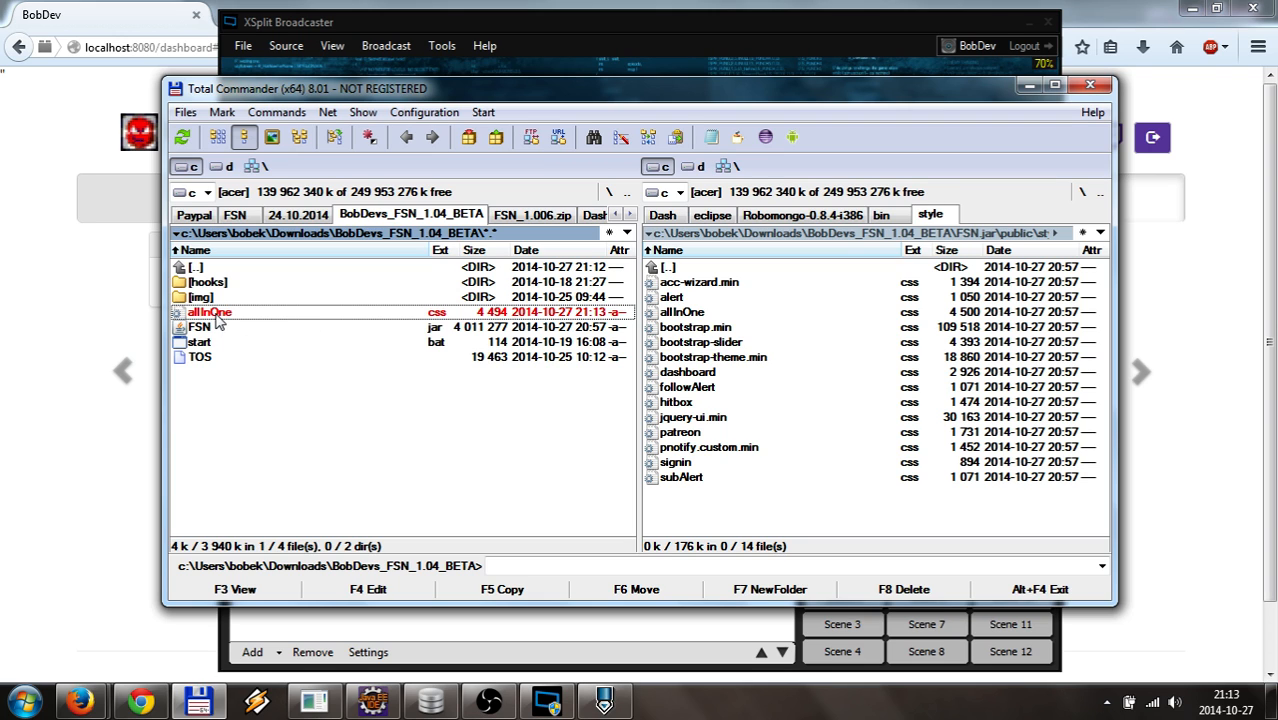
mouse_move(323, 405)
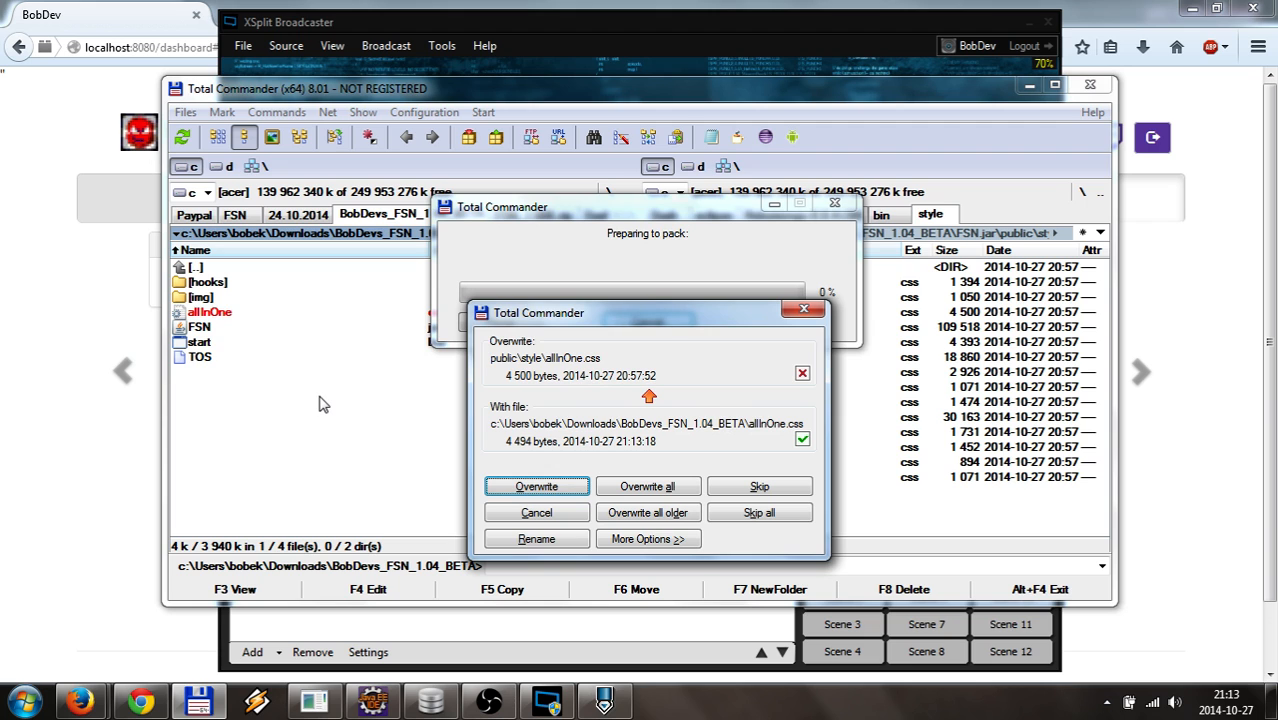
Step: Overwrite allInOne.css inside FSN.jar and run start.bat from the BobDevs folder
left_click(536, 486)
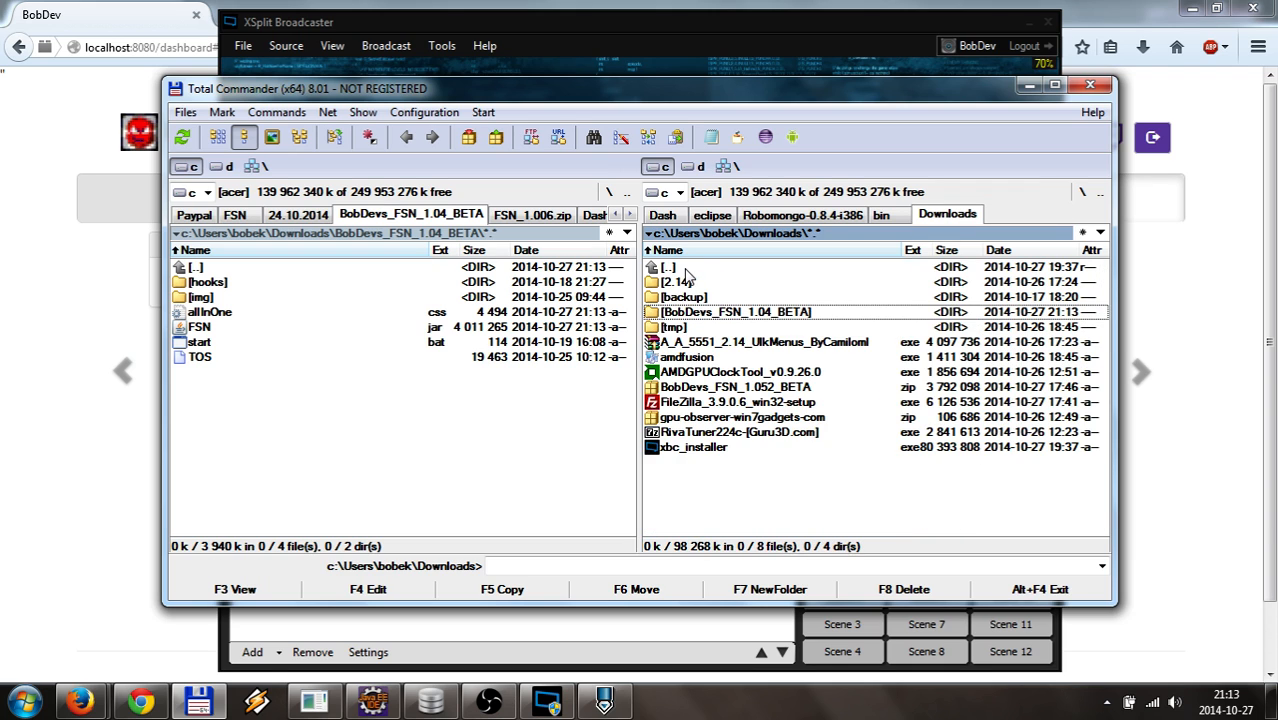
double_click(738, 311)
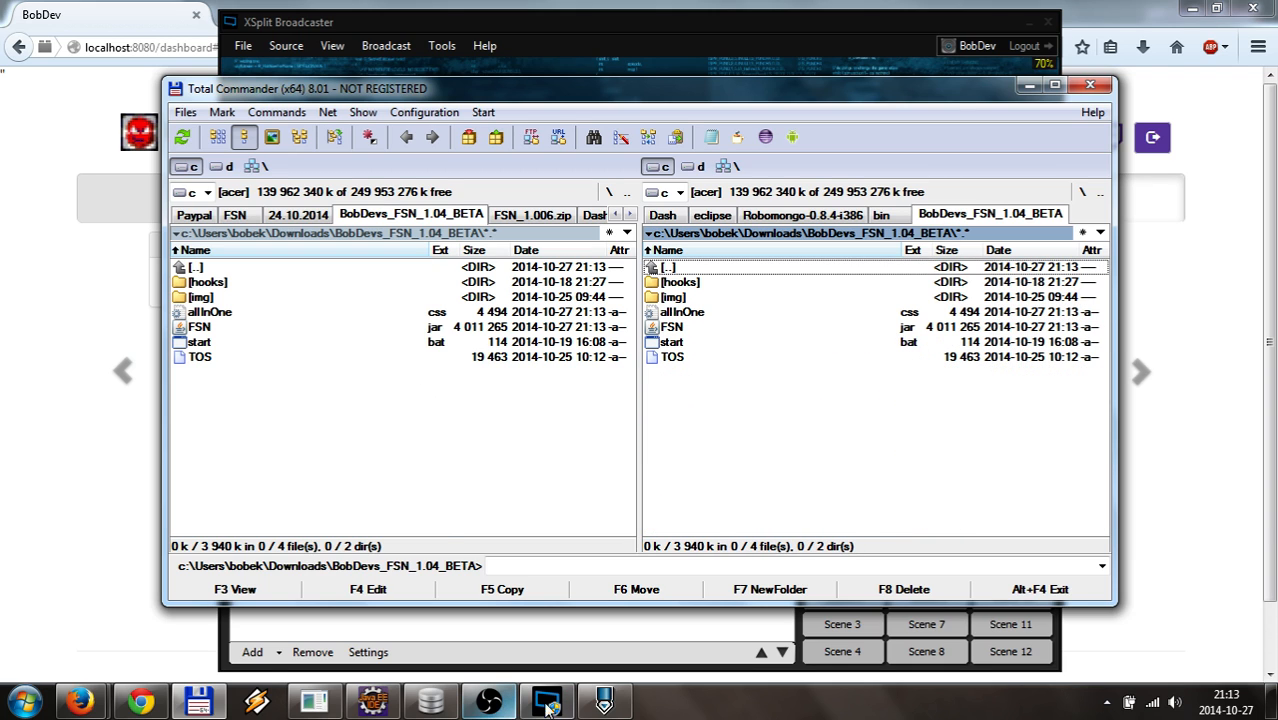
mouse_move(541, 695)
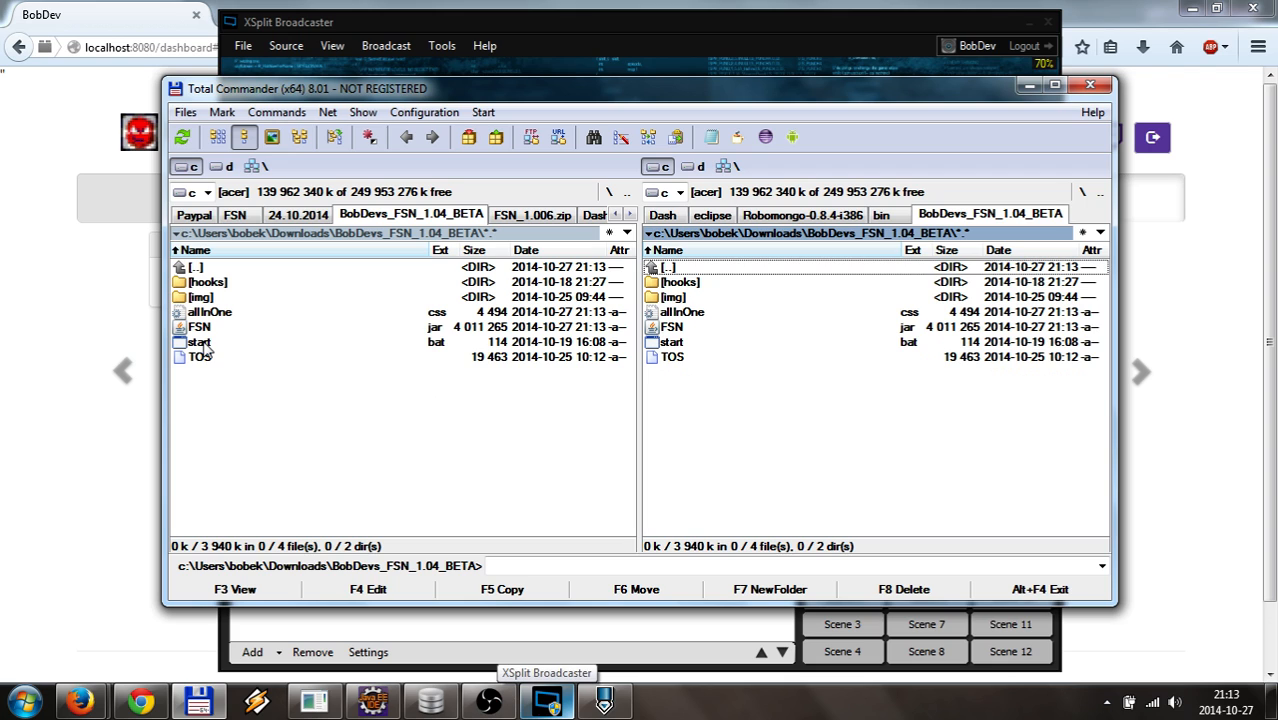
double_click(199, 342)
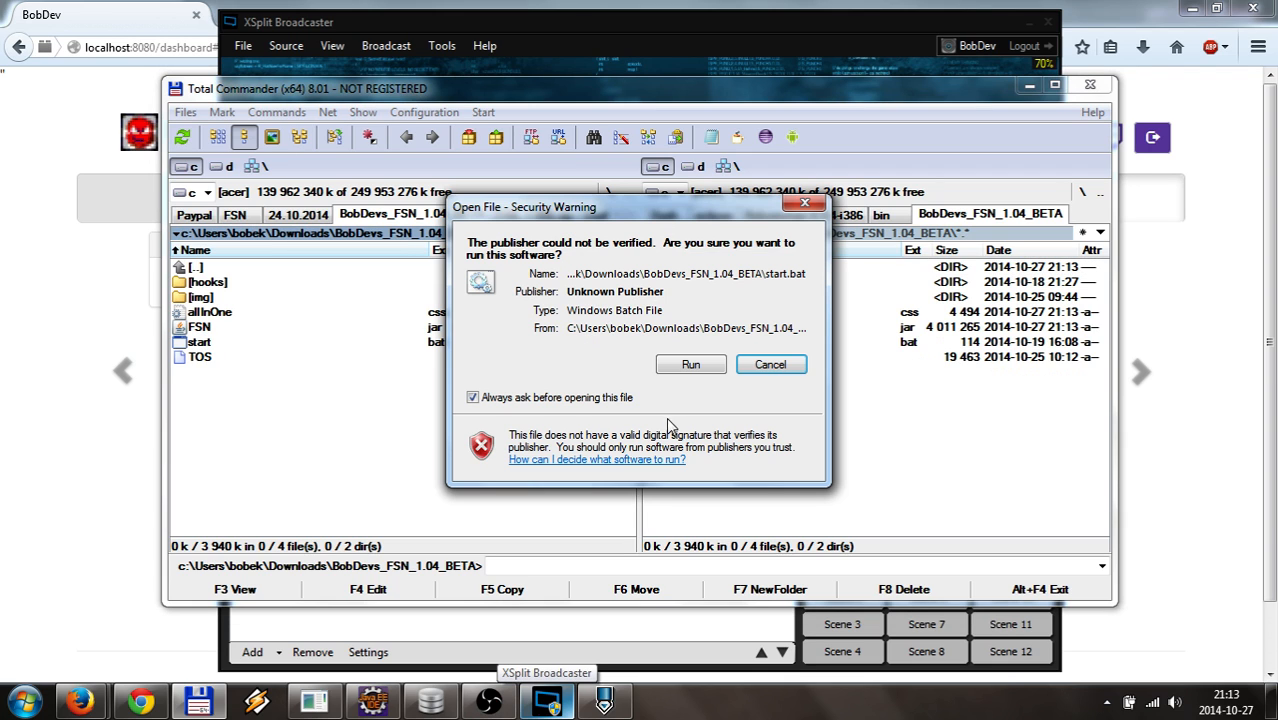
left_click(690, 364)
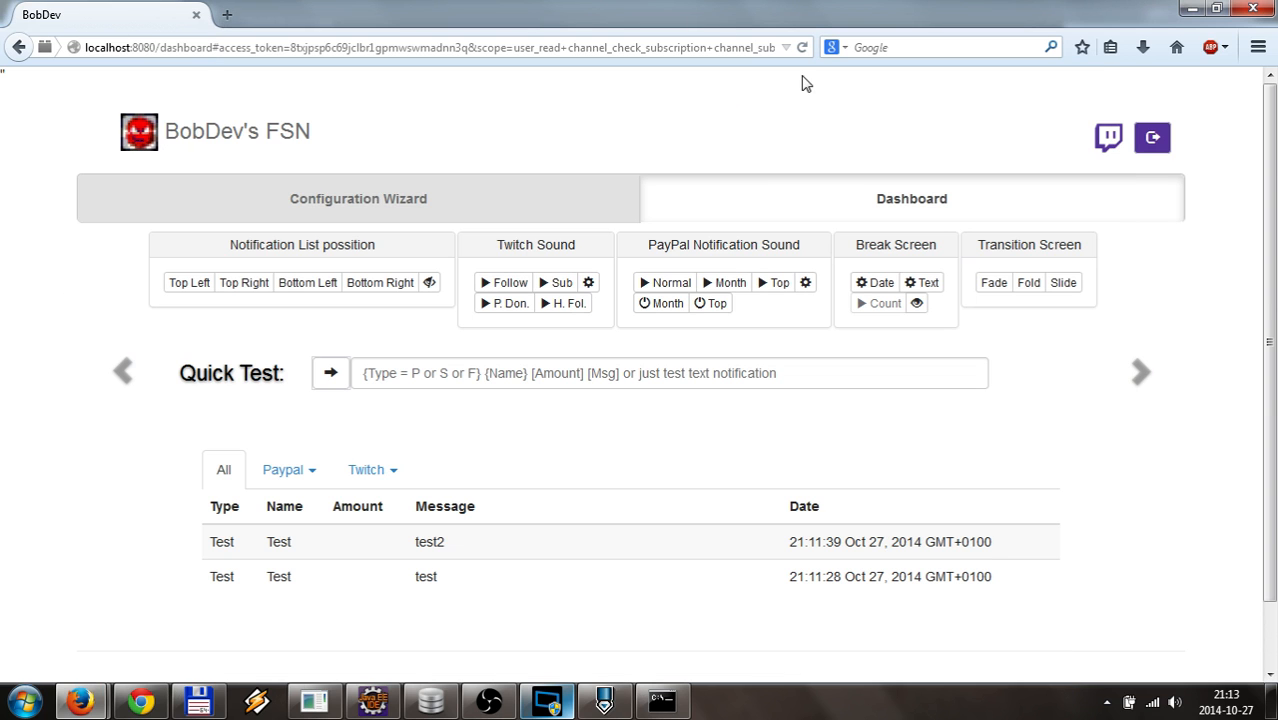
Step: Reopen the FSN Configuration Wizard and expand its Available pages section
left_click(359, 199)
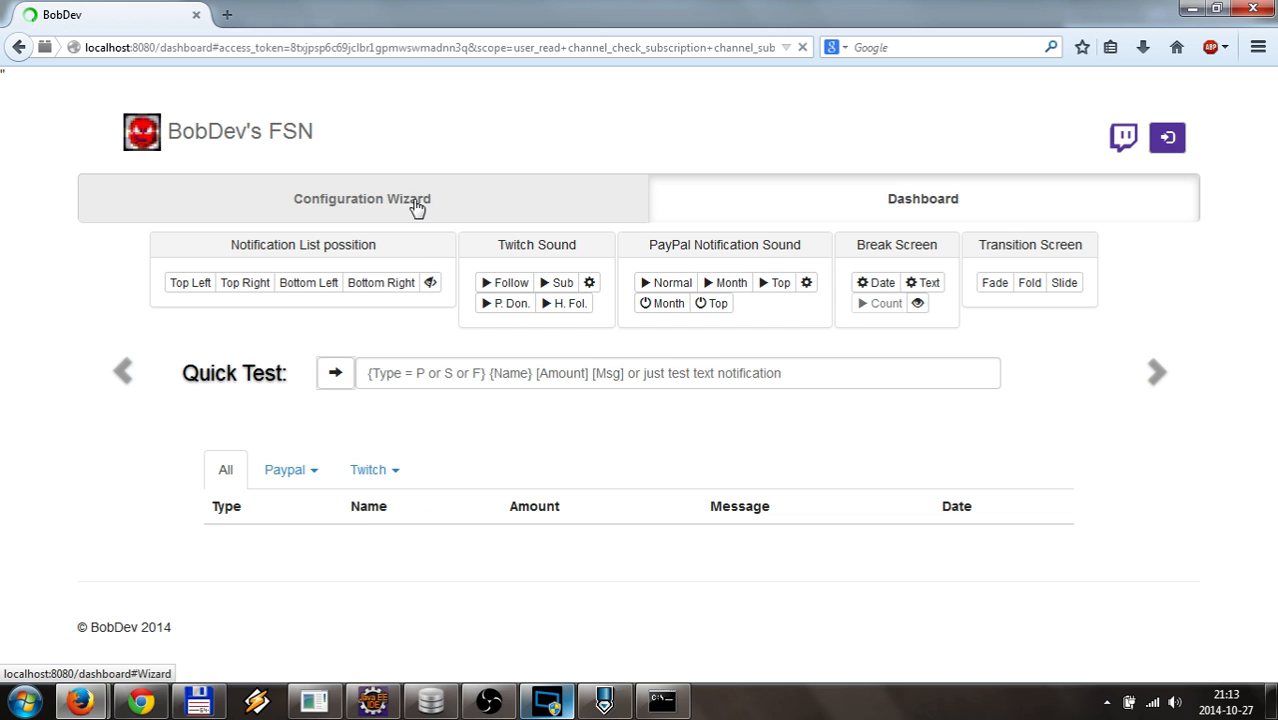
left_click(360, 198)
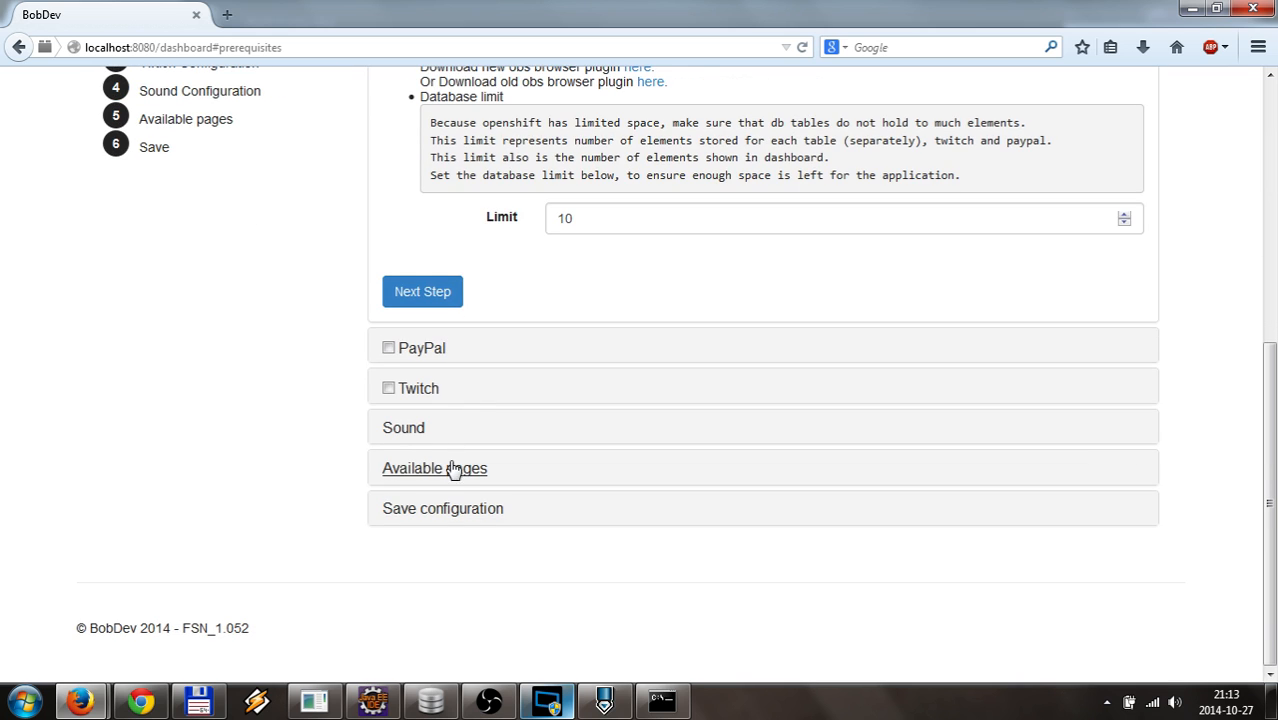
left_click(434, 468)
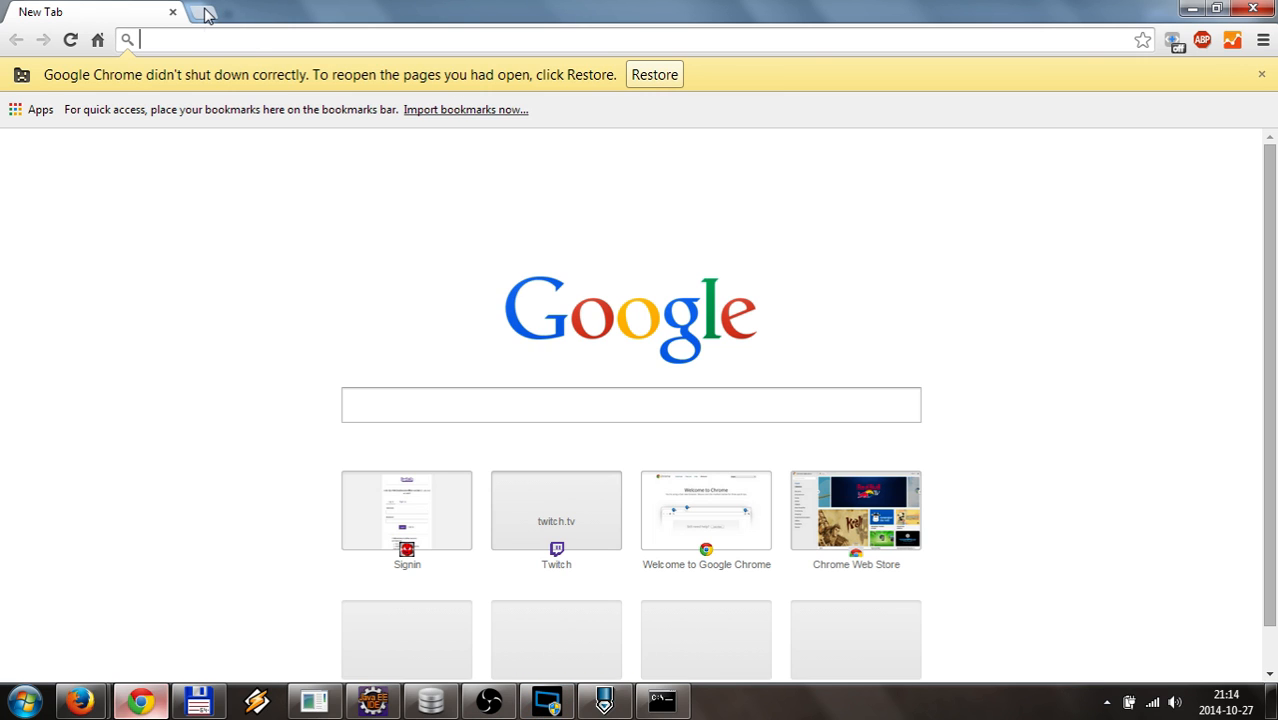
mouse_move(196, 40)
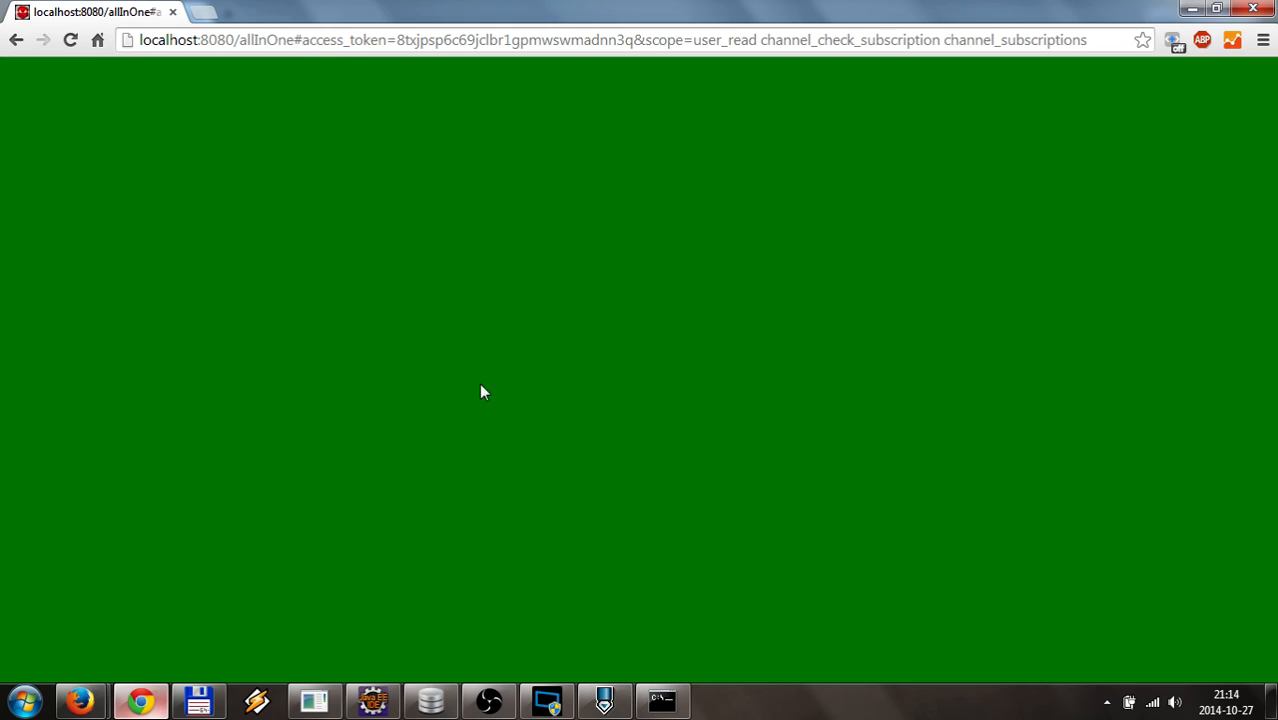
mouse_move(392, 394)
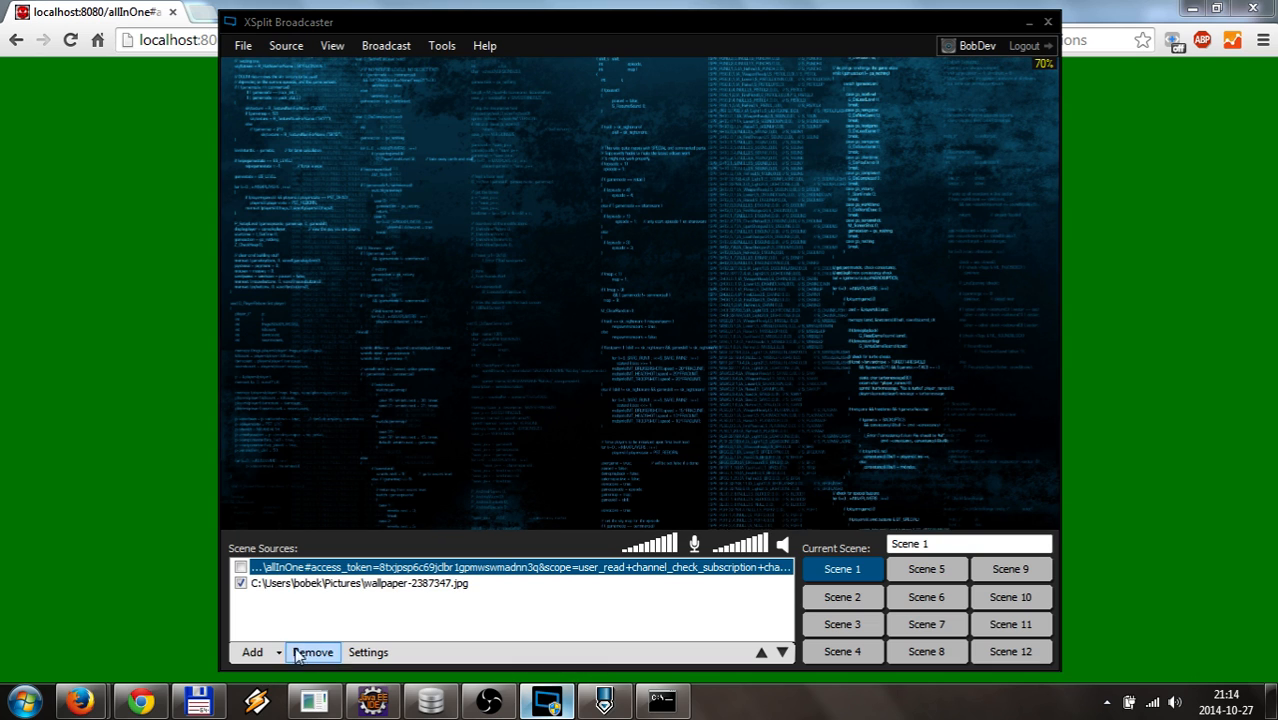
Step: Add a screen capture of the green Chrome allInOne window, dismissing the license offer
left_click(252, 652)
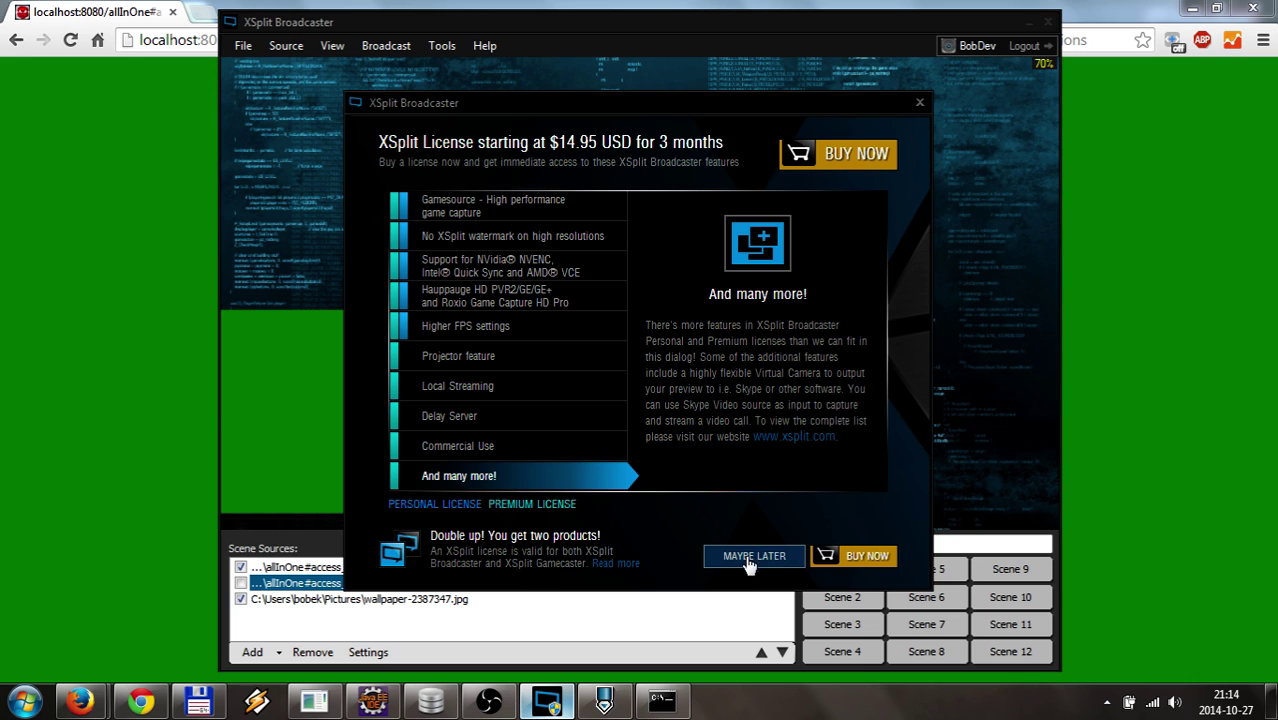
left_click(753, 556)
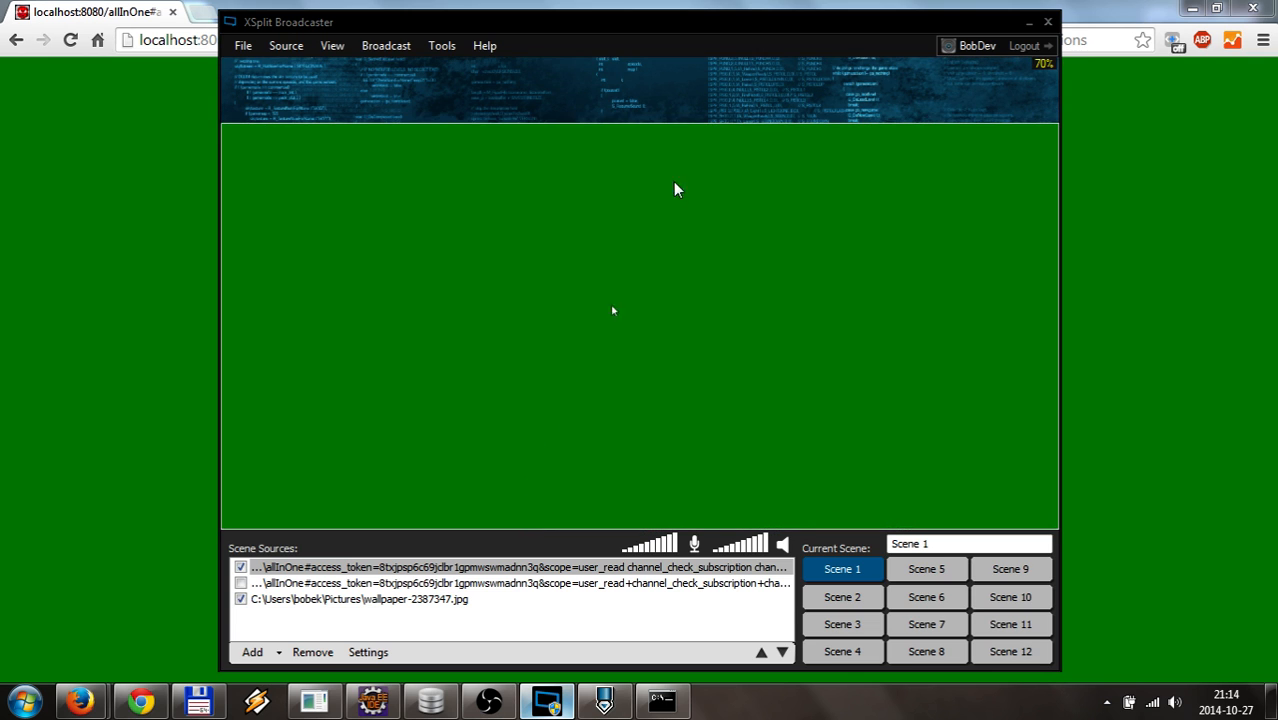
mouse_move(923, 141)
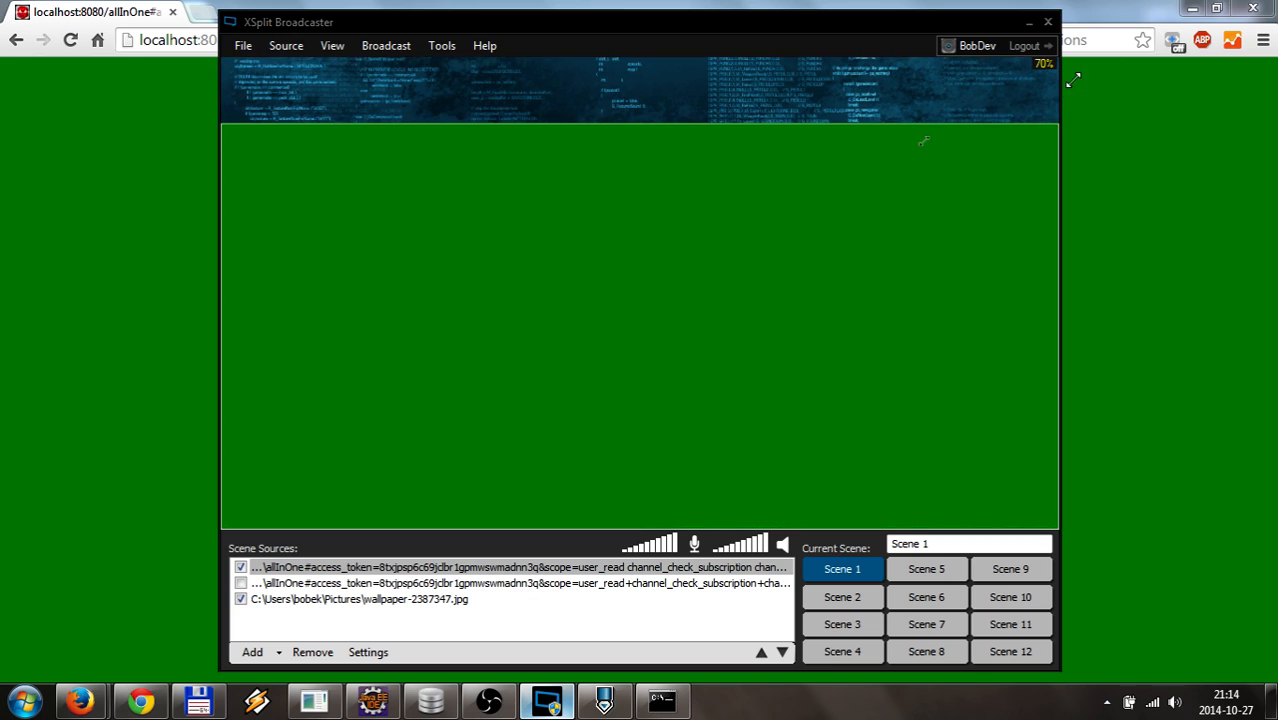
mouse_move(885, 170)
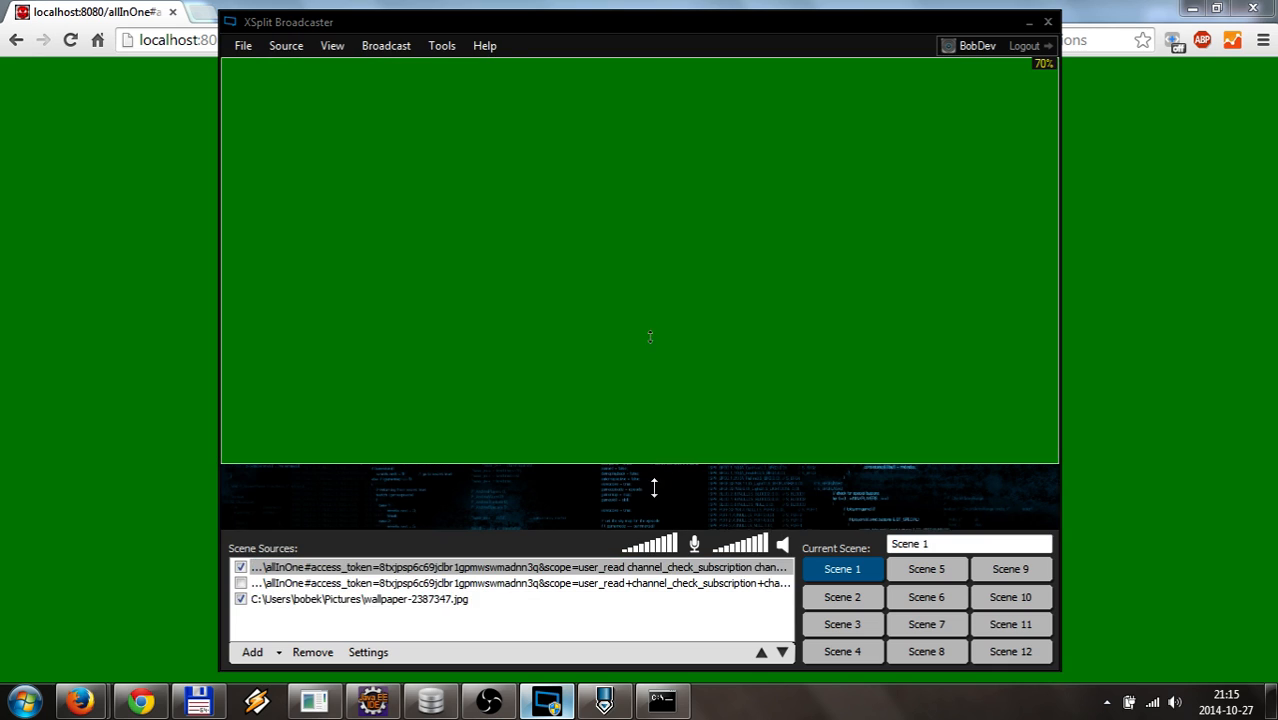
left_click(505, 567)
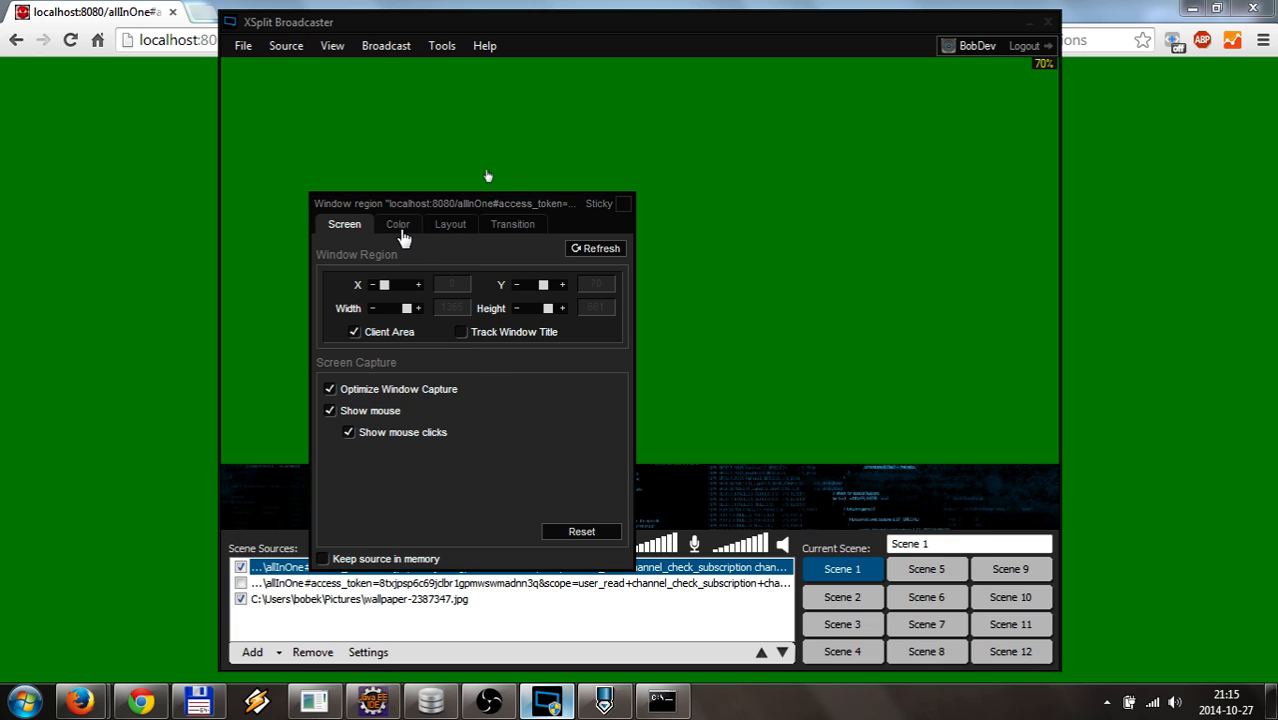
Step: Apply Color Key keying (green 128) to the allInOne capture and close its settings
left_click(397, 223)
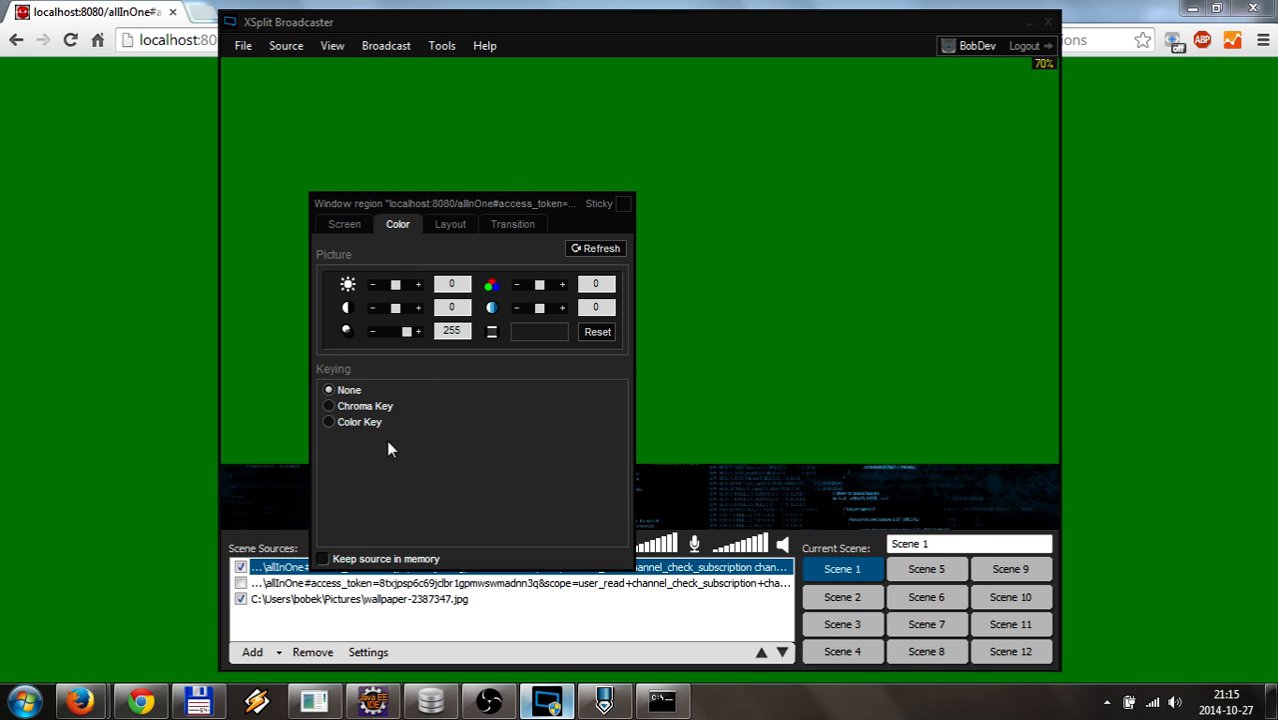
mouse_move(409, 362)
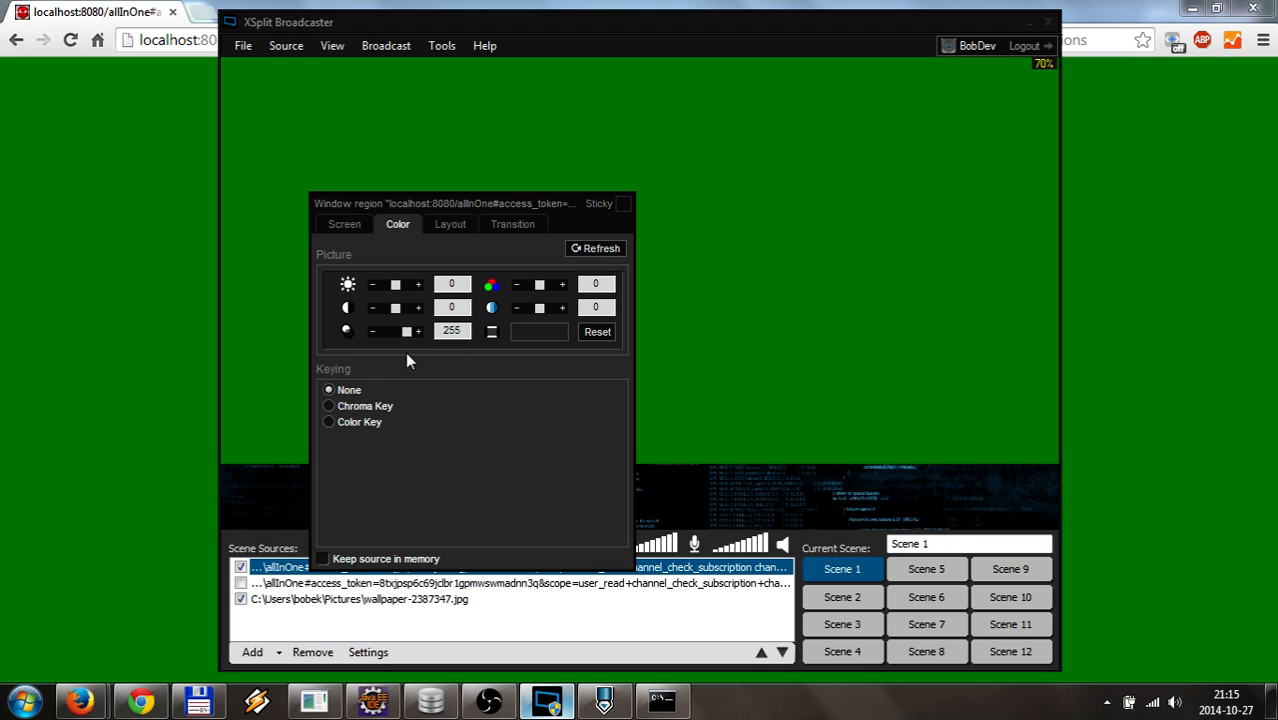
mouse_move(485, 363)
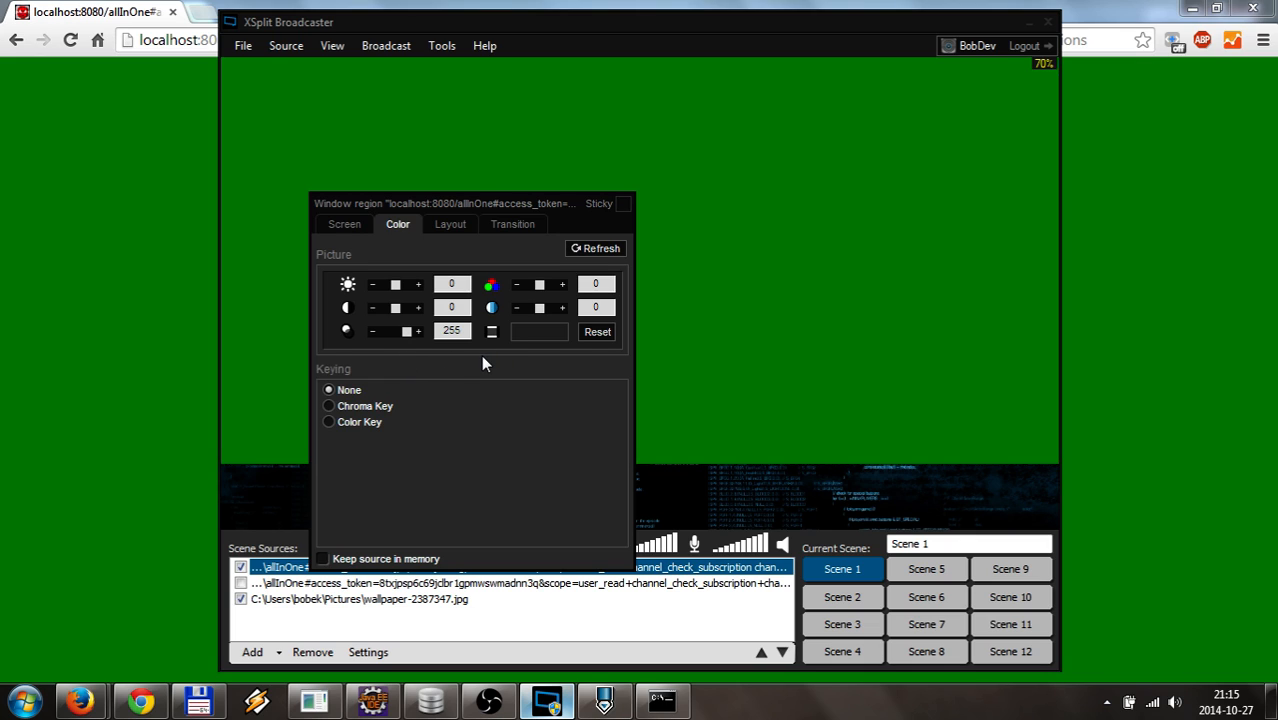
mouse_move(332, 427)
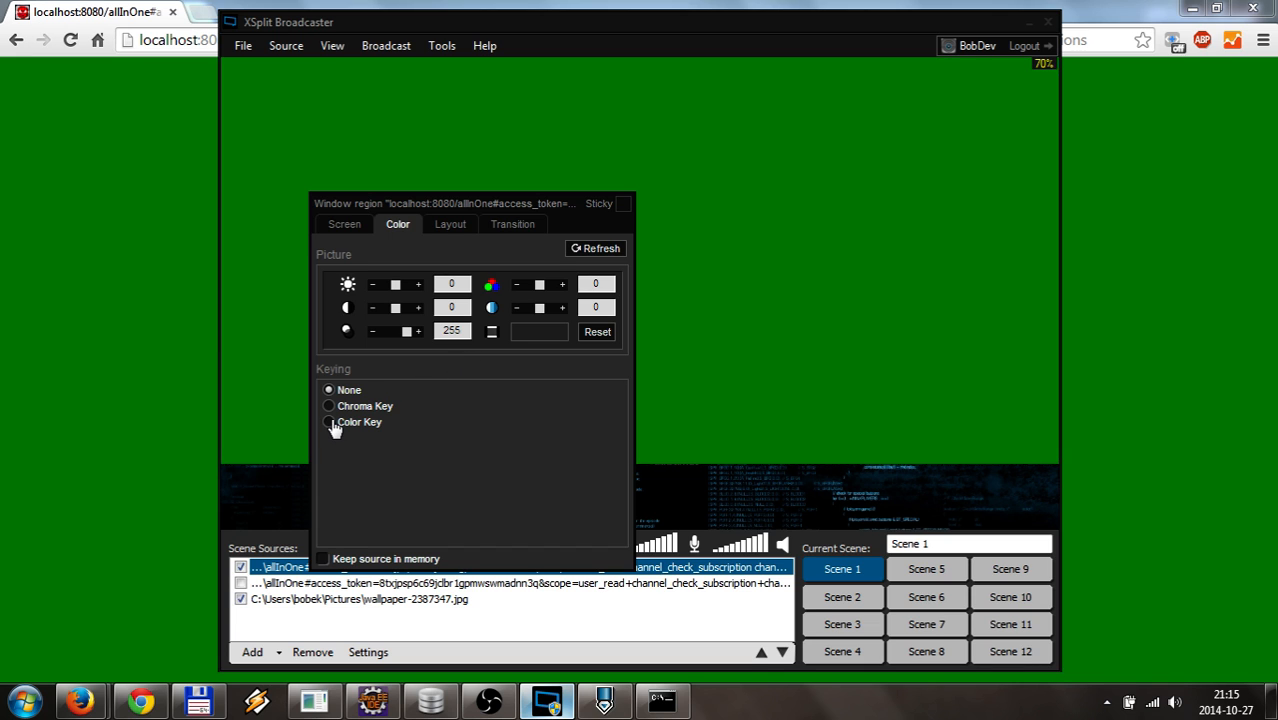
left_click(328, 422)
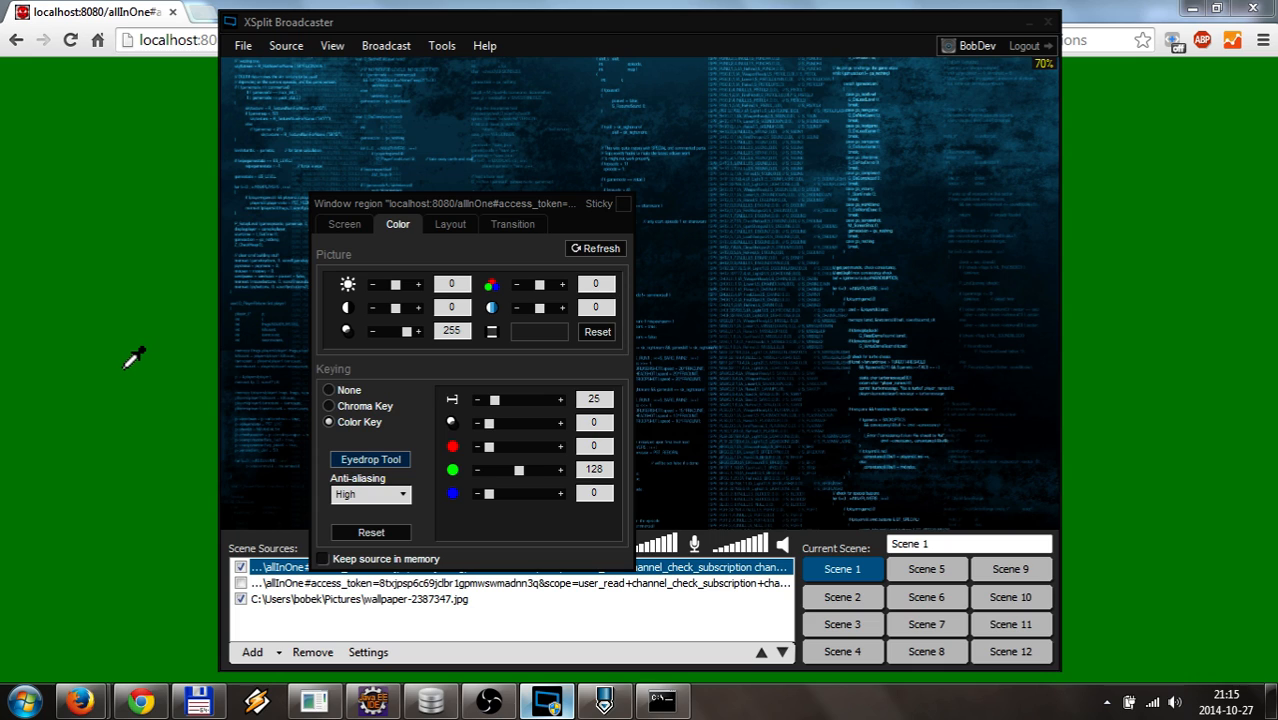
mouse_move(570, 468)
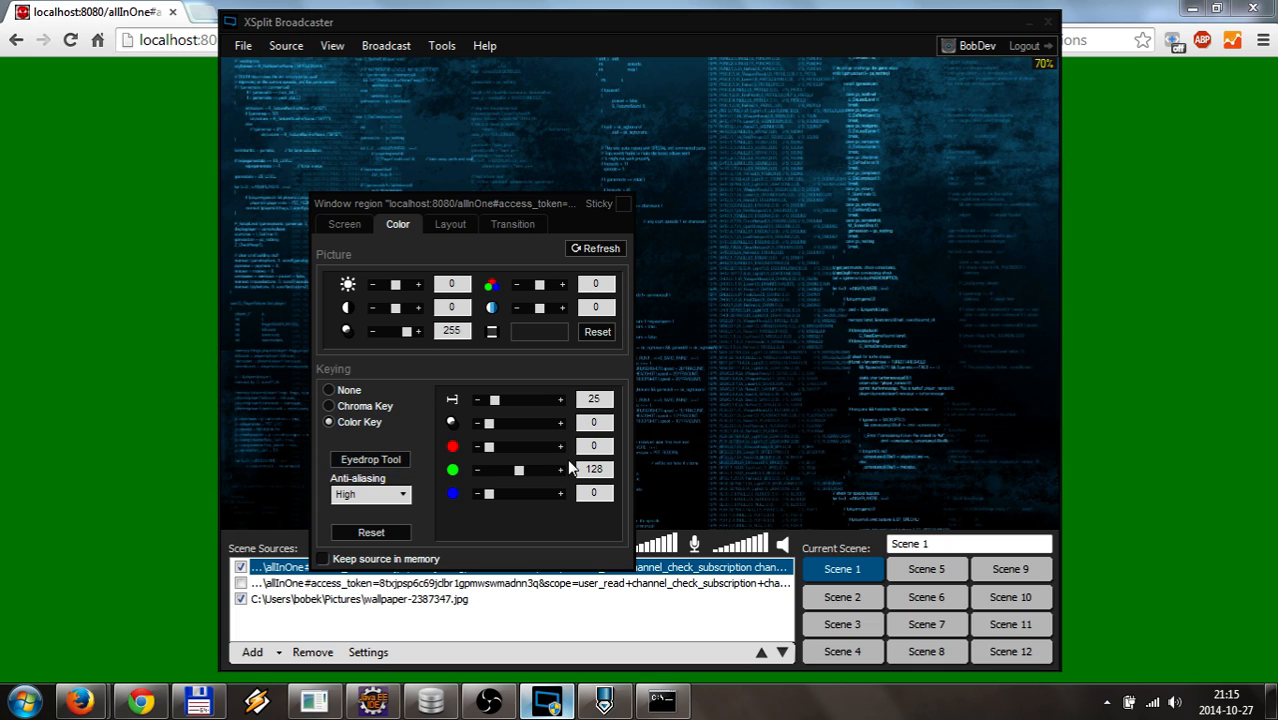
mouse_move(372, 556)
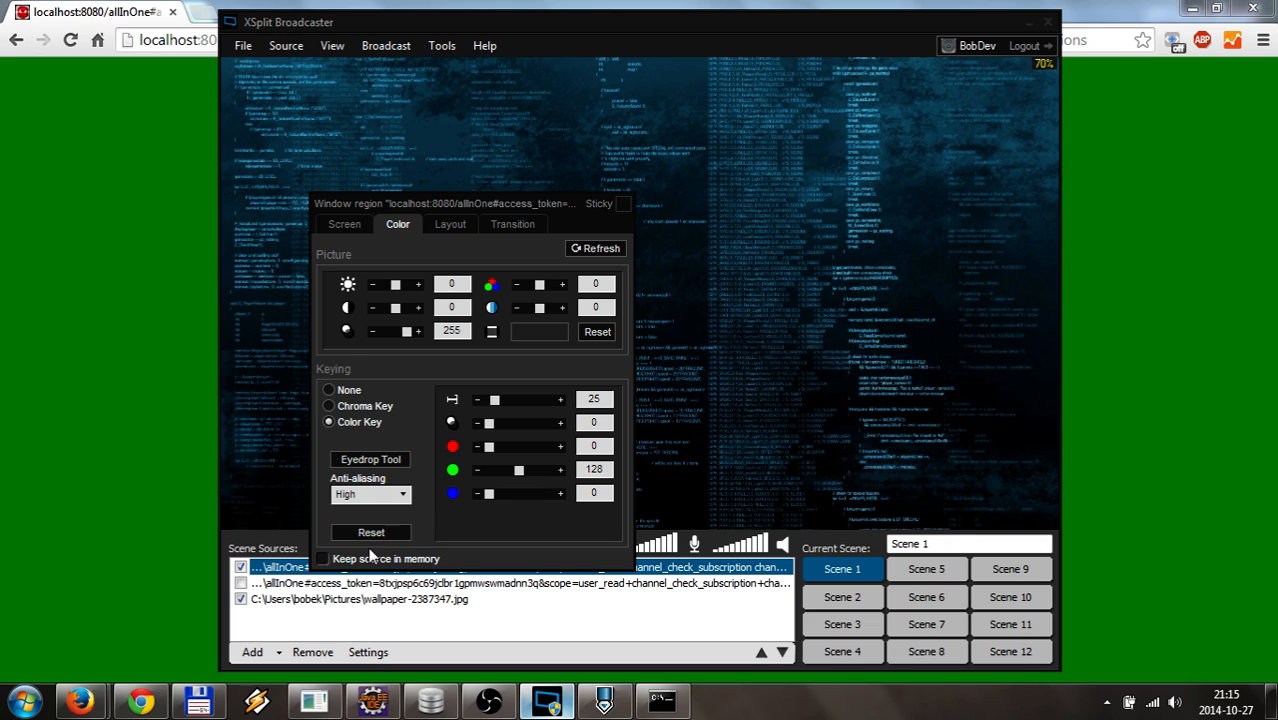
mouse_move(617, 215)
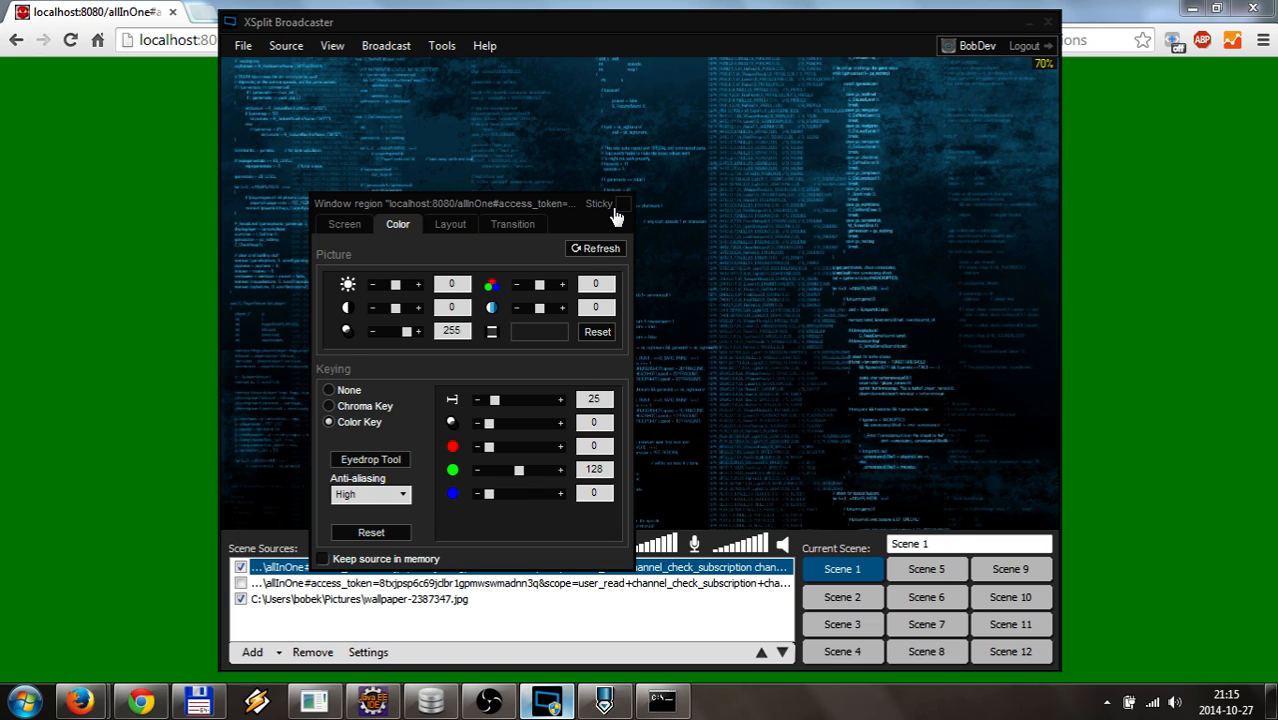
mouse_move(344, 229)
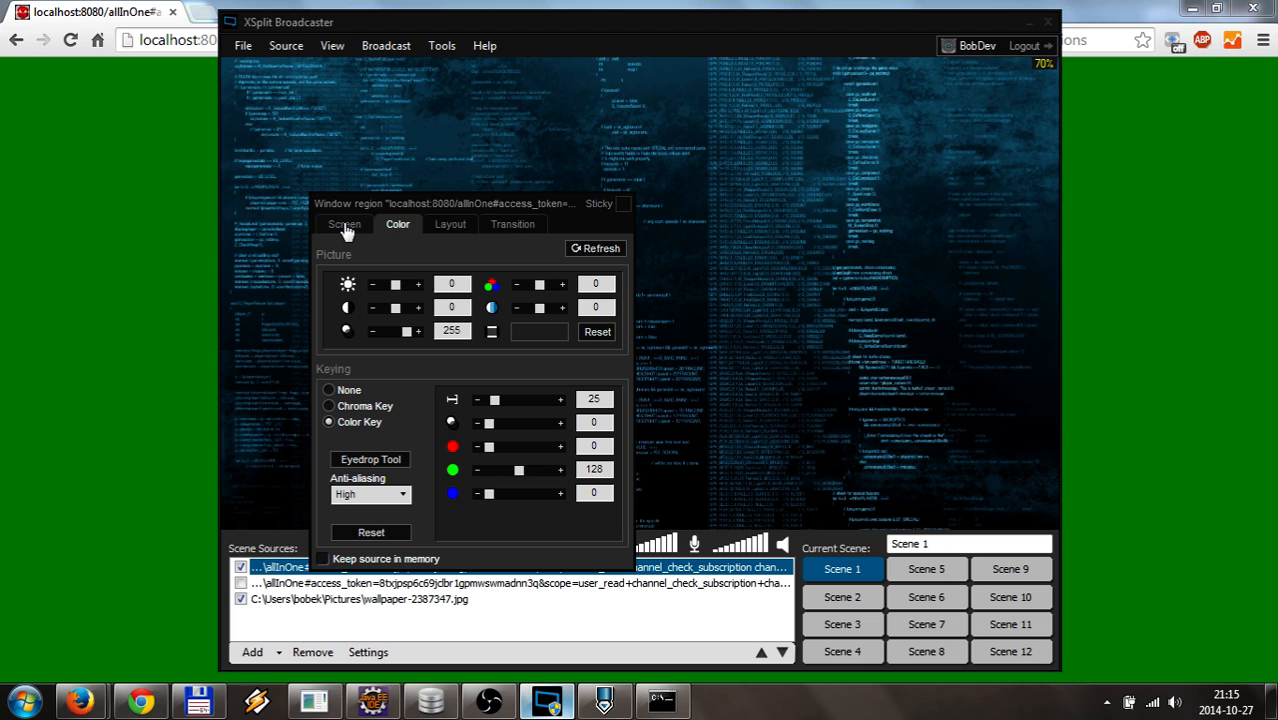
left_click(344, 223)
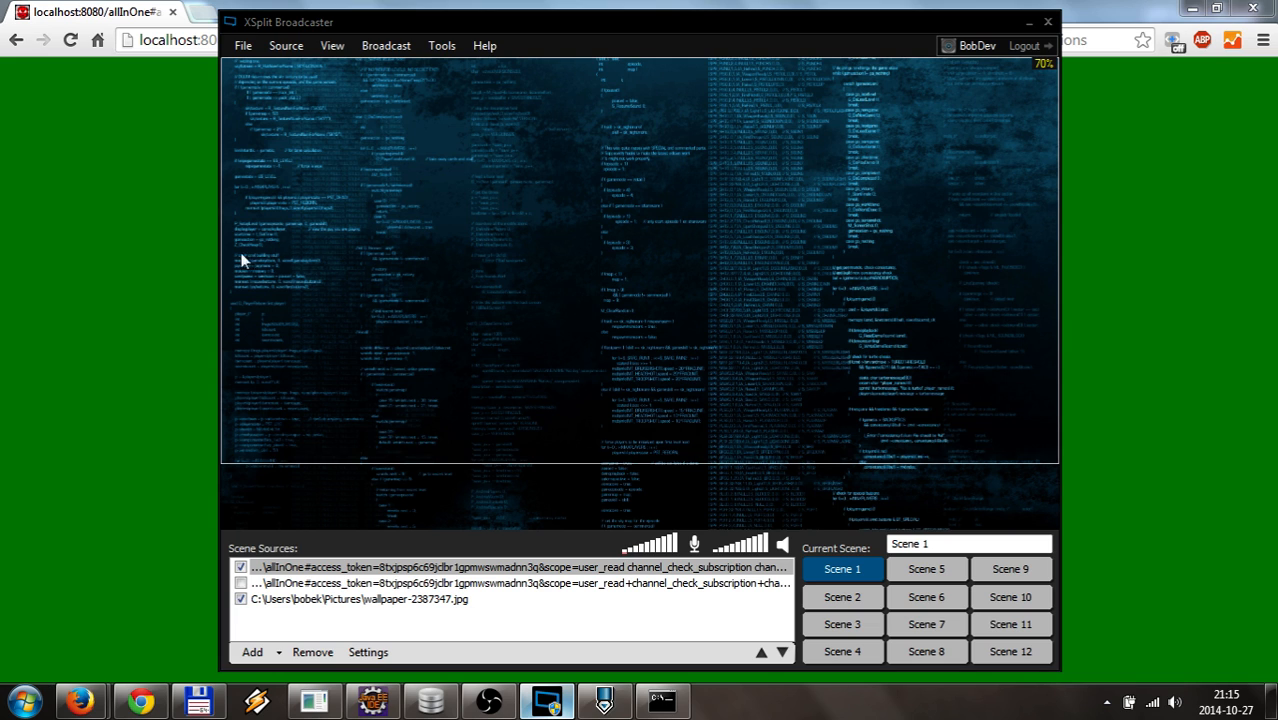
mouse_move(669, 334)
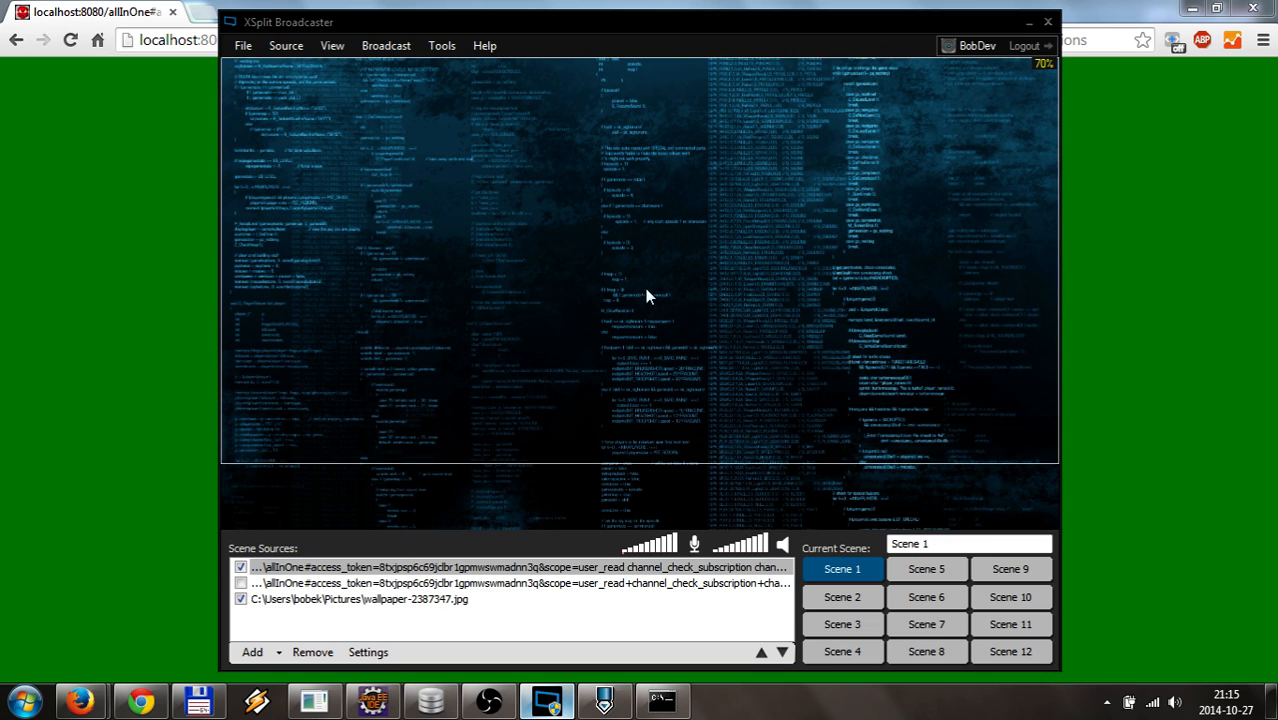
mouse_move(384, 403)
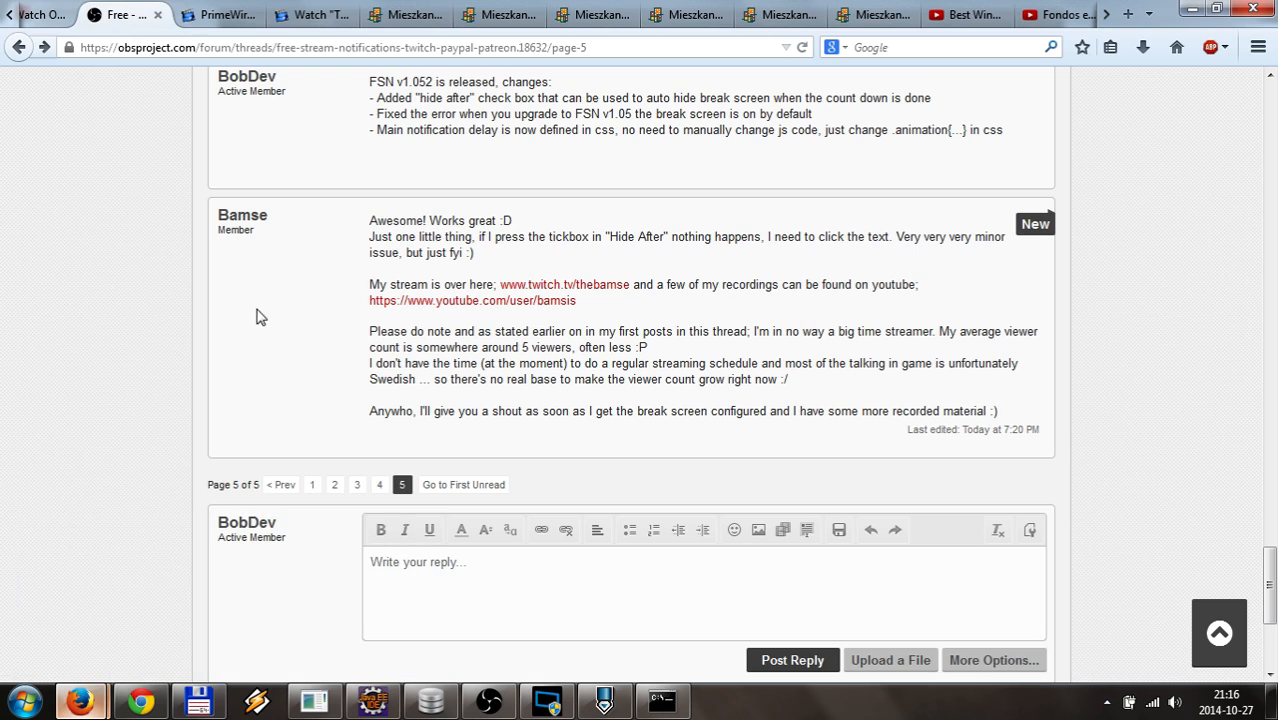
mouse_move(78, 706)
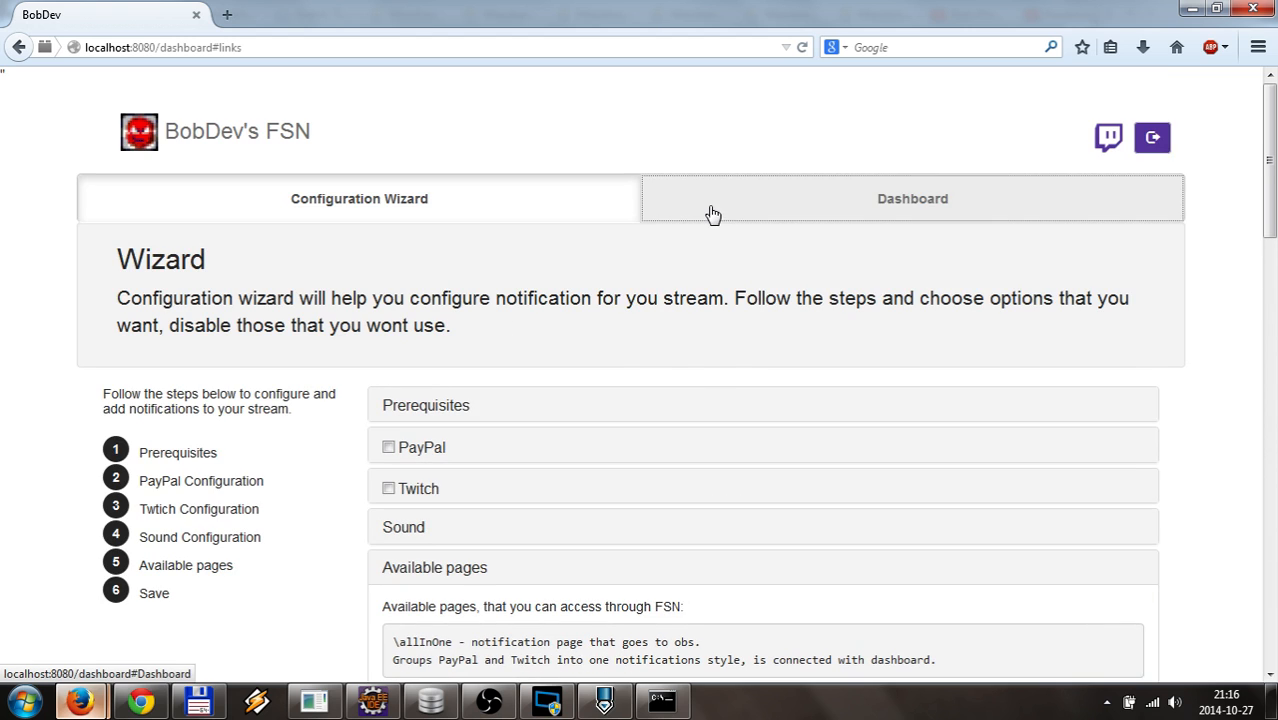
Step: Return from the FSN configuration wizard to the green-background allInOne dashboard in Chrome
left_click(912, 198)
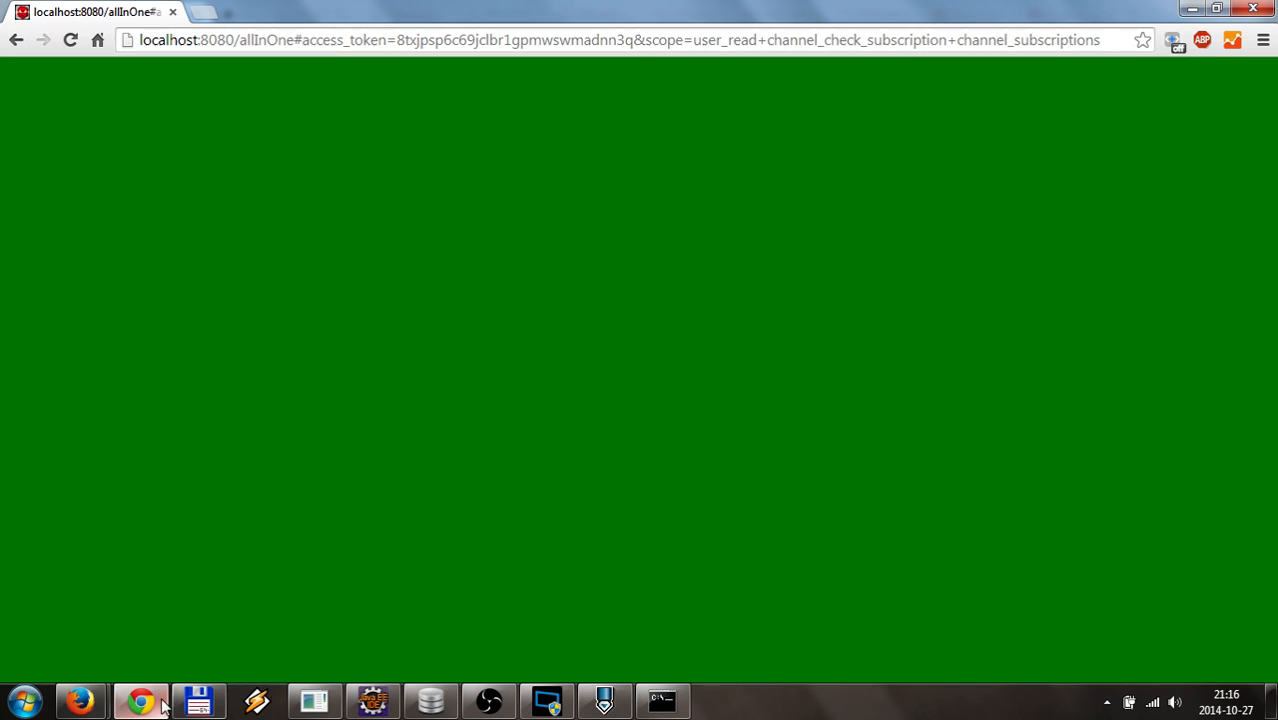
Step: Bring XSplit to the front, showing the keyed "TEST - JUST TESTING!" notification in Scene 1
left_click(544, 697)
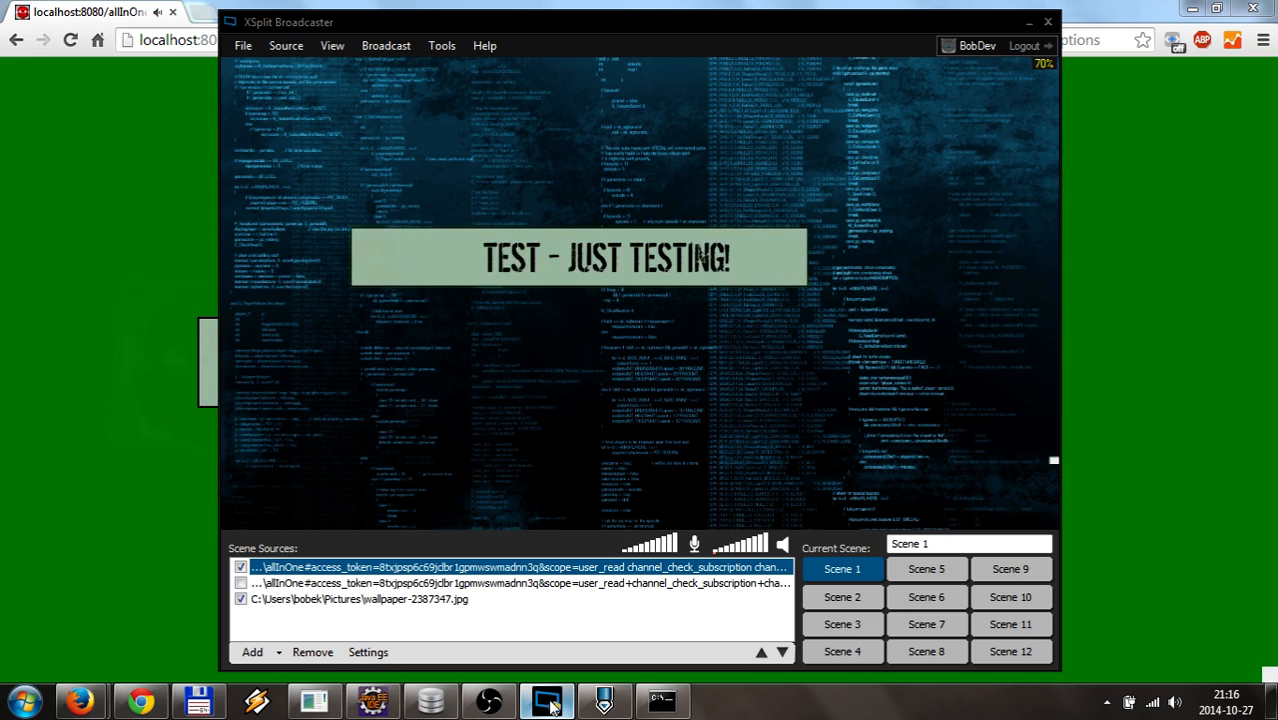